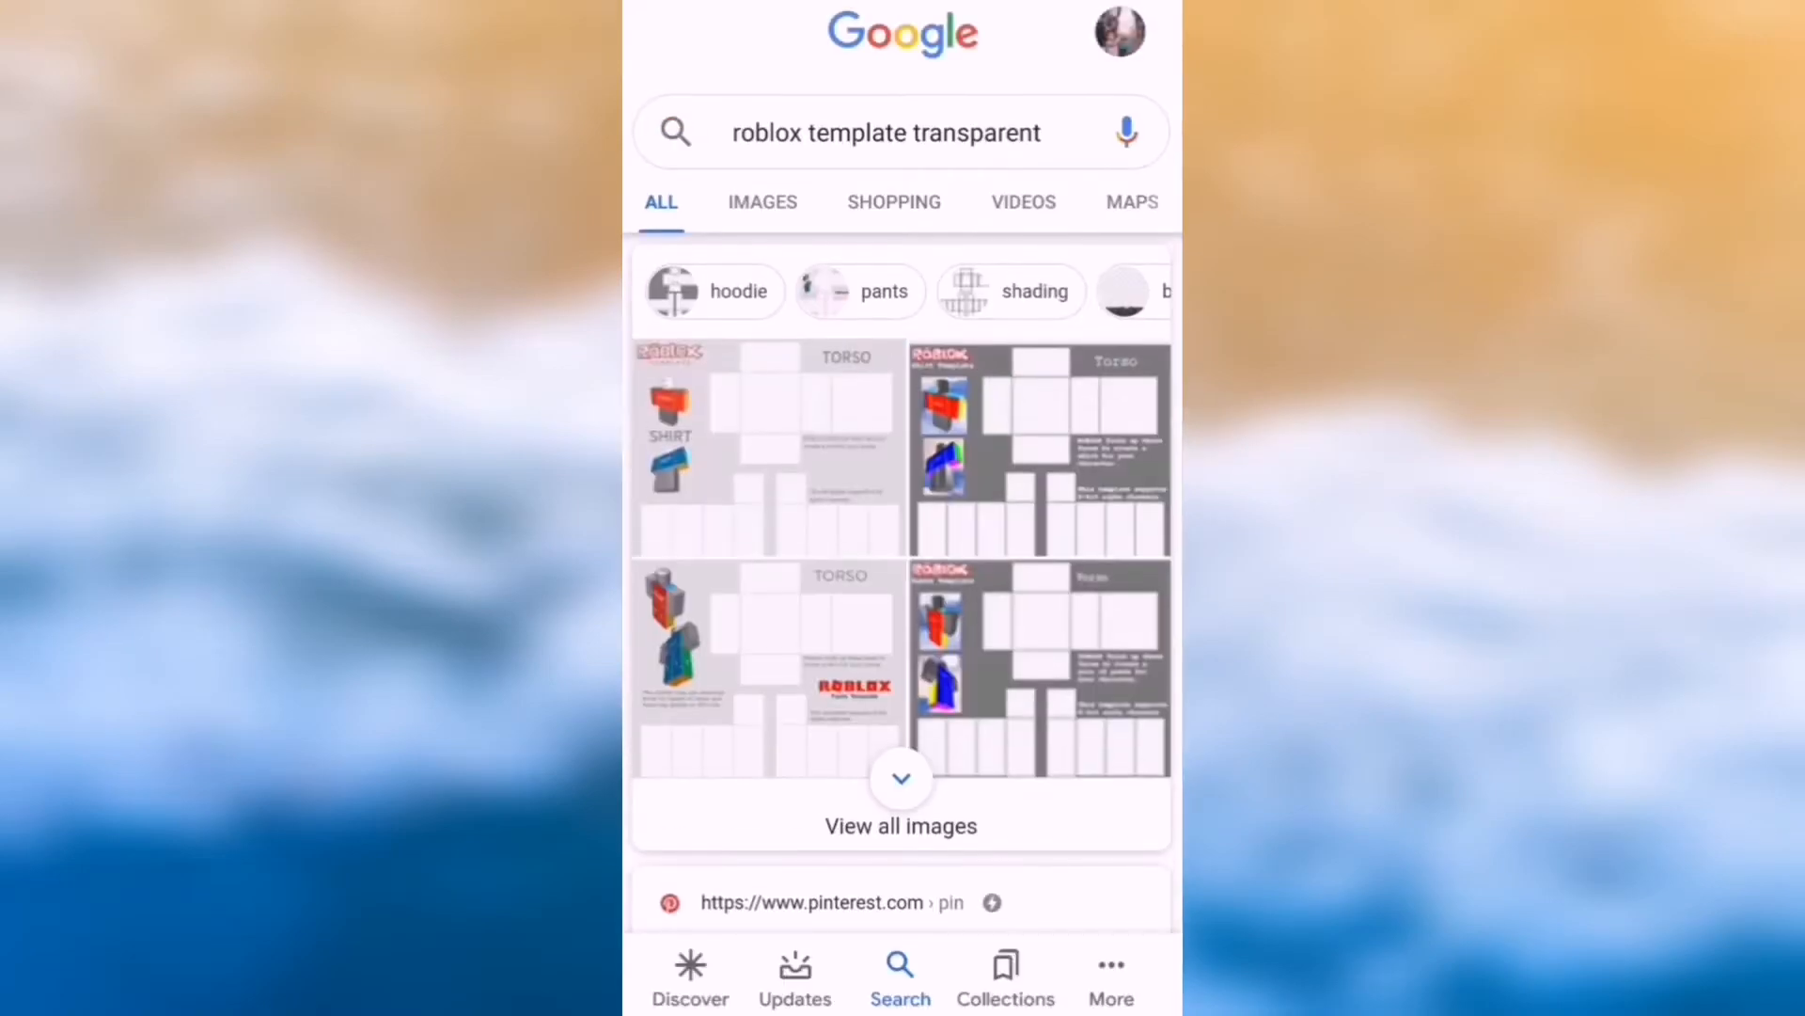
# Find the Roblox Clean Shirt Template in Google Images, visit its seekpng page, then return home
pyautogui.click(762, 201)
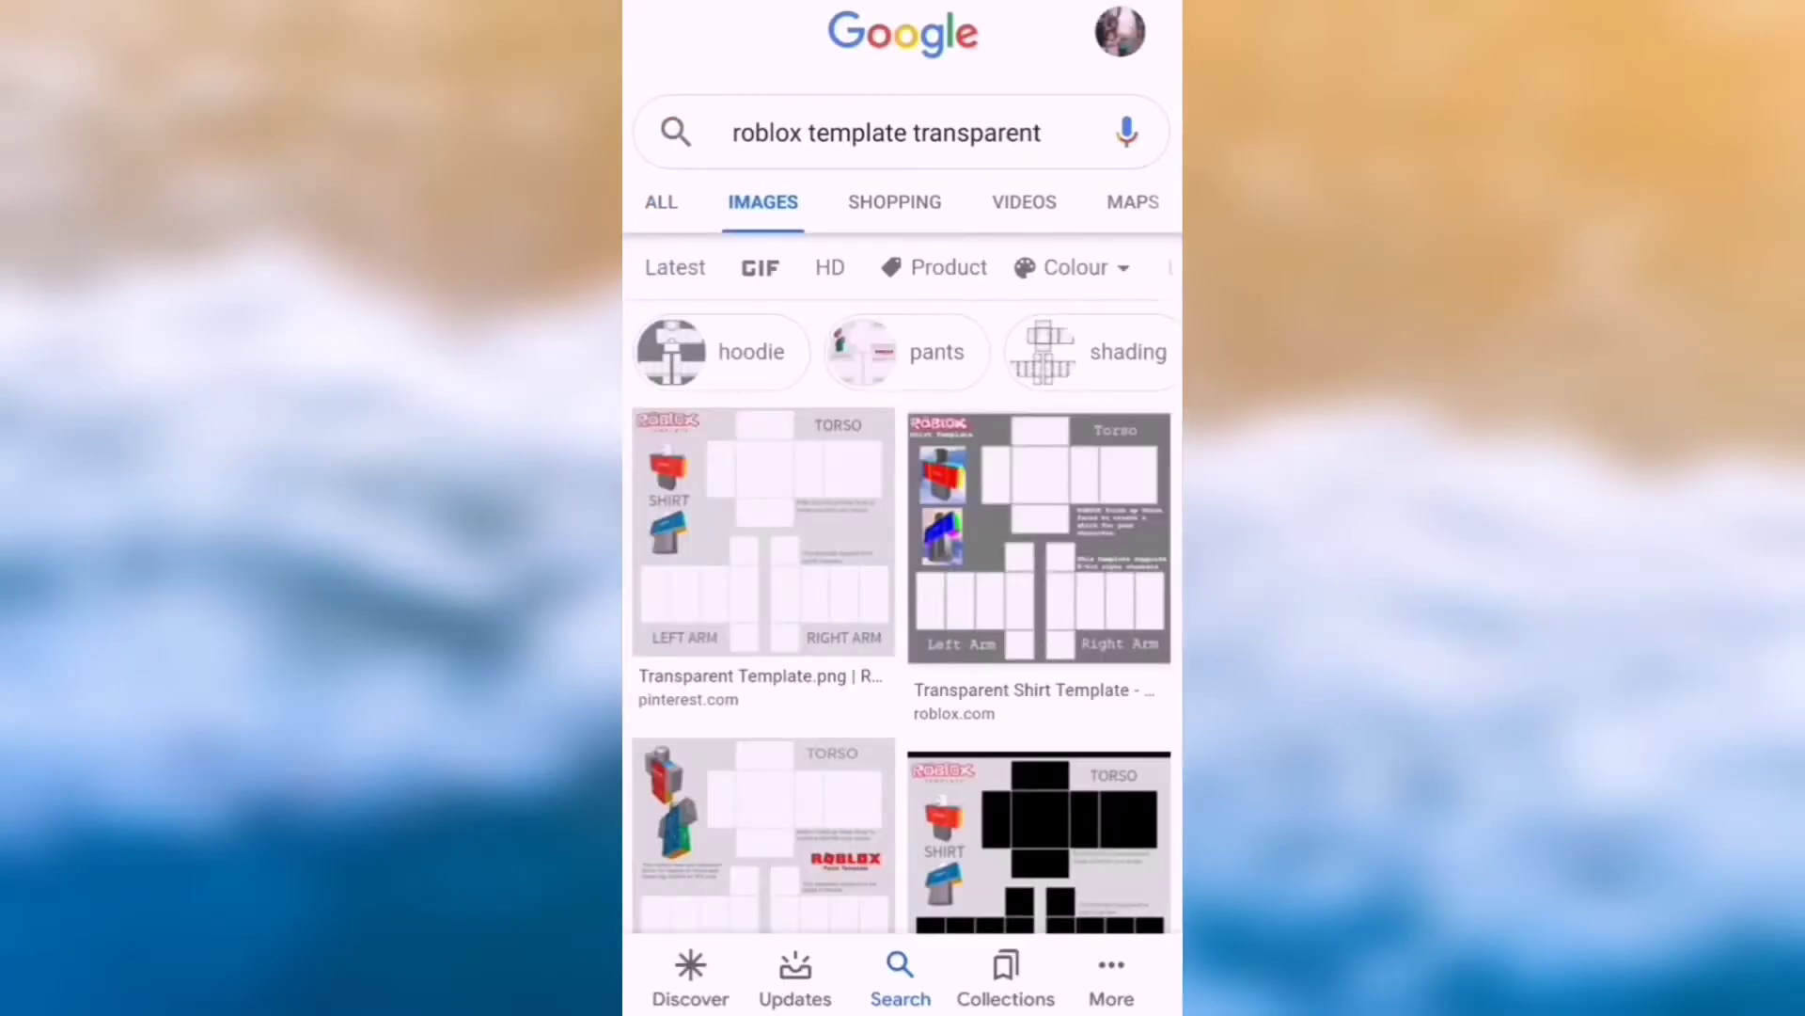
pyautogui.scroll(-3)
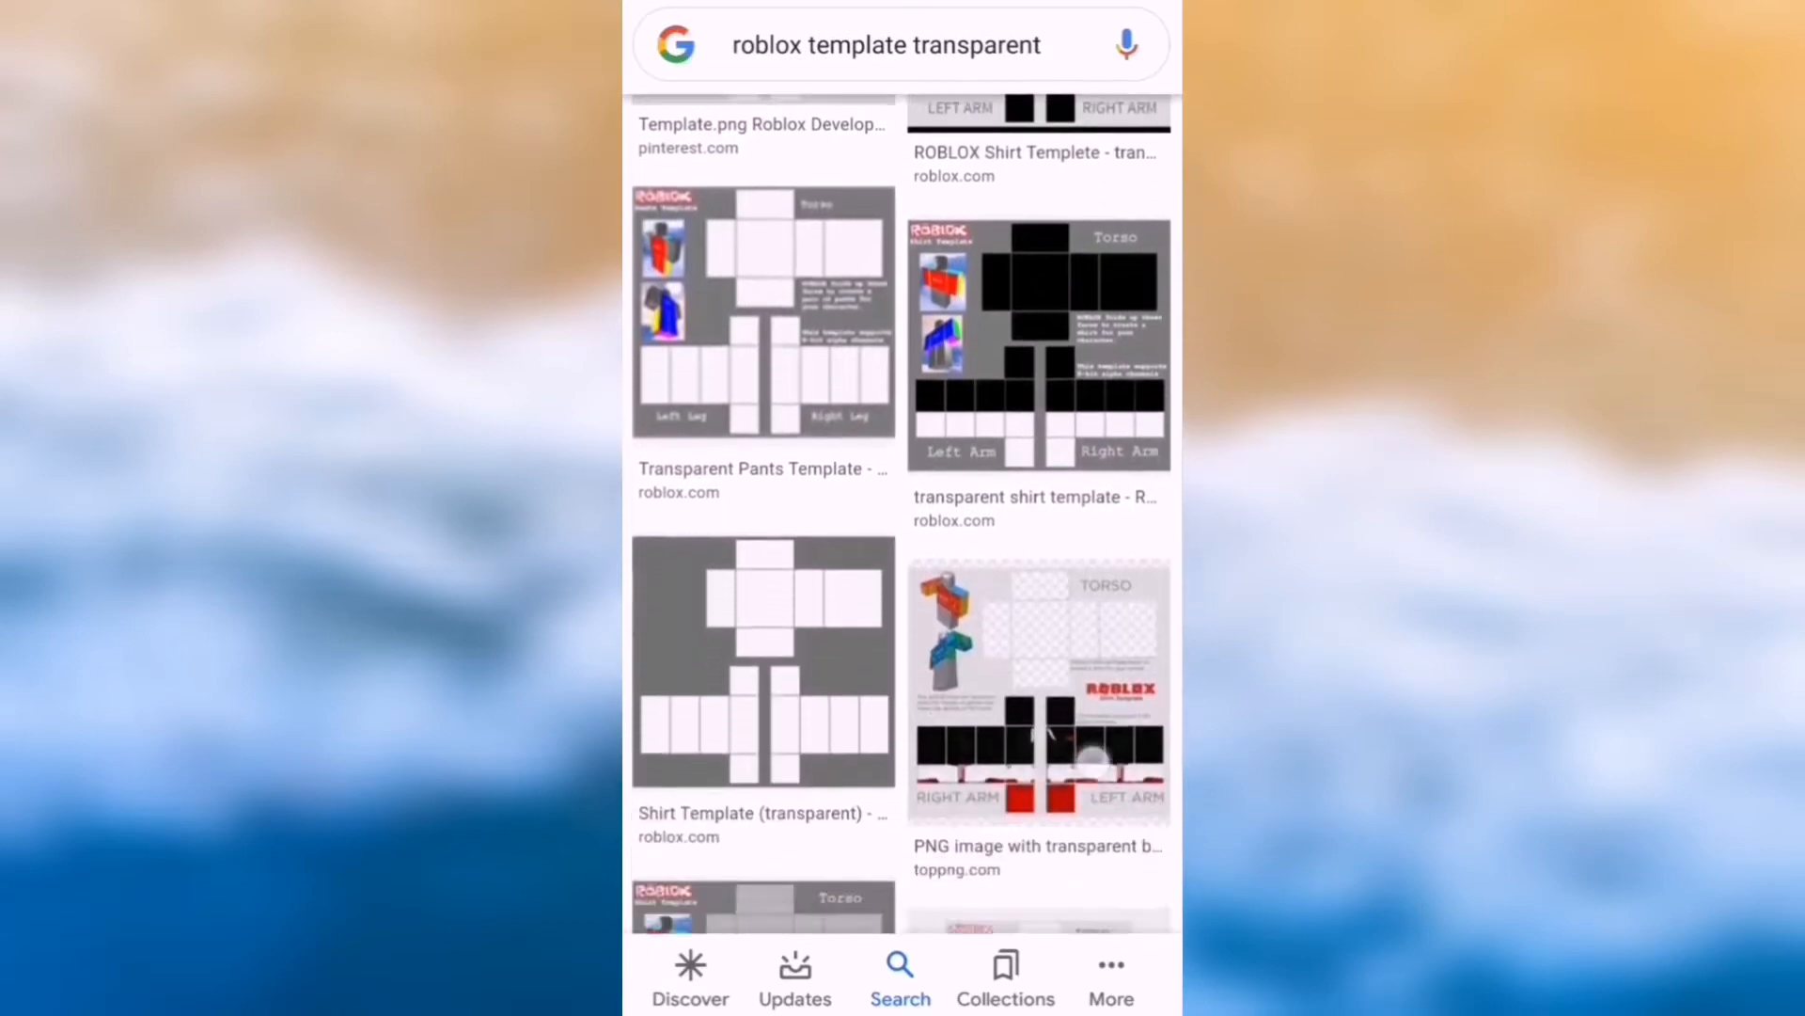
pyautogui.scroll(-3)
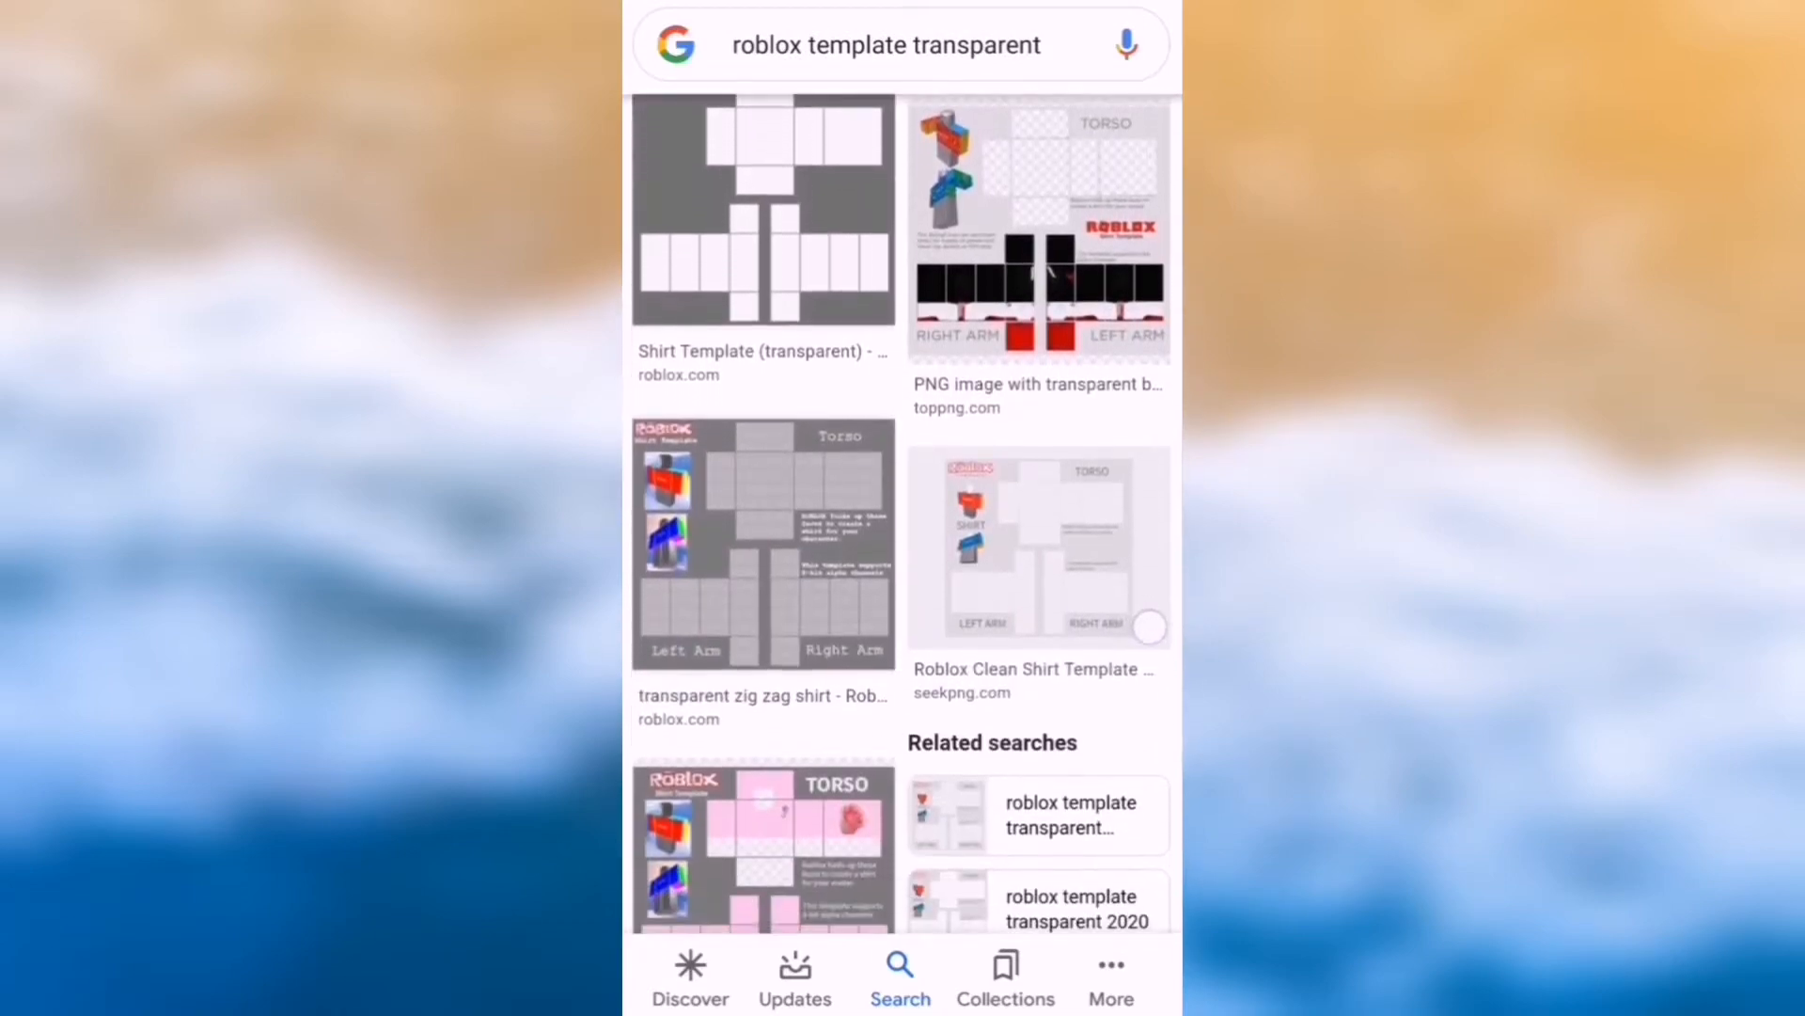
pyautogui.click(1037, 546)
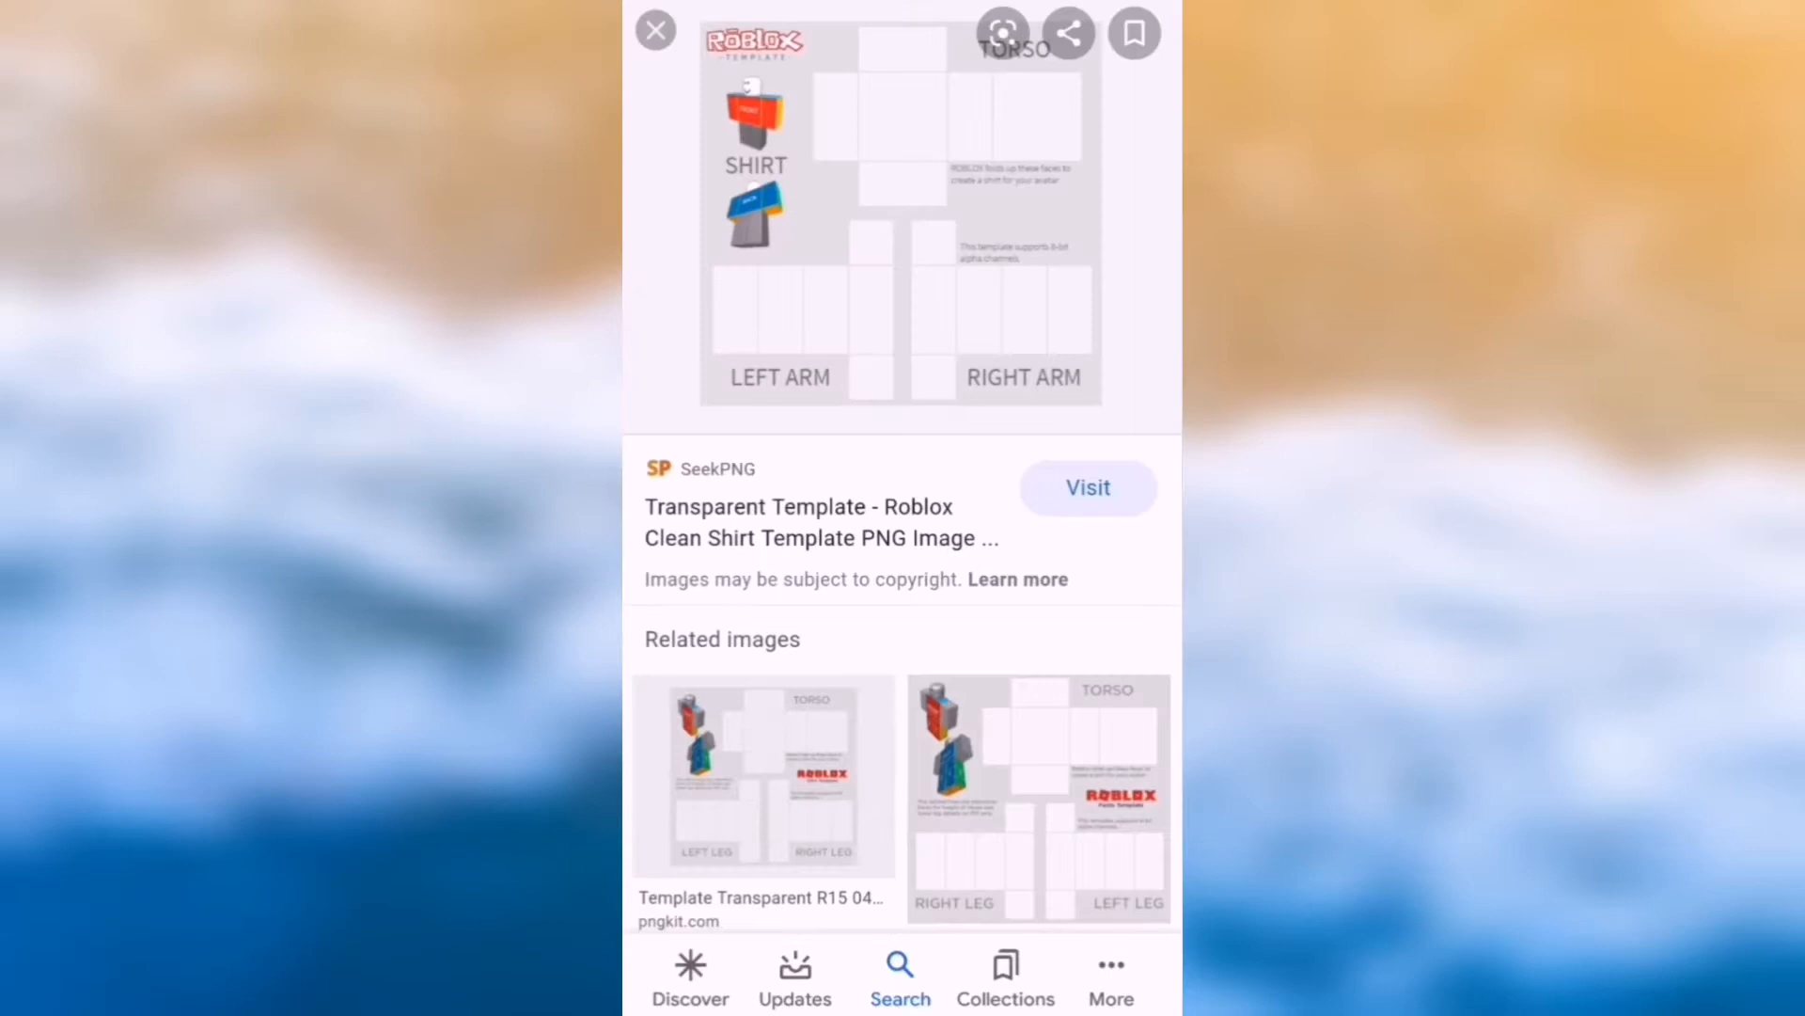
pyautogui.click(1087, 487)
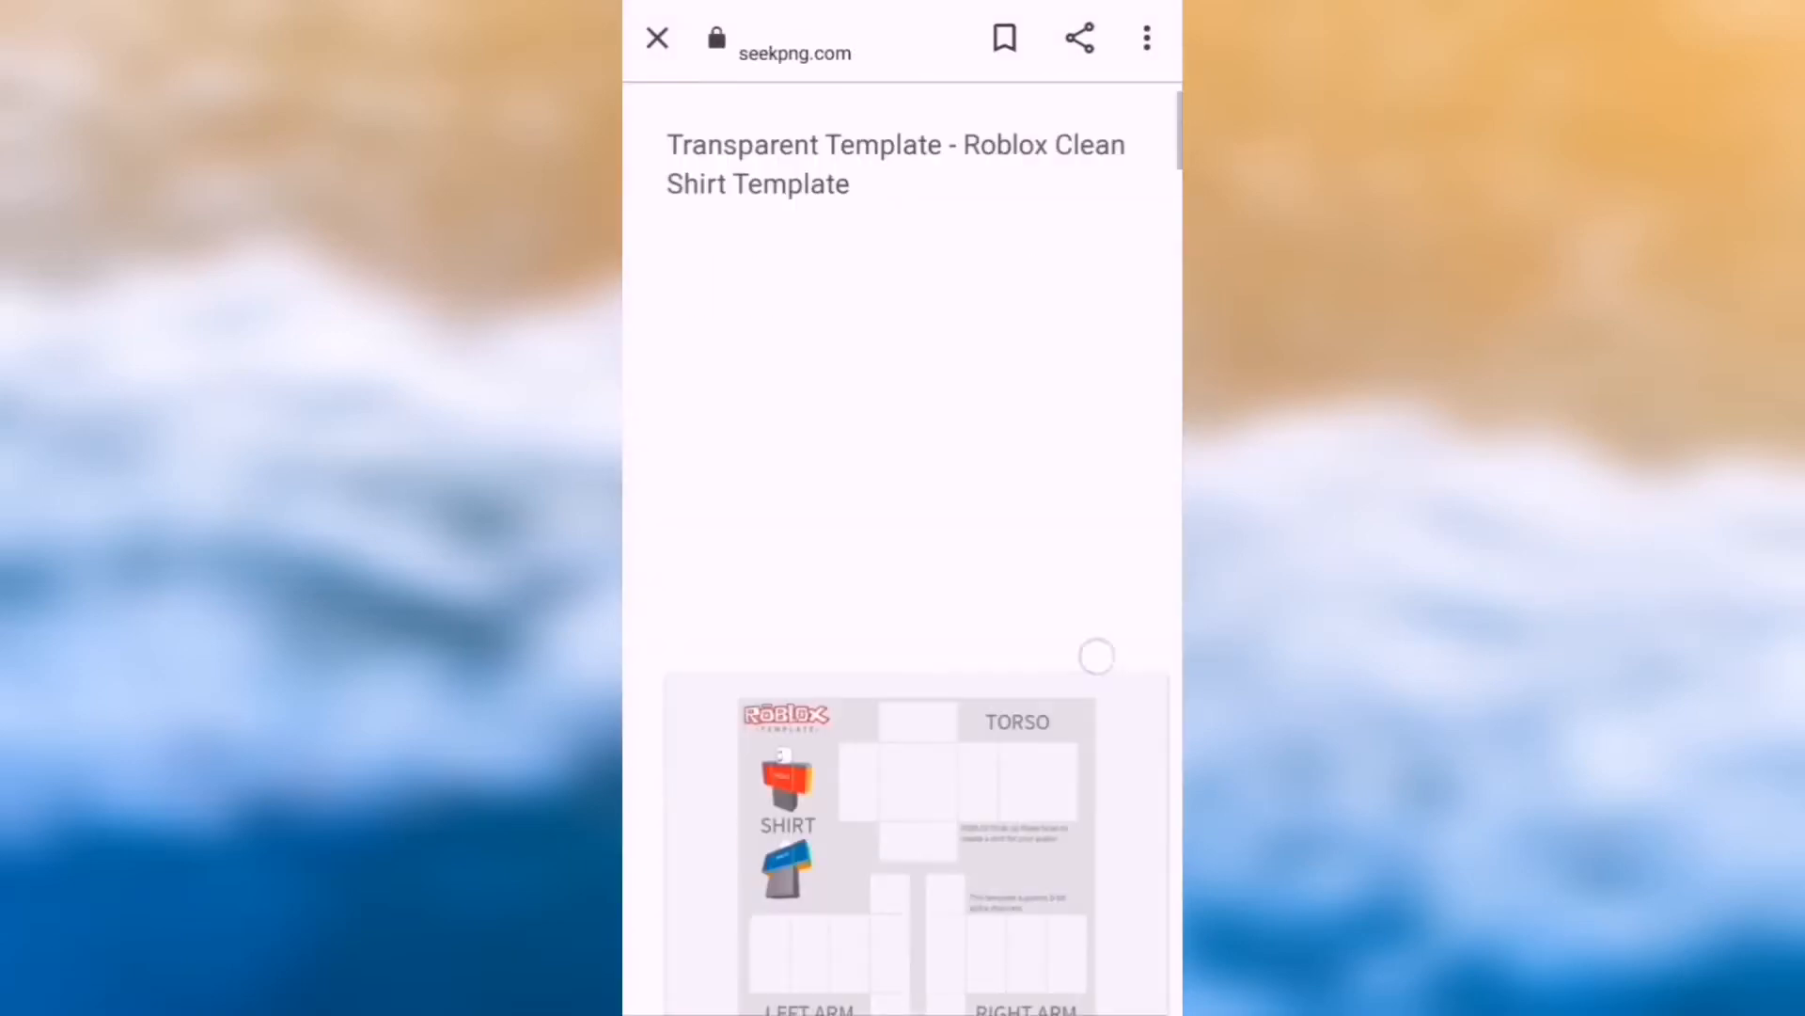
pyautogui.scroll(-3)
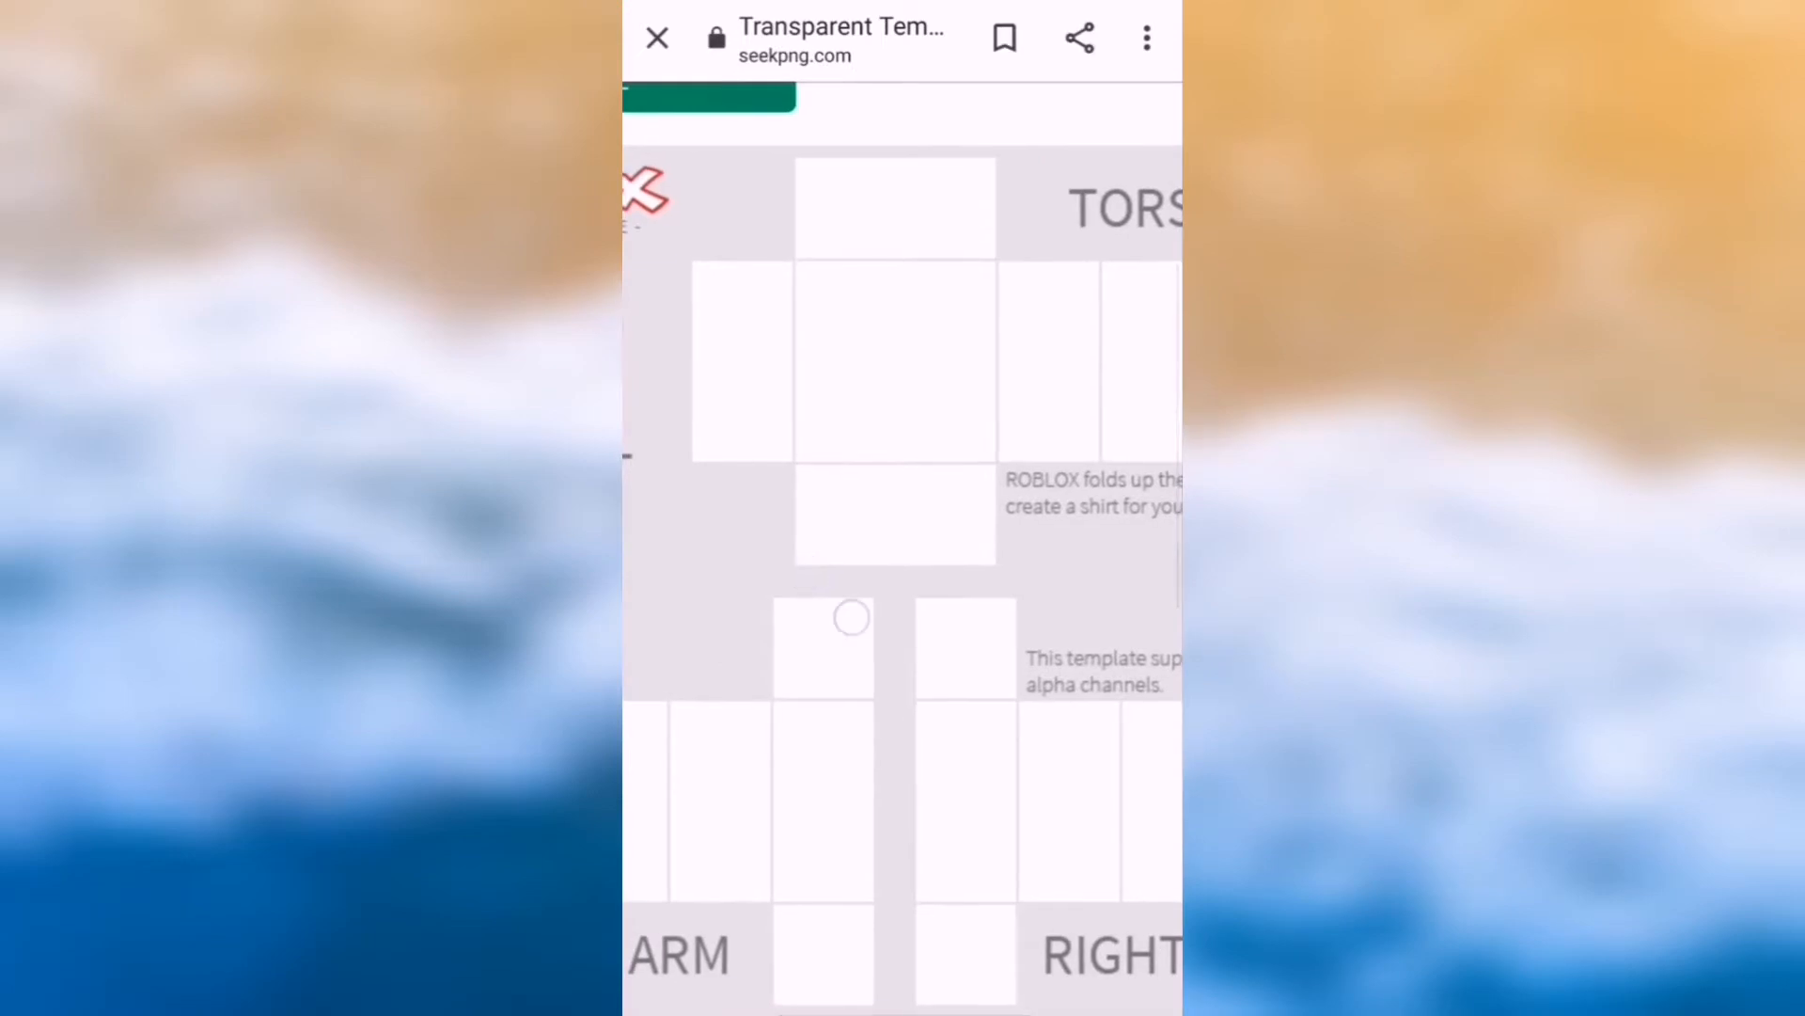
pyautogui.click(657, 39)
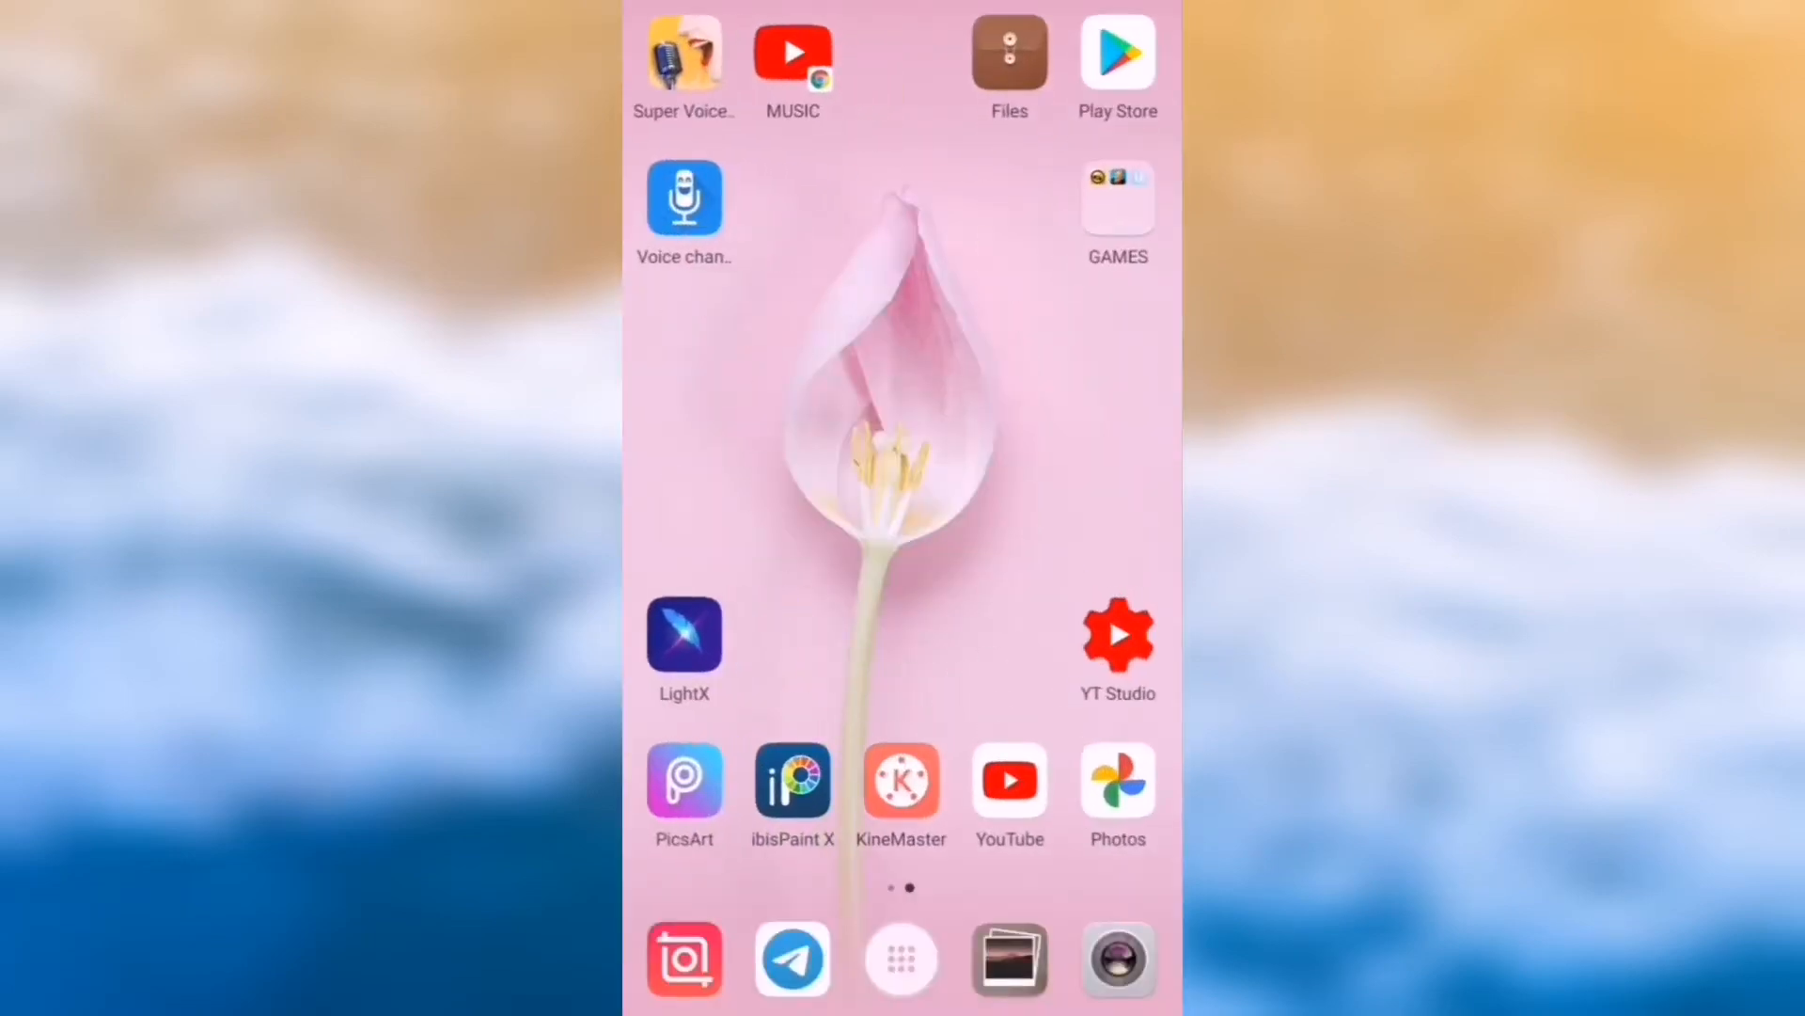
# Launch PicsArt and load the saved transparent shirt template into the editor
pyautogui.click(685, 781)
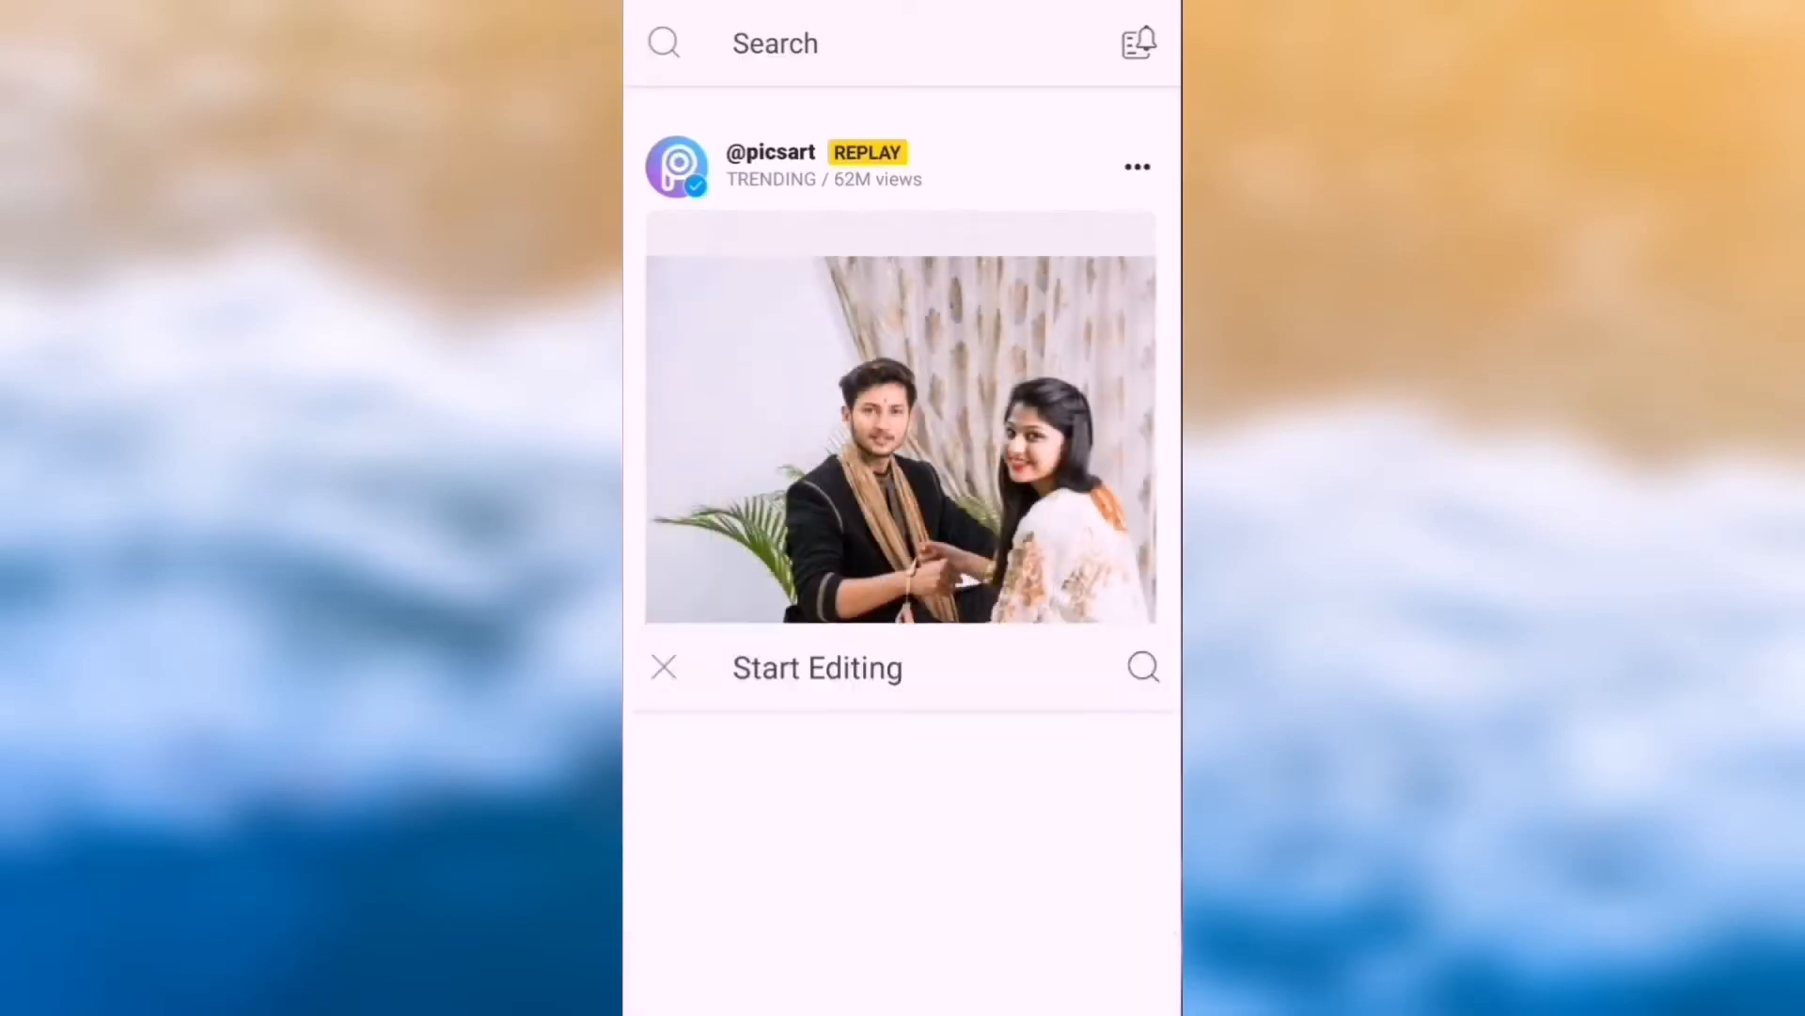
pyautogui.click(816, 666)
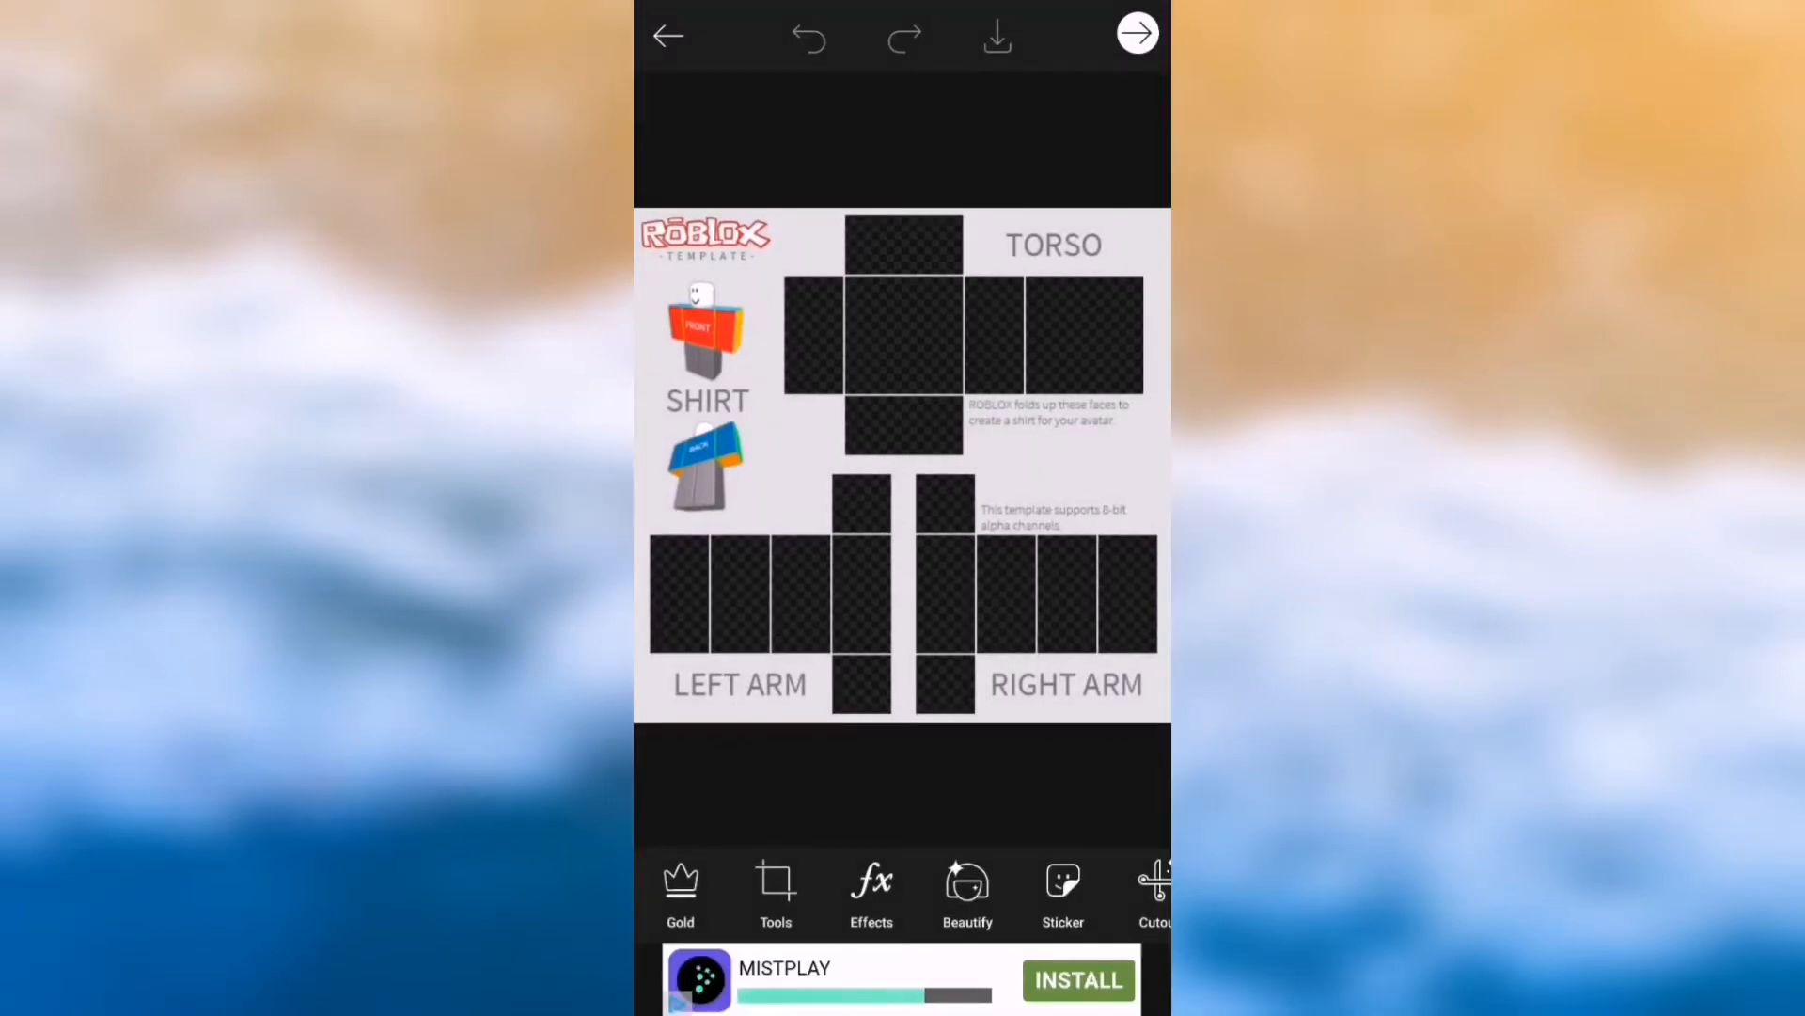
# In drawing mode, set the brush colour to white
pyautogui.hscroll(-3)
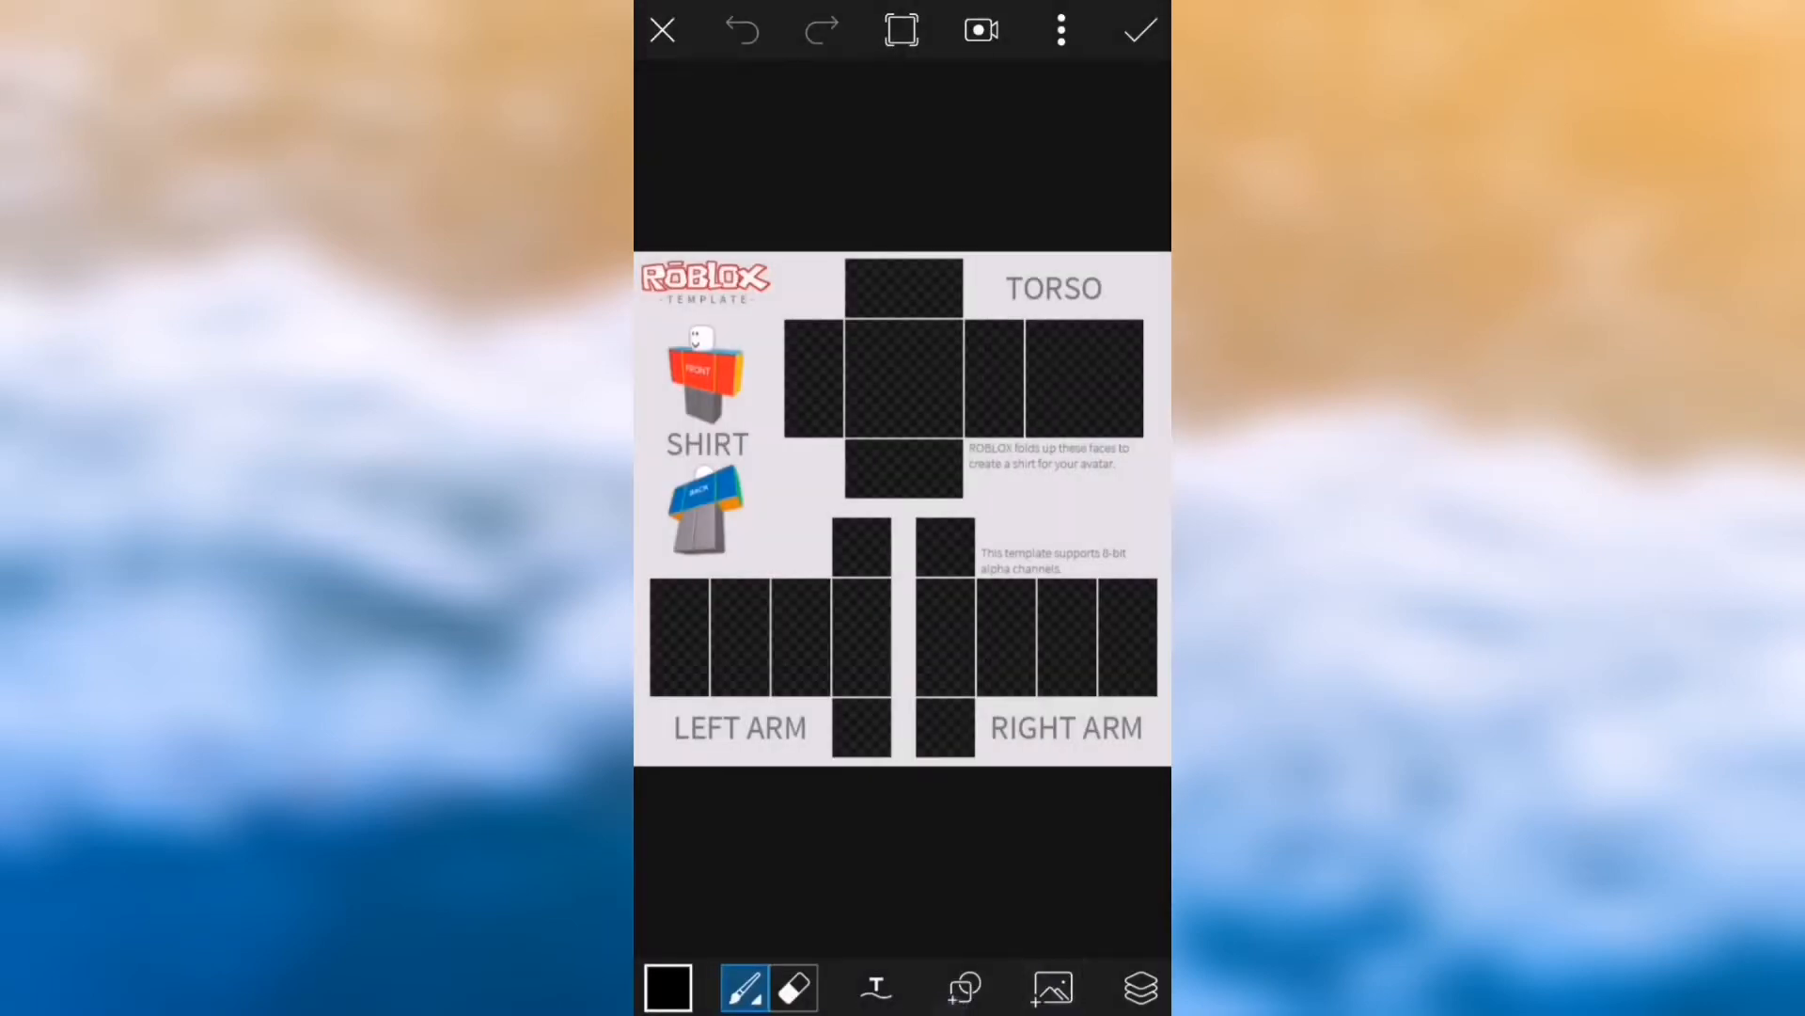
pyautogui.click(675, 990)
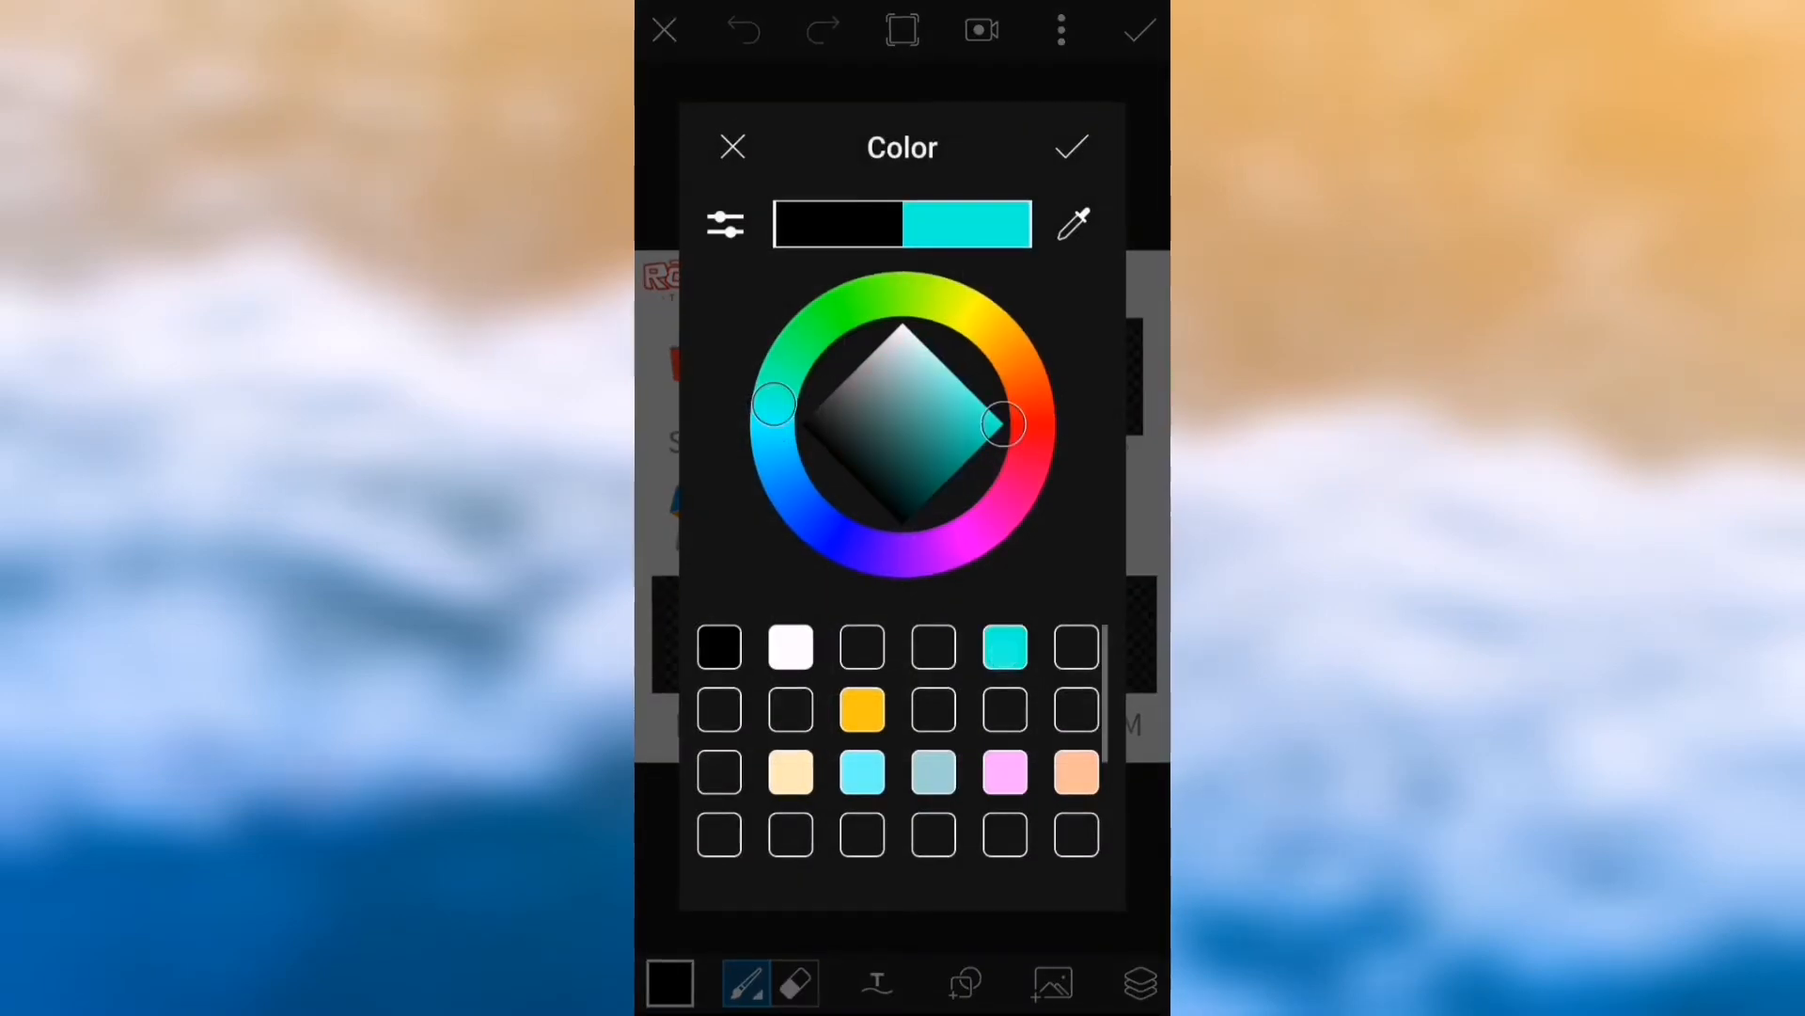
pyautogui.click(861, 710)
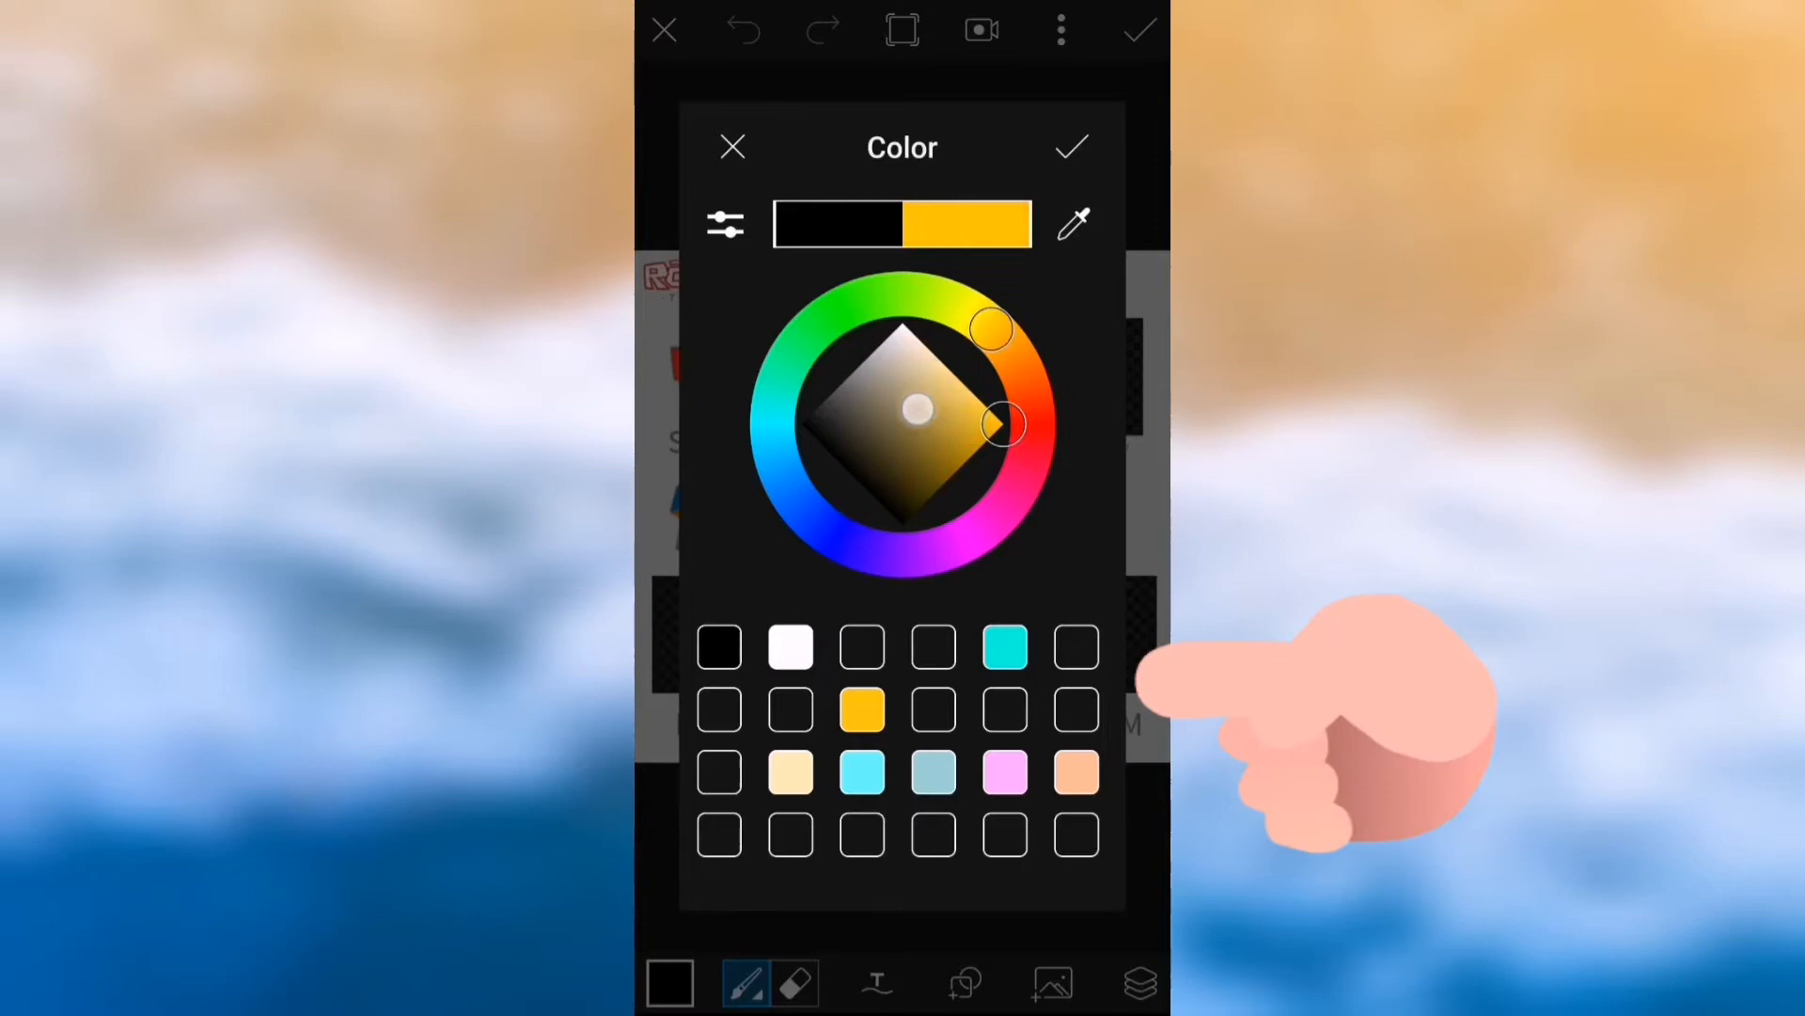
pyautogui.click(1006, 646)
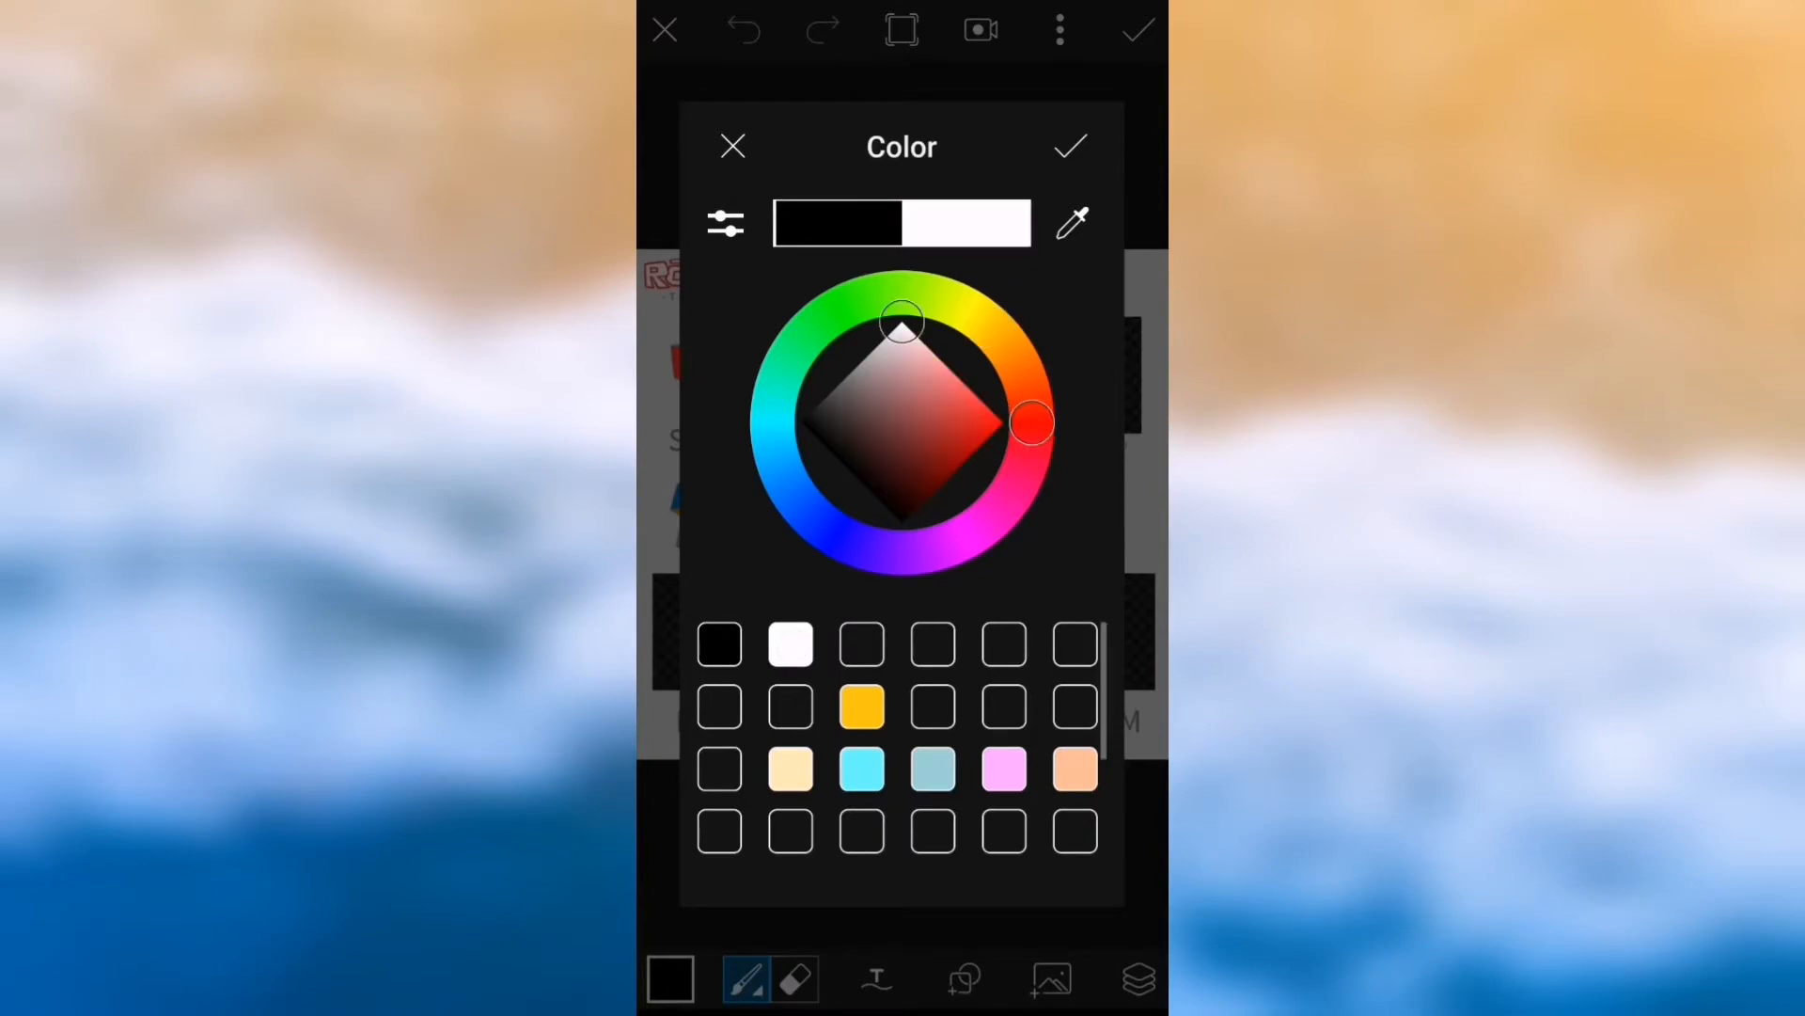
pyautogui.click(1070, 146)
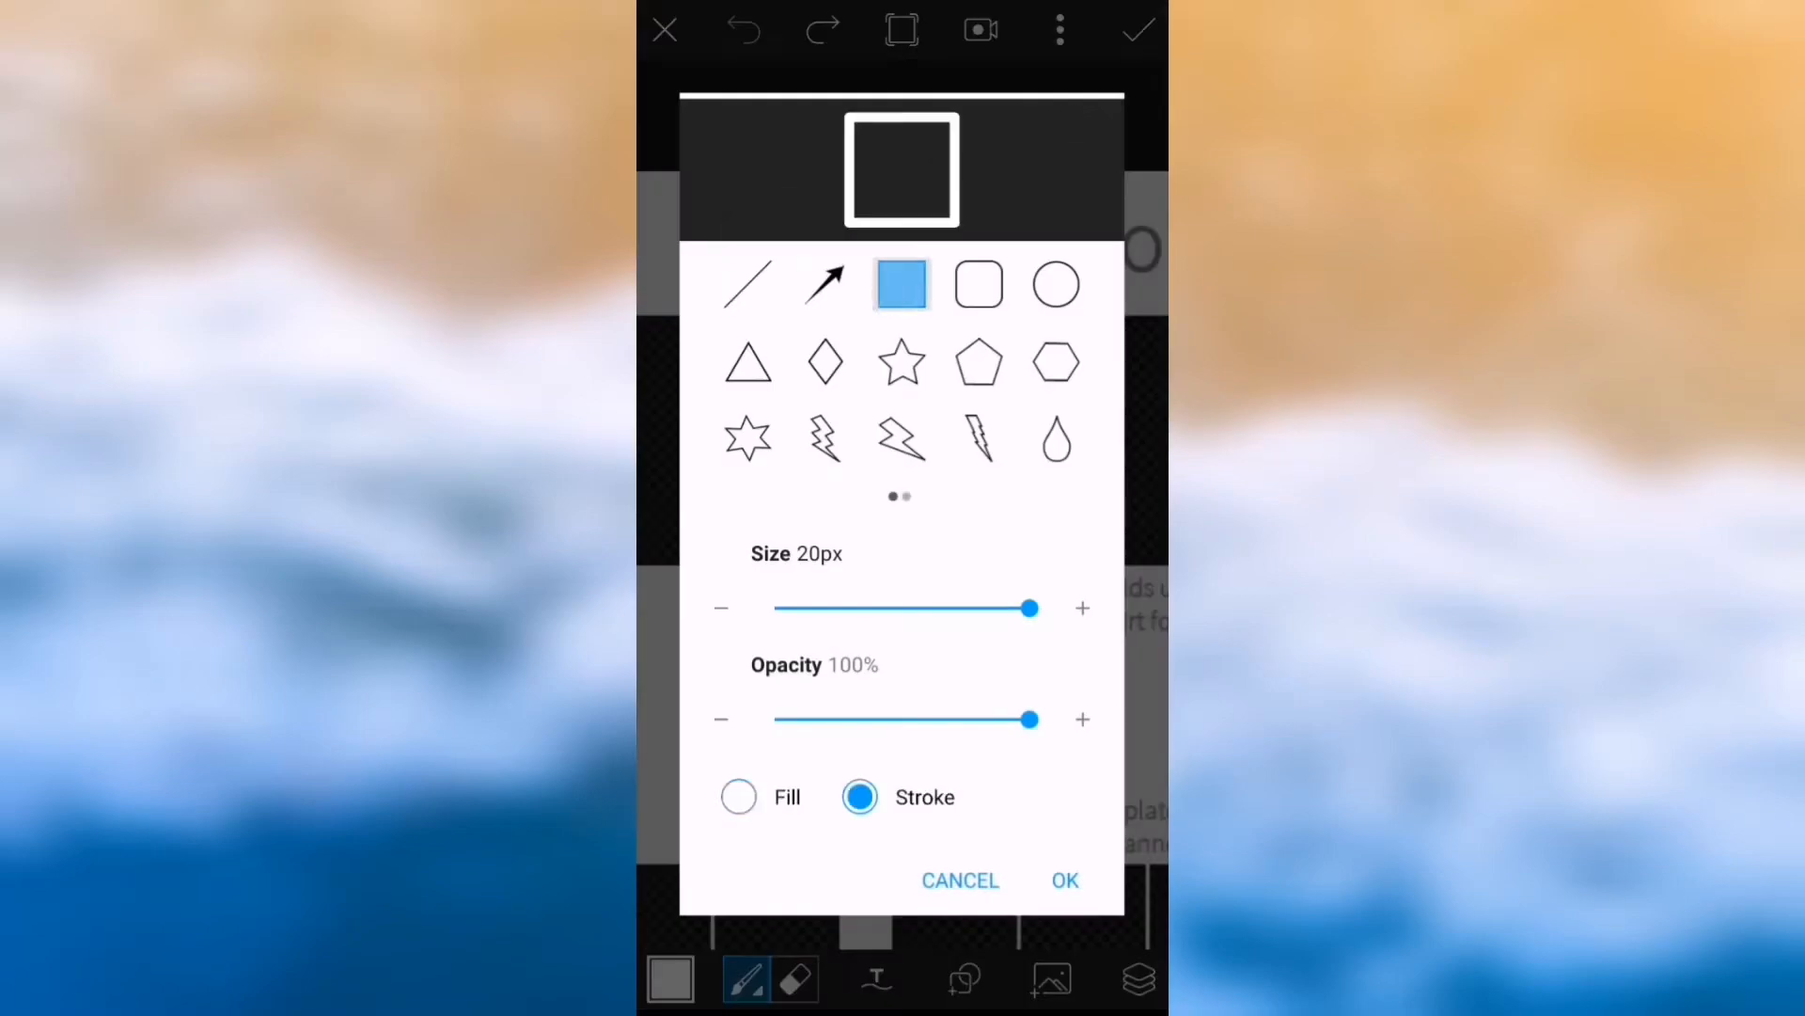
# Apply the filled square shape and drag white rectangles over the torso panels
pyautogui.click(1065, 880)
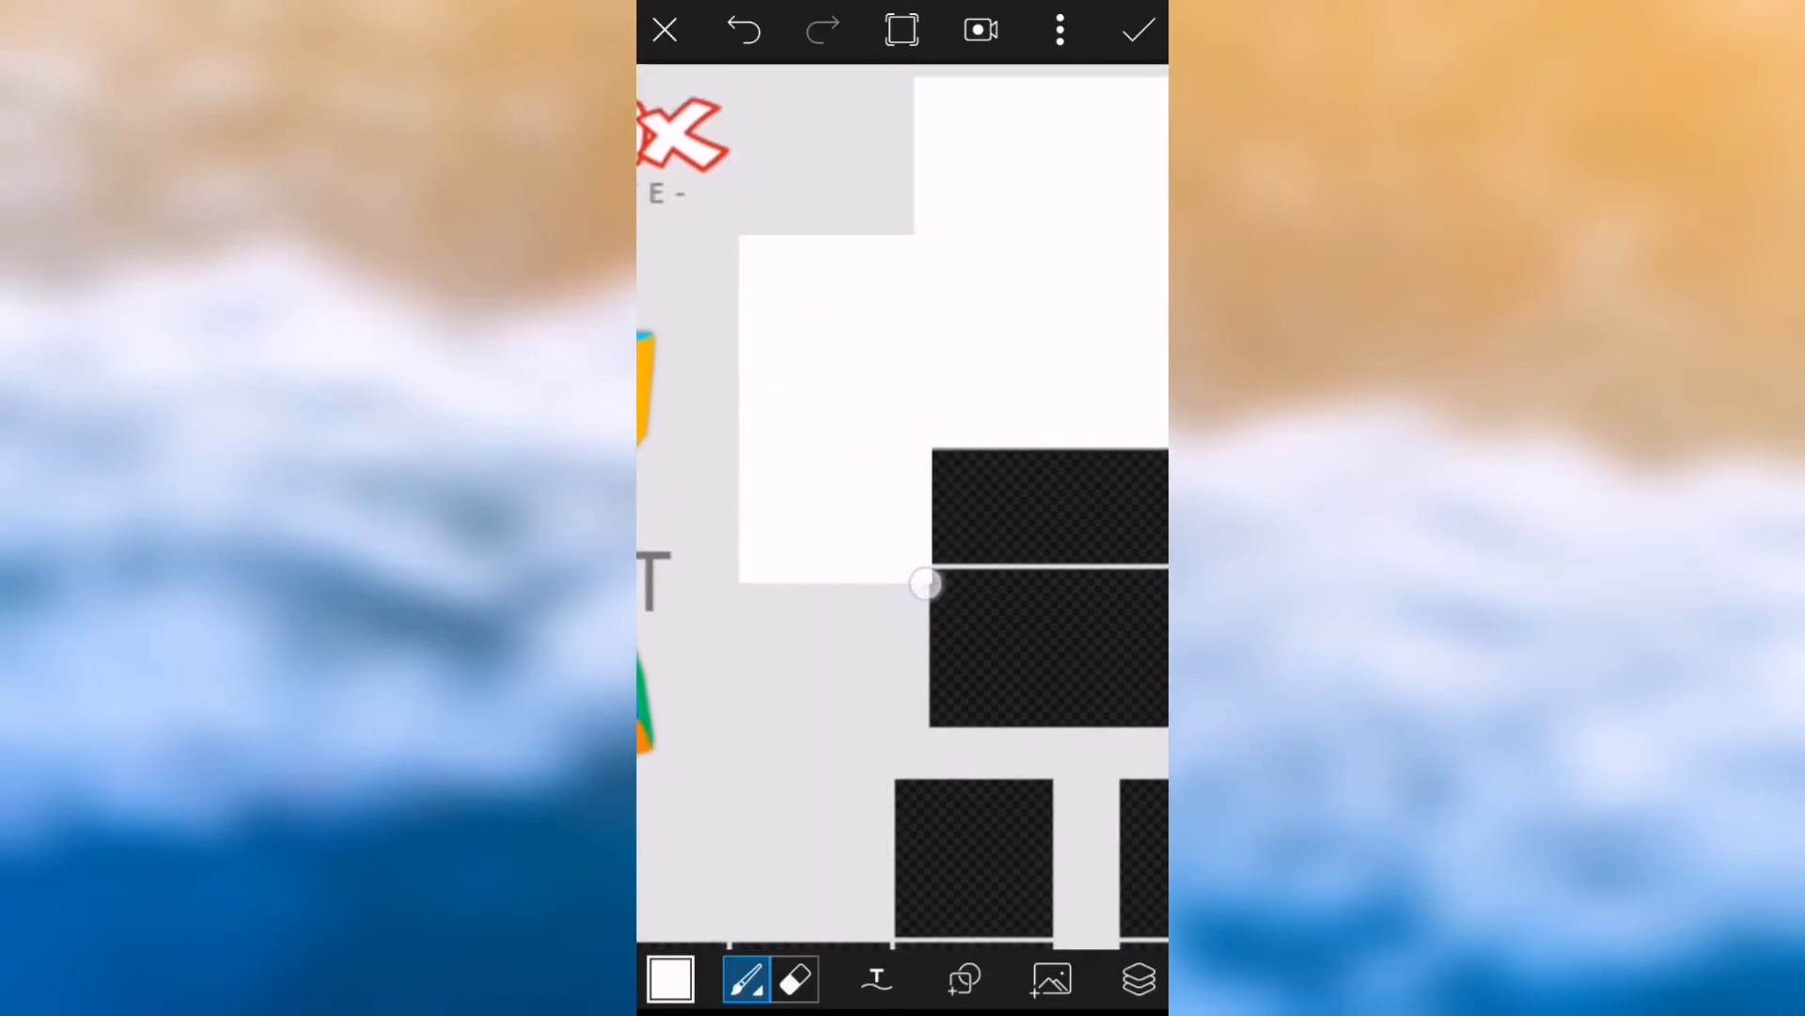
pyautogui.moveTo(928, 585); pyautogui.dragTo(939, 451)
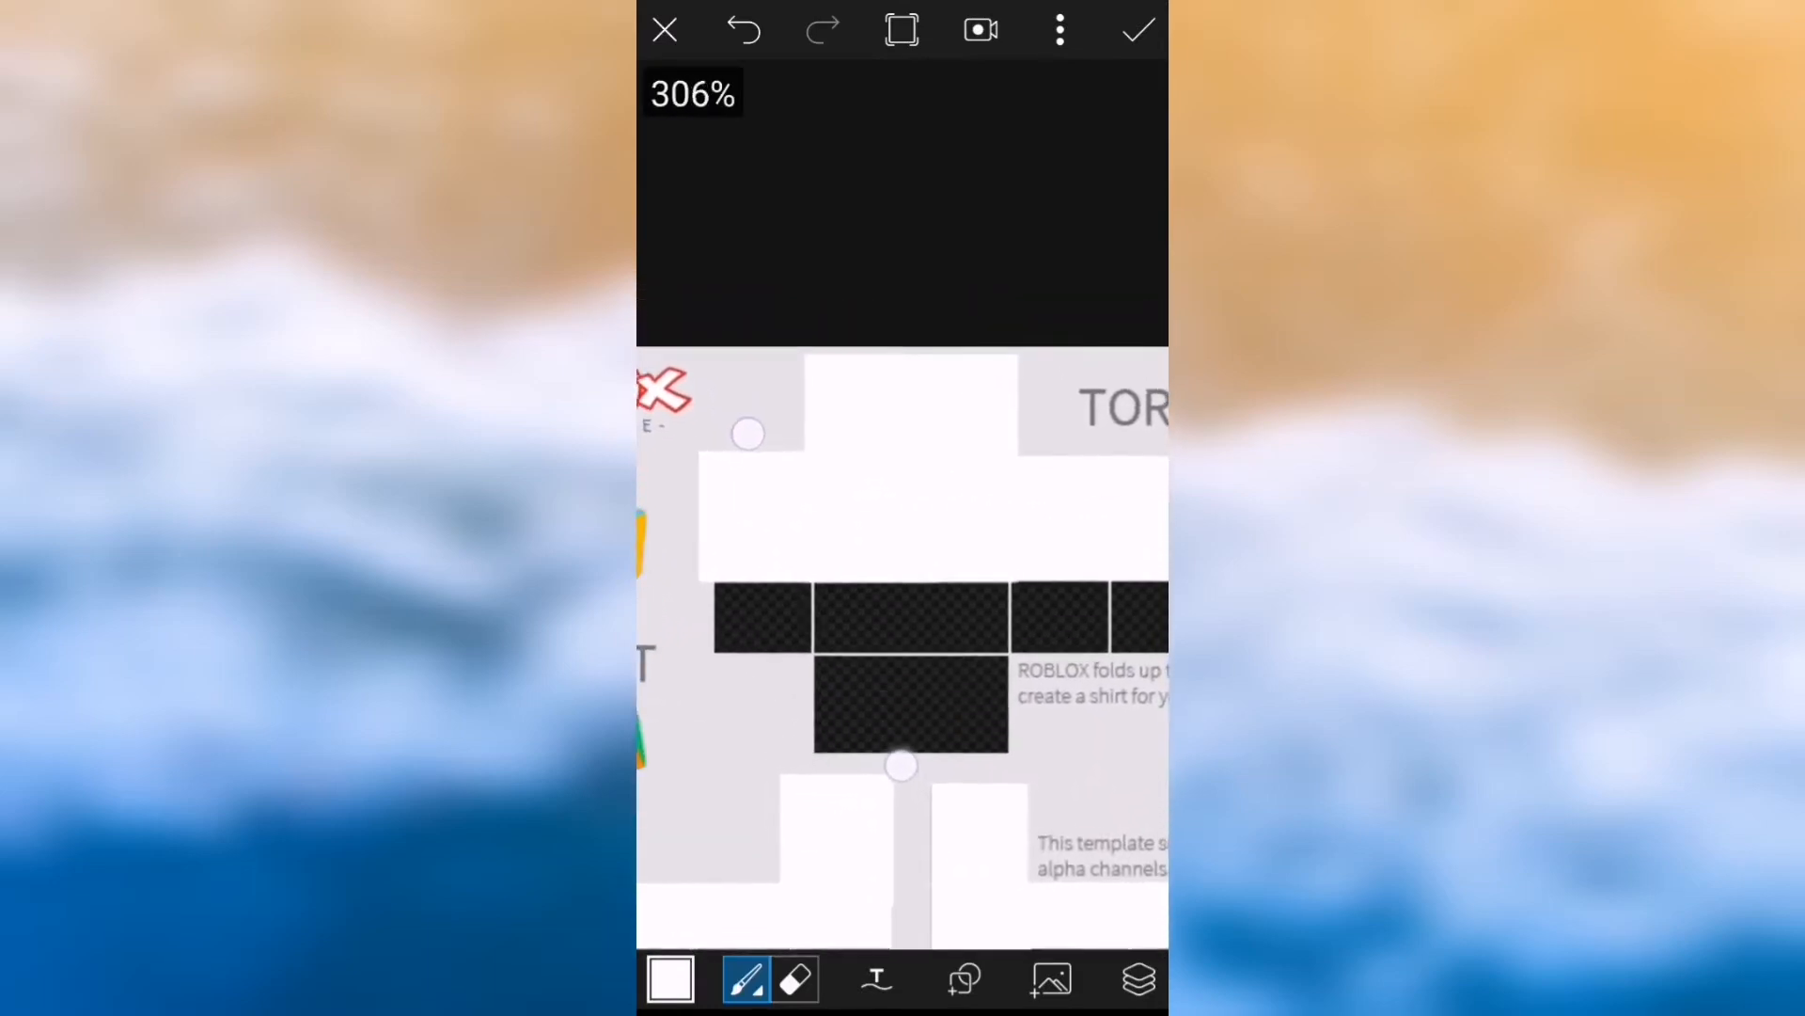
# Switch to light blue and draw horizontal stripes across the torso and right arm
pyautogui.click(677, 980)
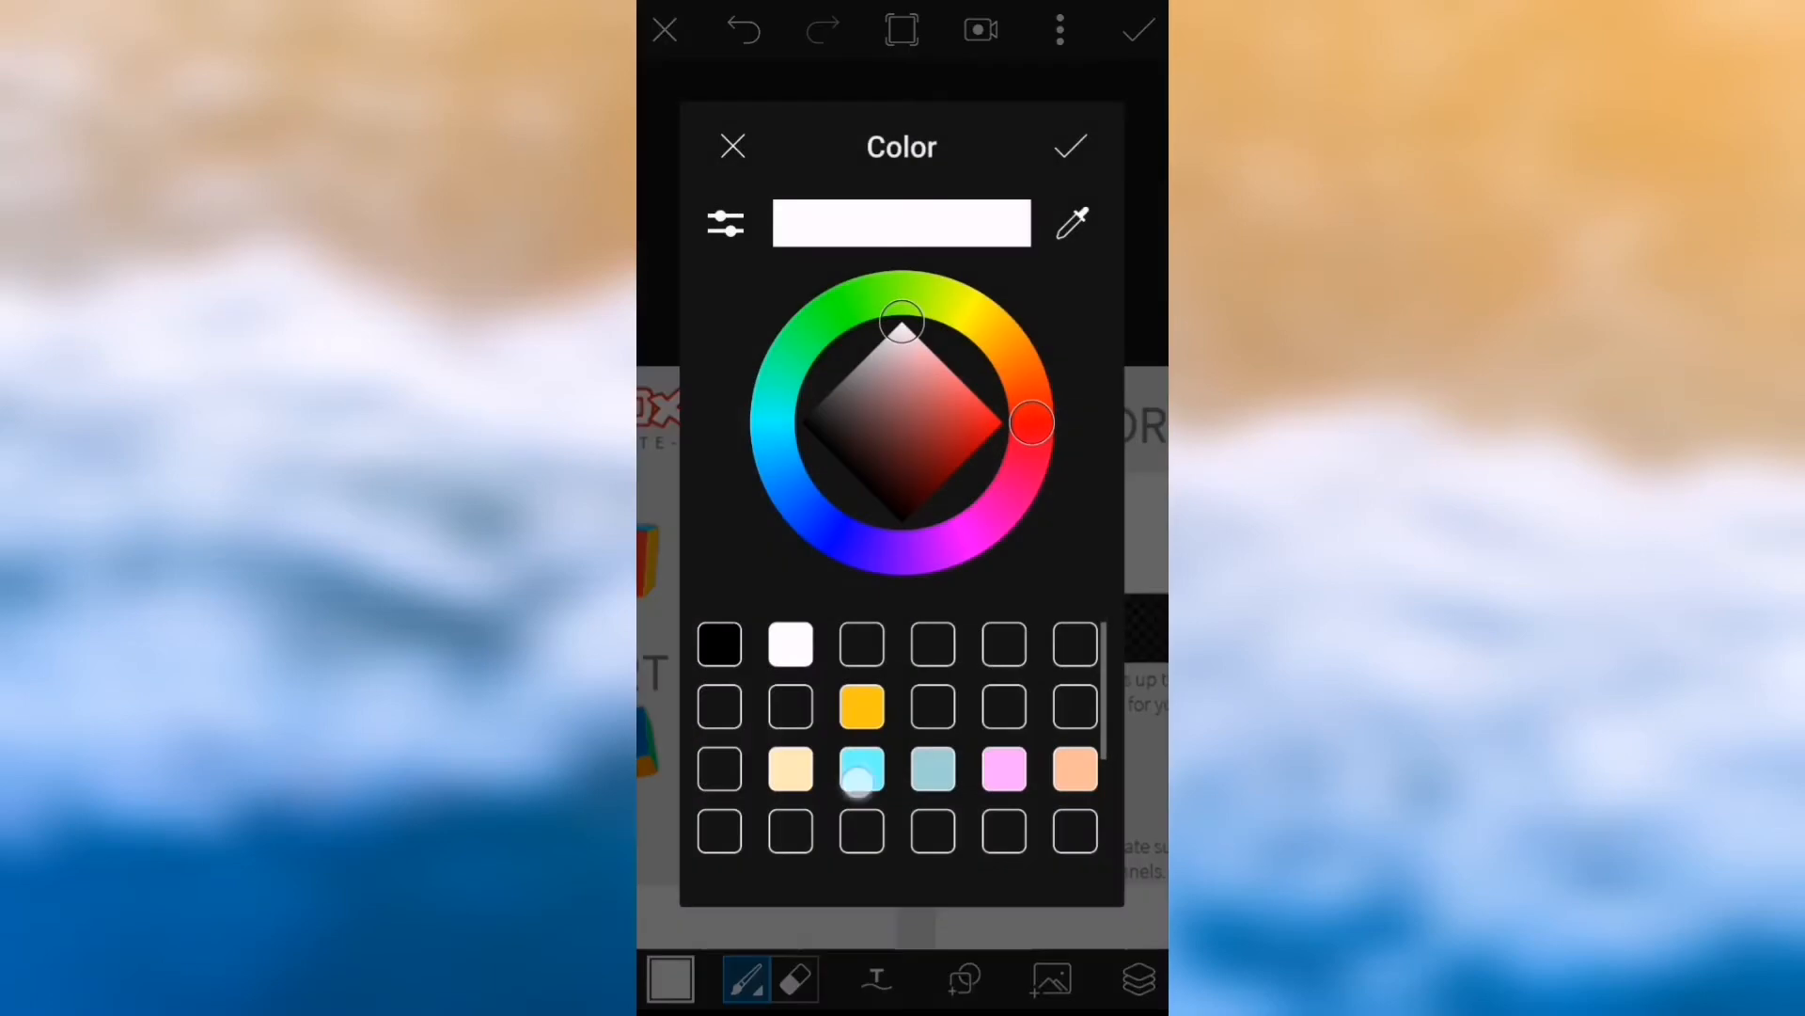
pyautogui.click(1073, 147)
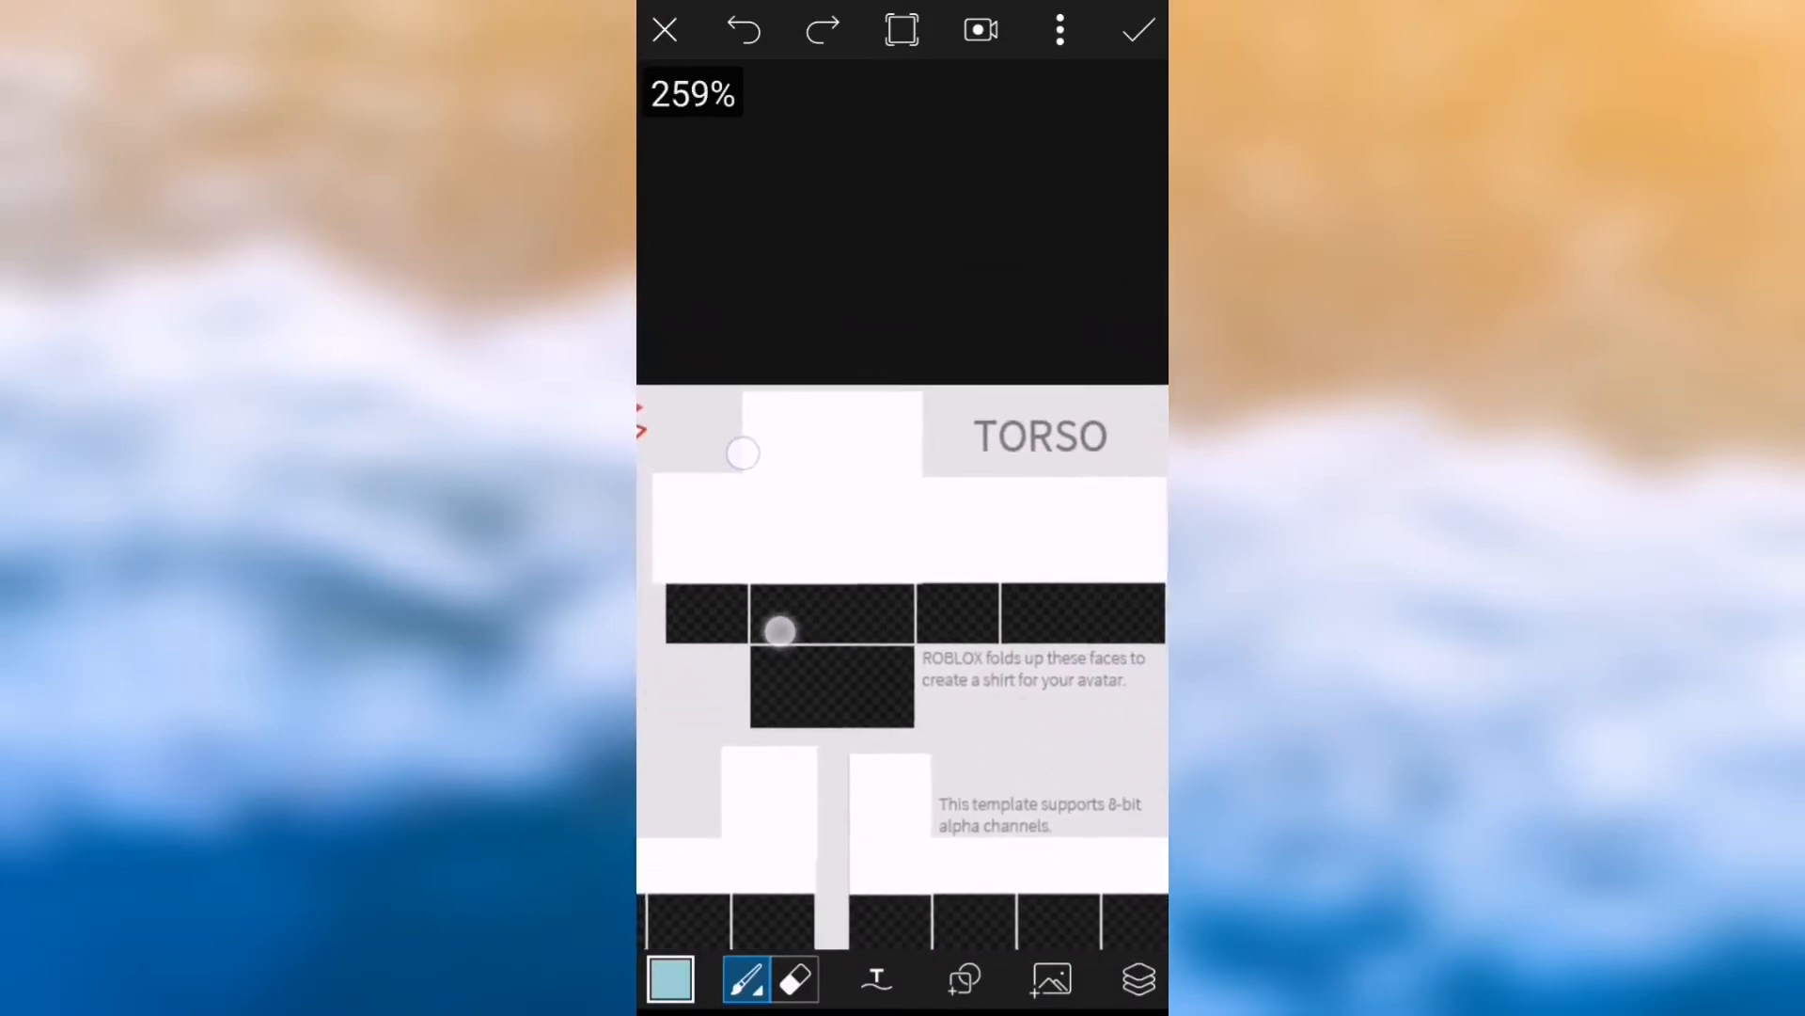
pyautogui.moveTo(743, 452); pyautogui.dragTo(766, 510)
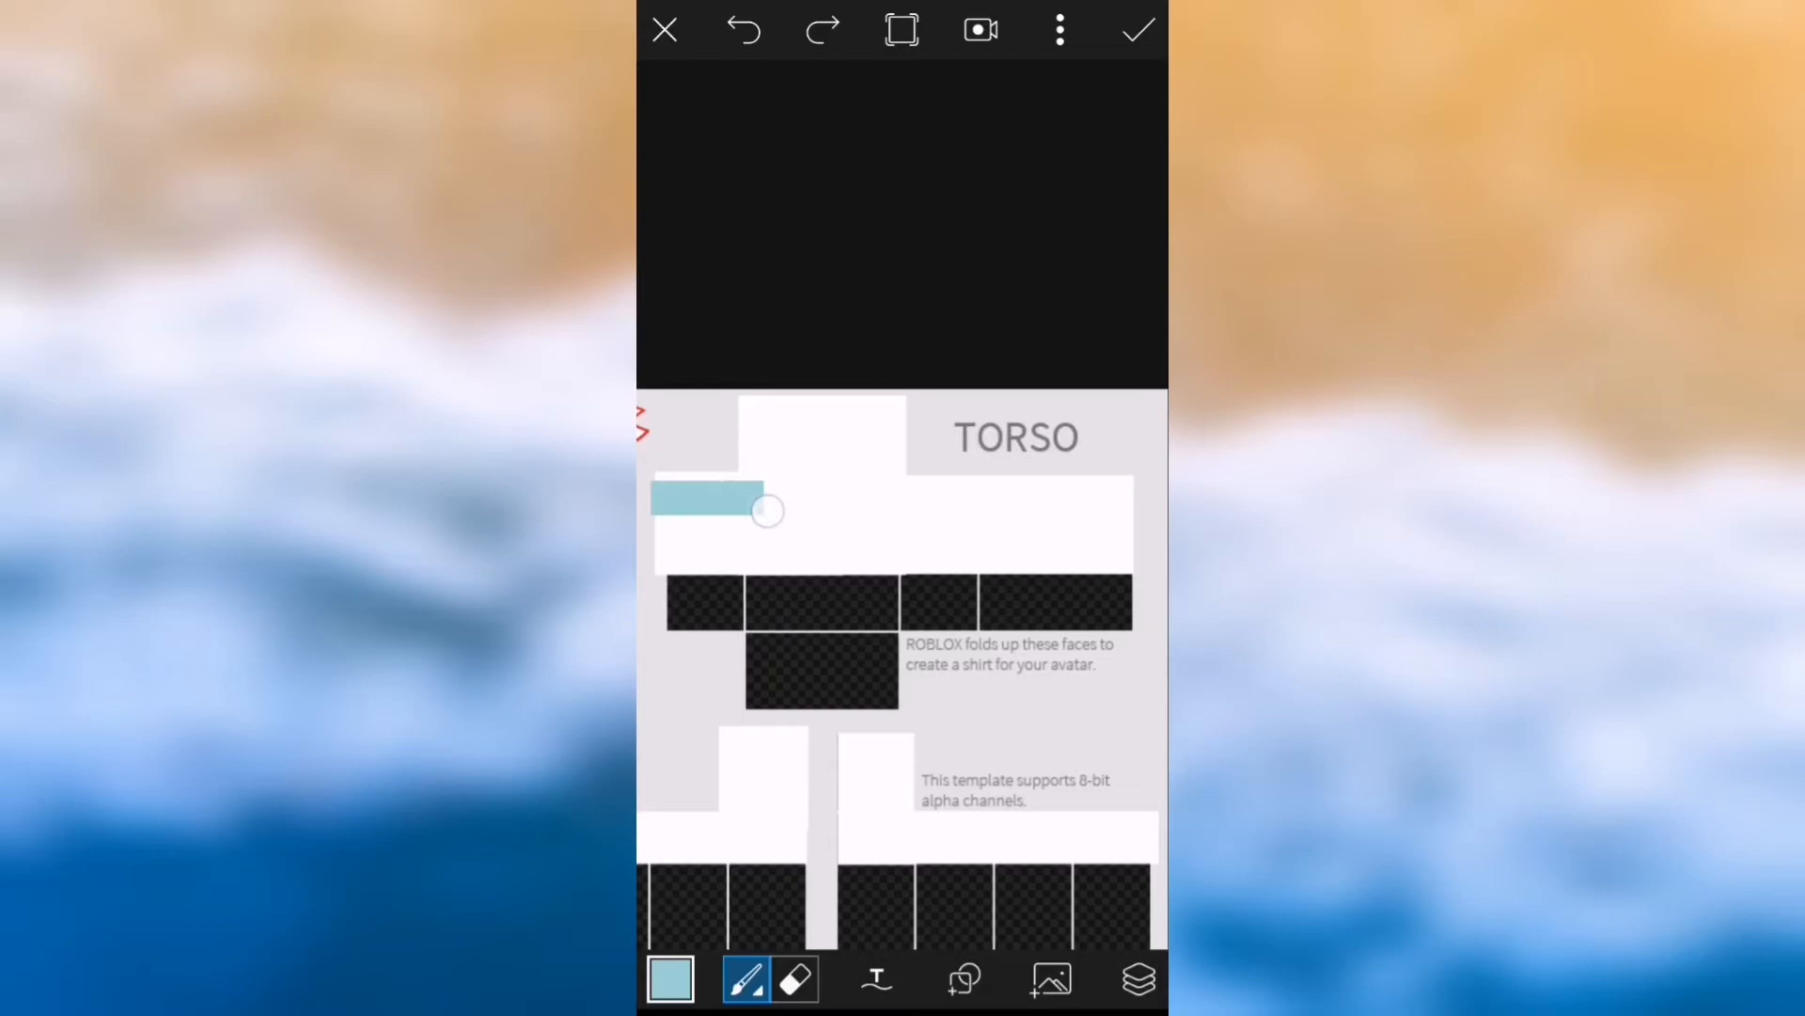
pyautogui.moveTo(765, 509); pyautogui.dragTo(1124, 482)
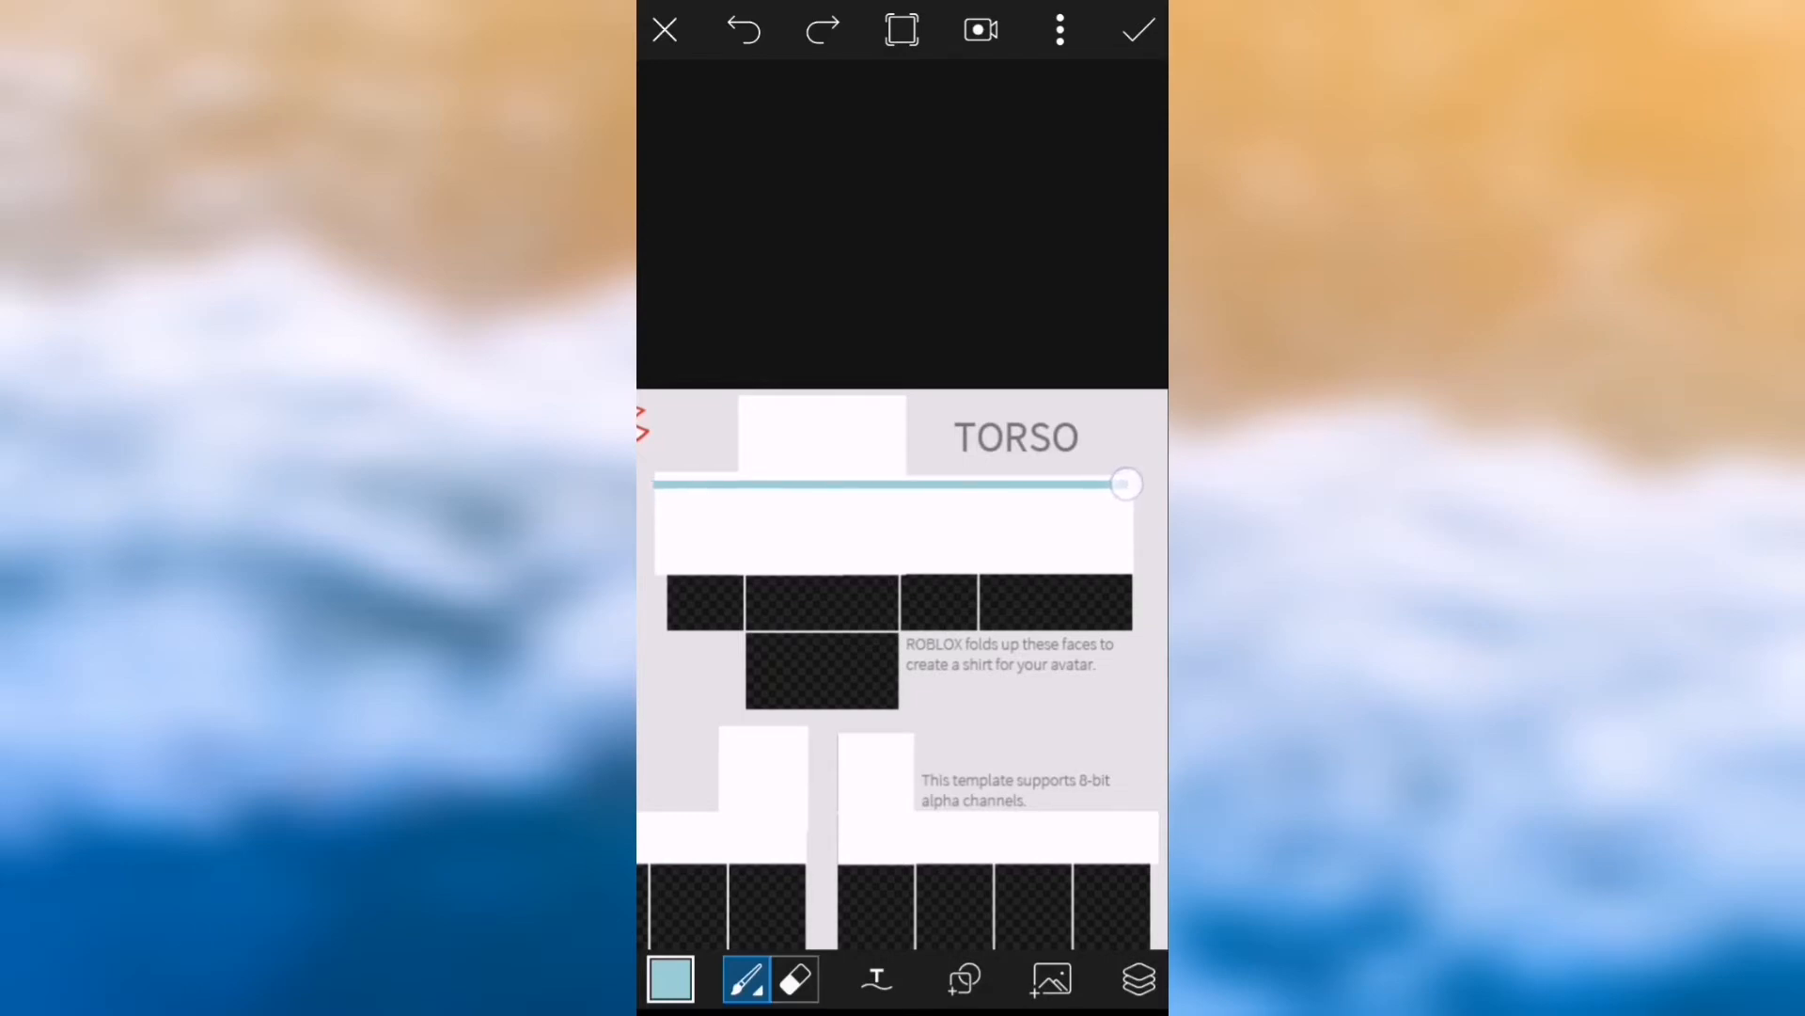
pyautogui.moveTo(1123, 483); pyautogui.dragTo(662, 492)
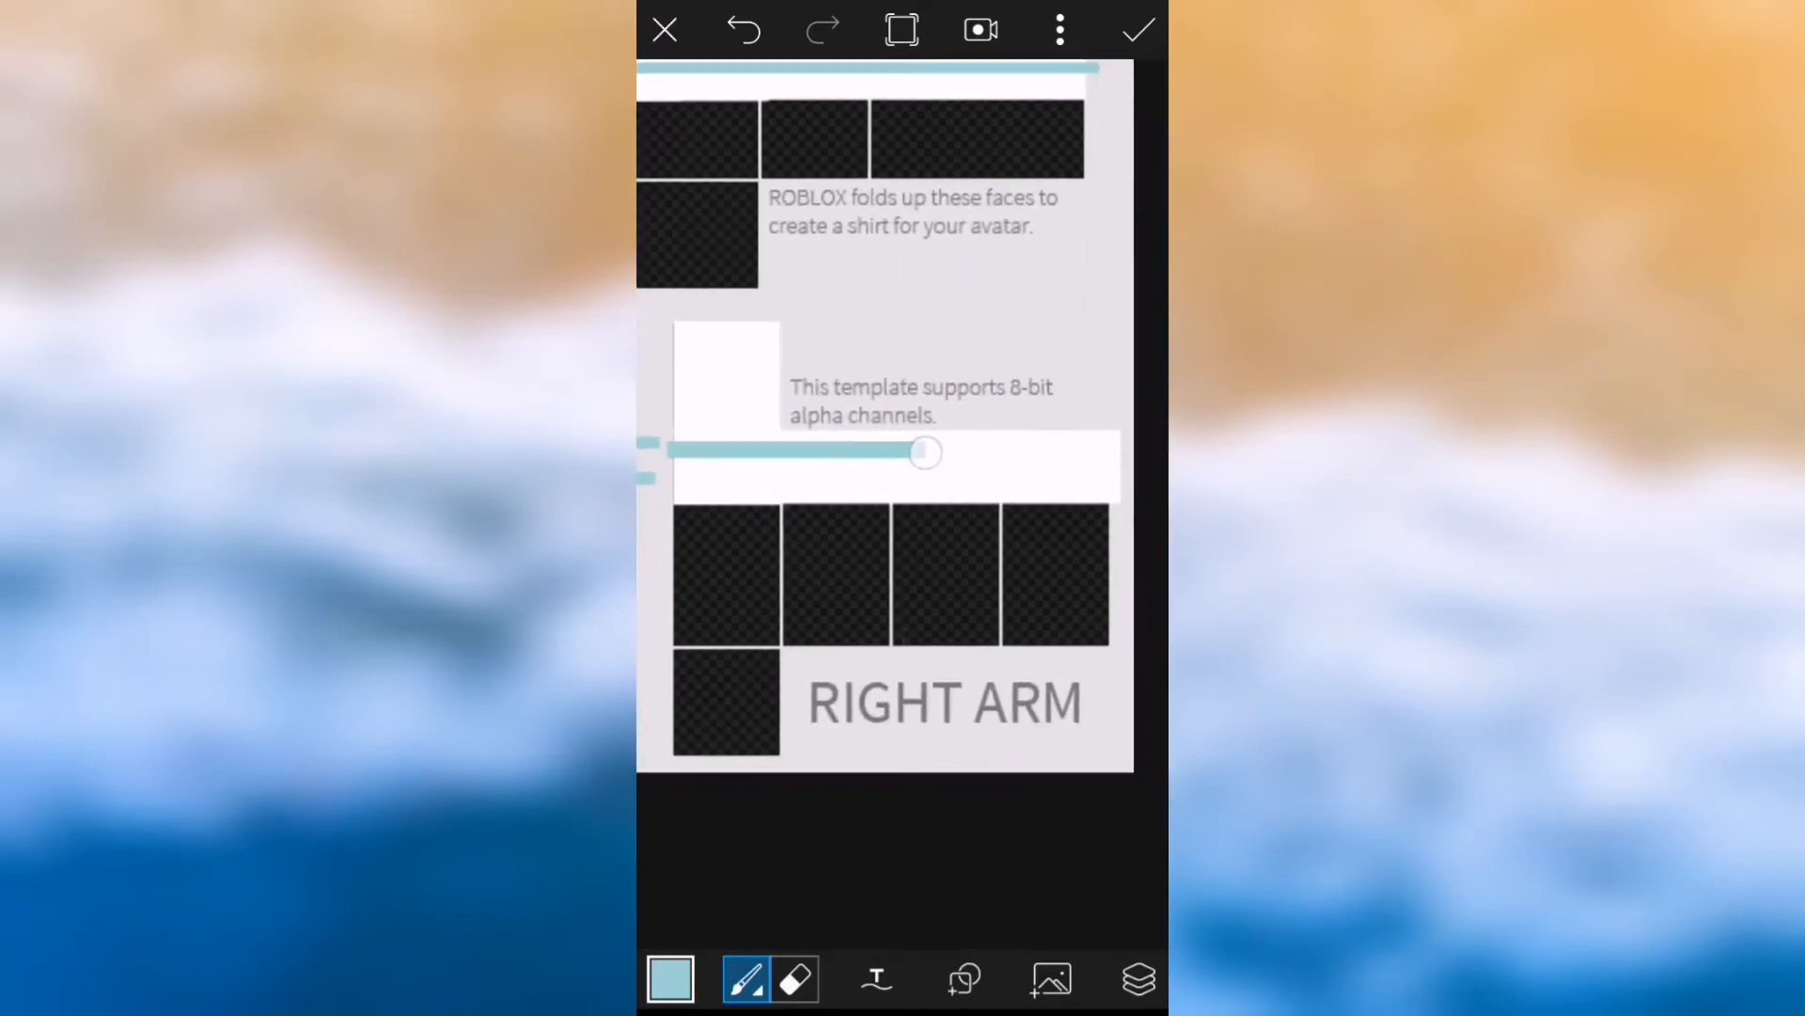
pyautogui.moveTo(925, 451); pyautogui.dragTo(1114, 473)
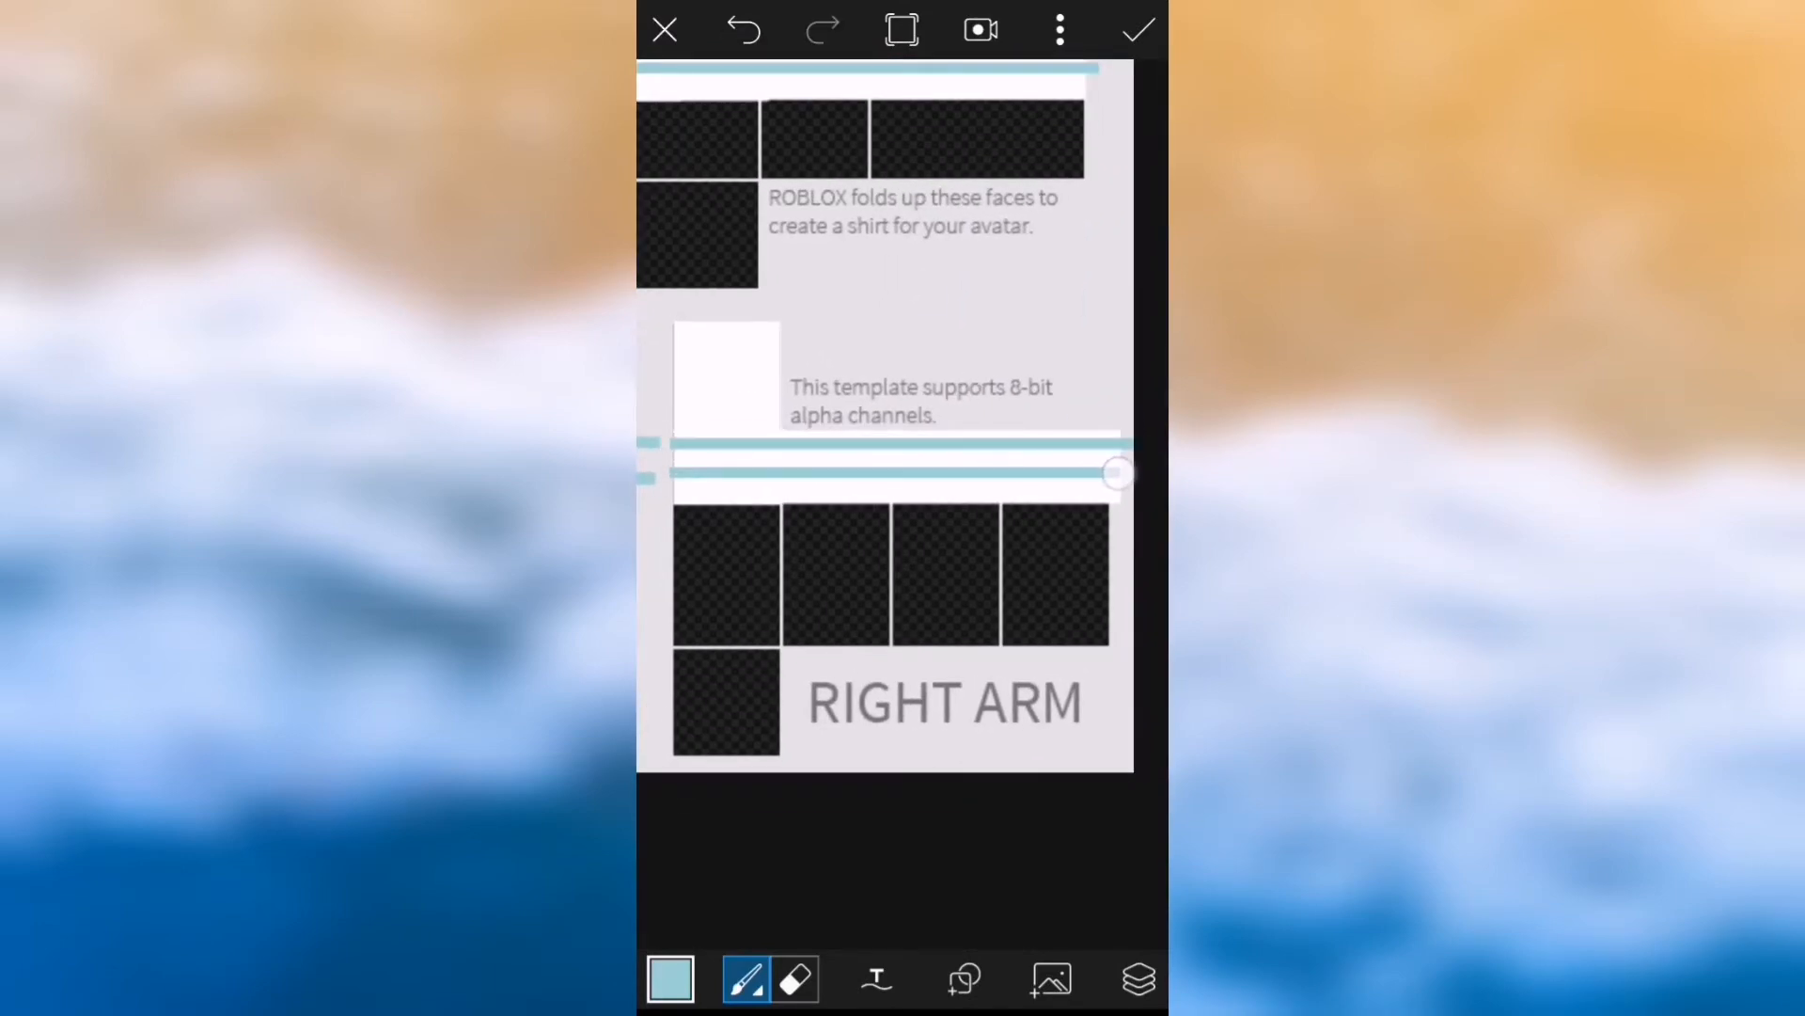
pyautogui.moveTo(1112, 473); pyautogui.dragTo(957, 481)
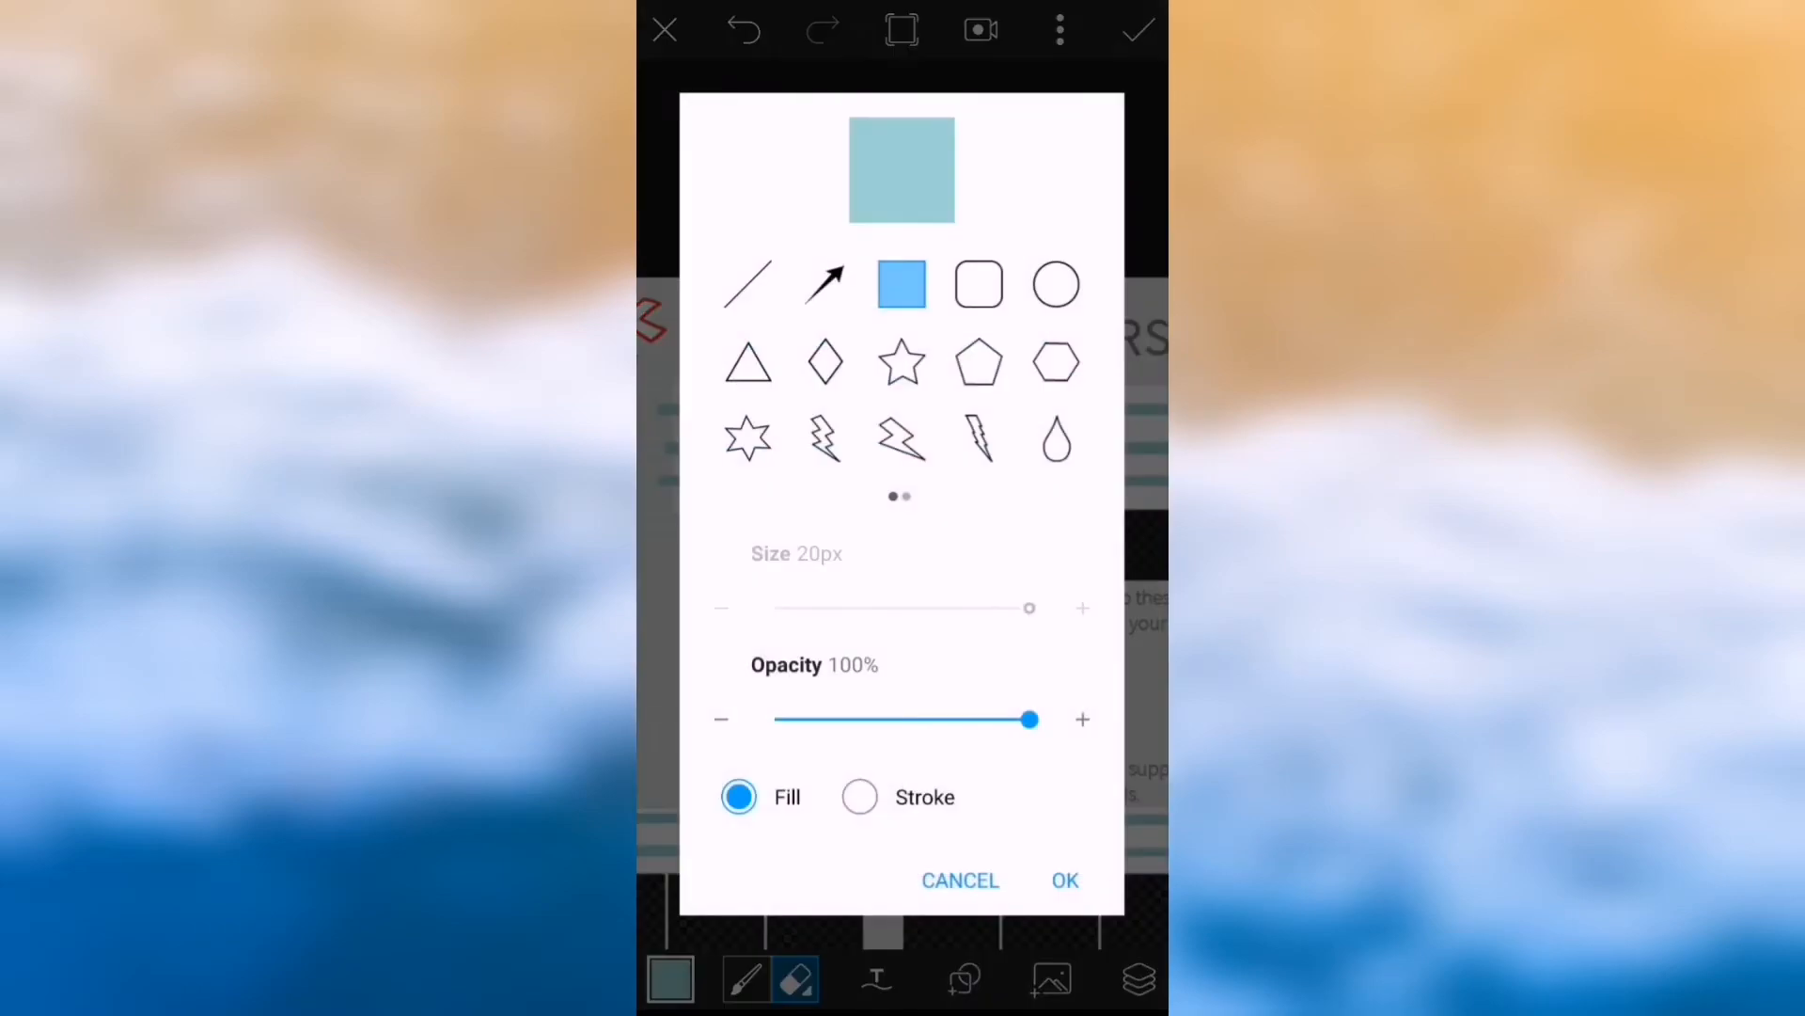
# Erase a filled triangle cutout and reposition it below the oval on the torso
pyautogui.click(1056, 285)
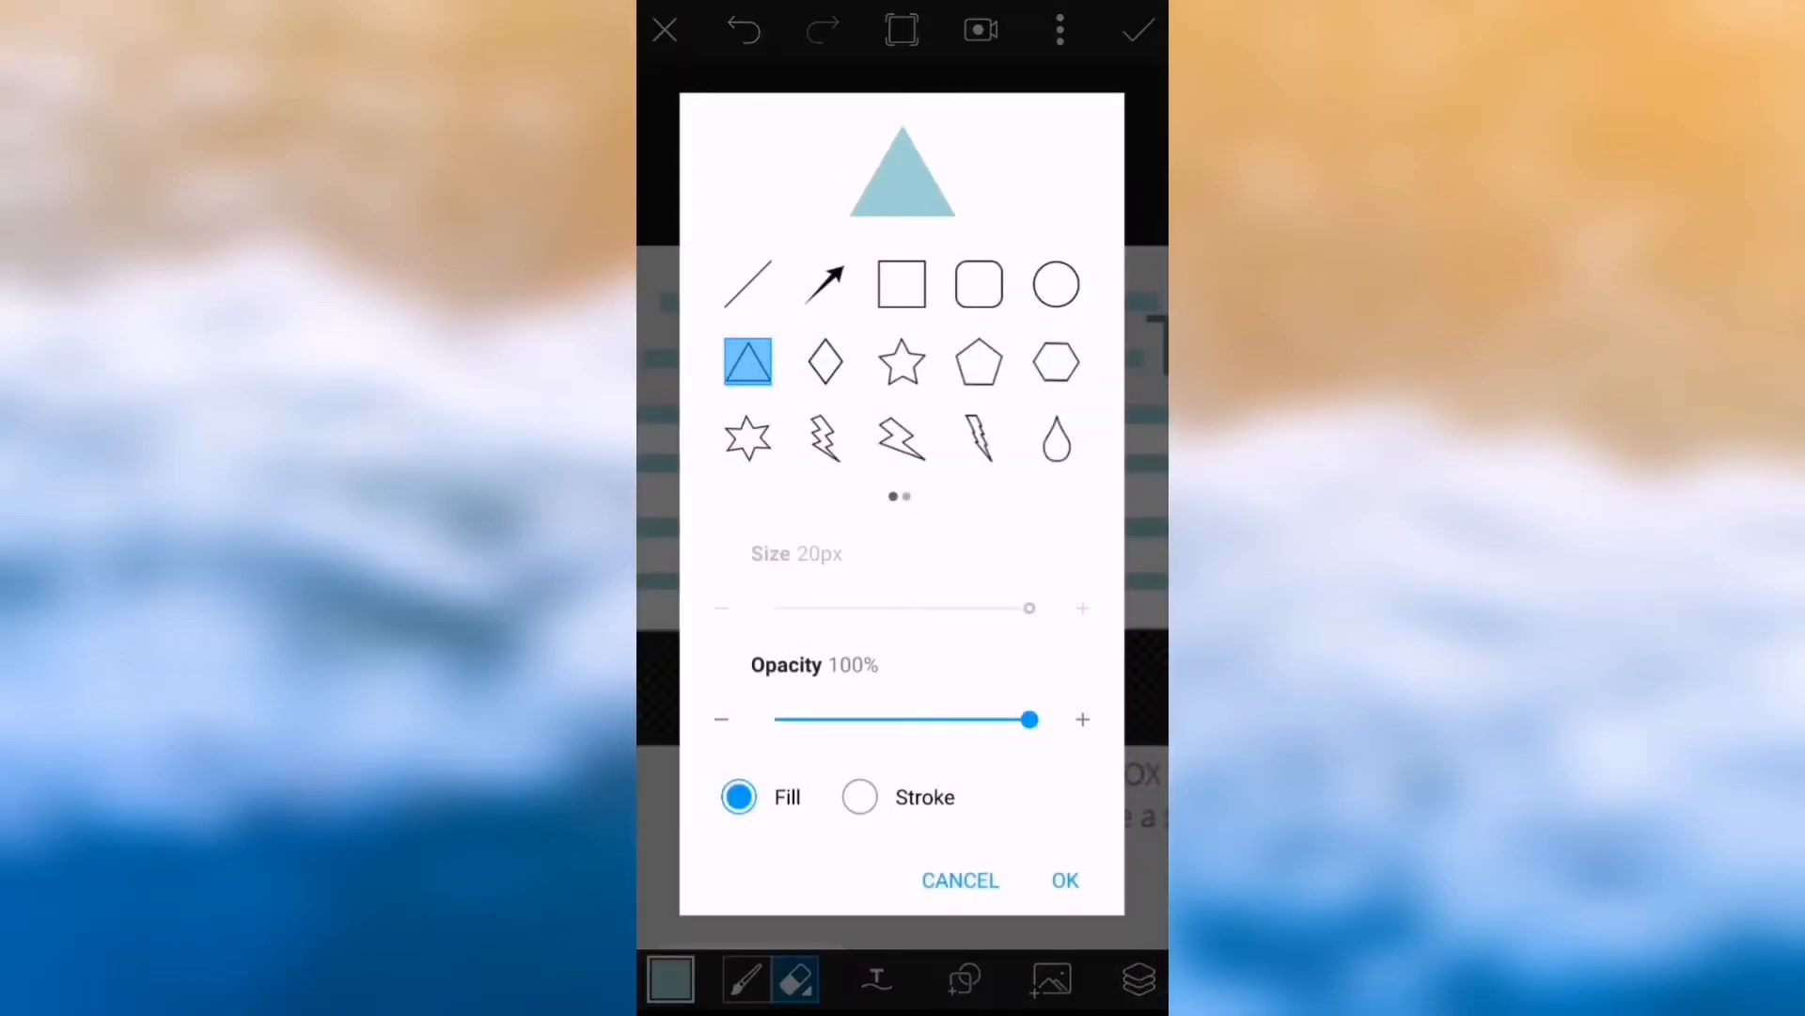
pyautogui.click(1064, 880)
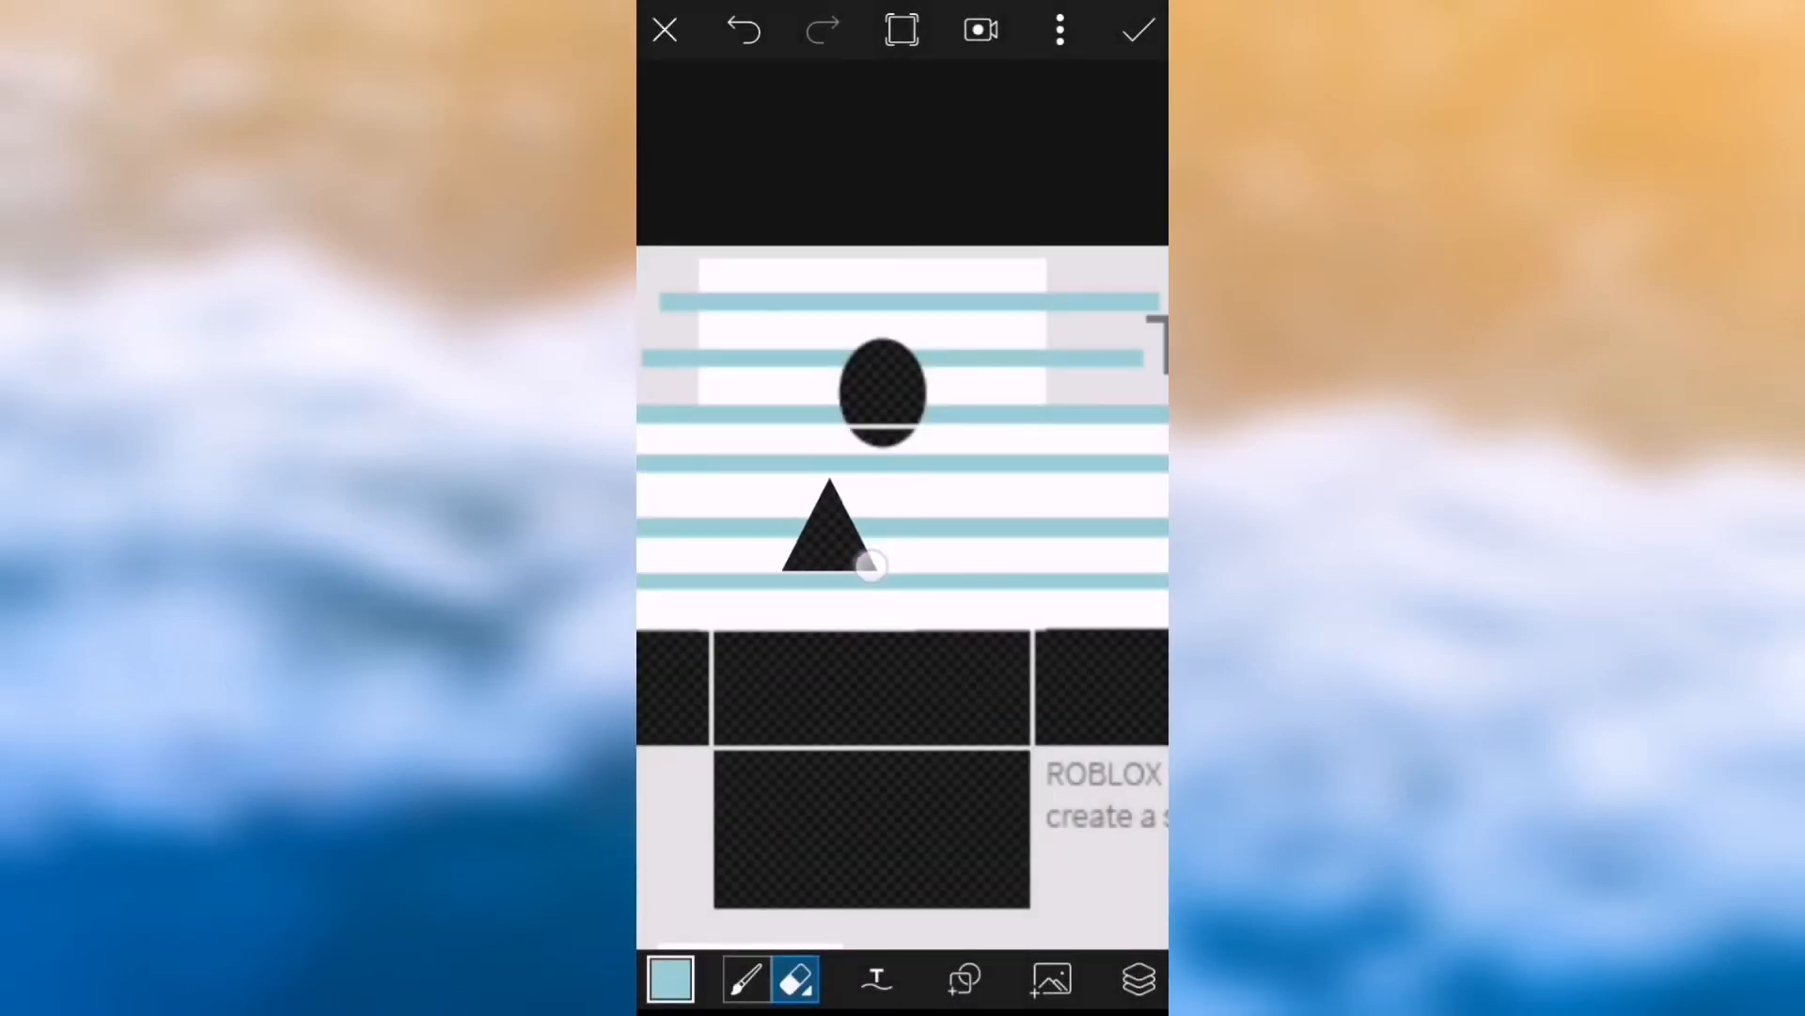
pyautogui.click(816, 535)
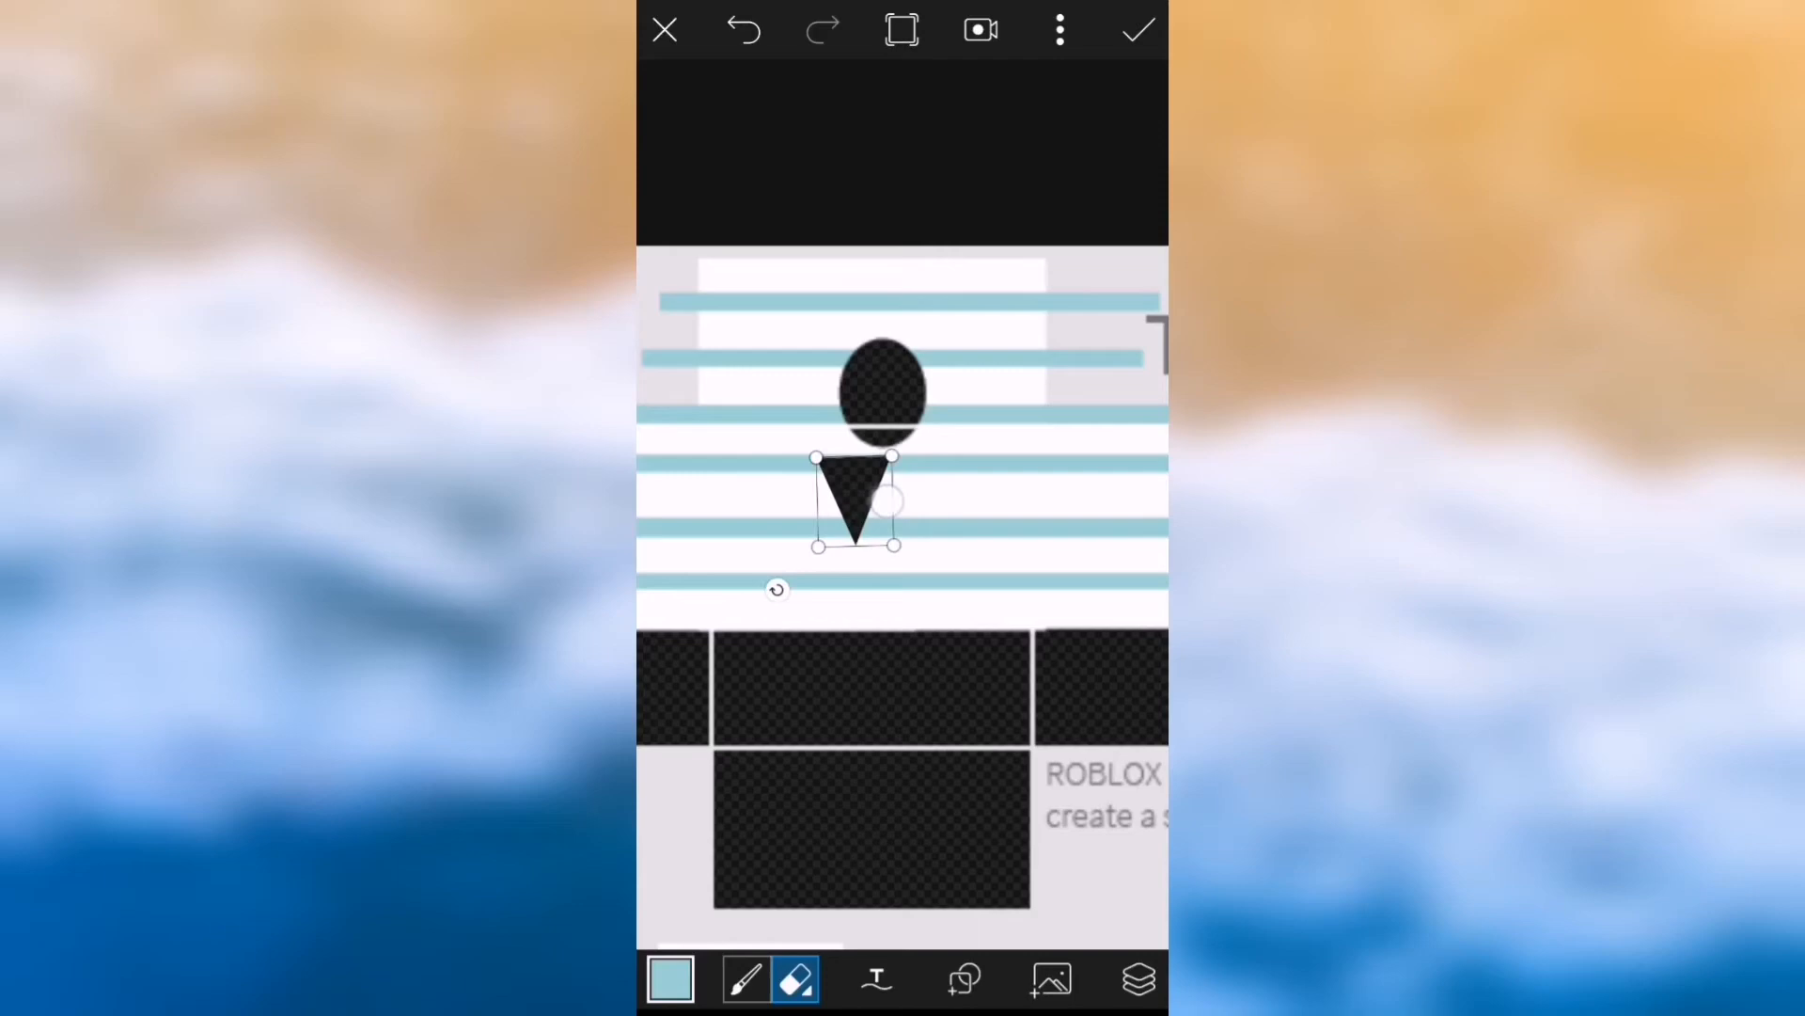
pyautogui.moveTo(855, 497); pyautogui.dragTo(884, 462)
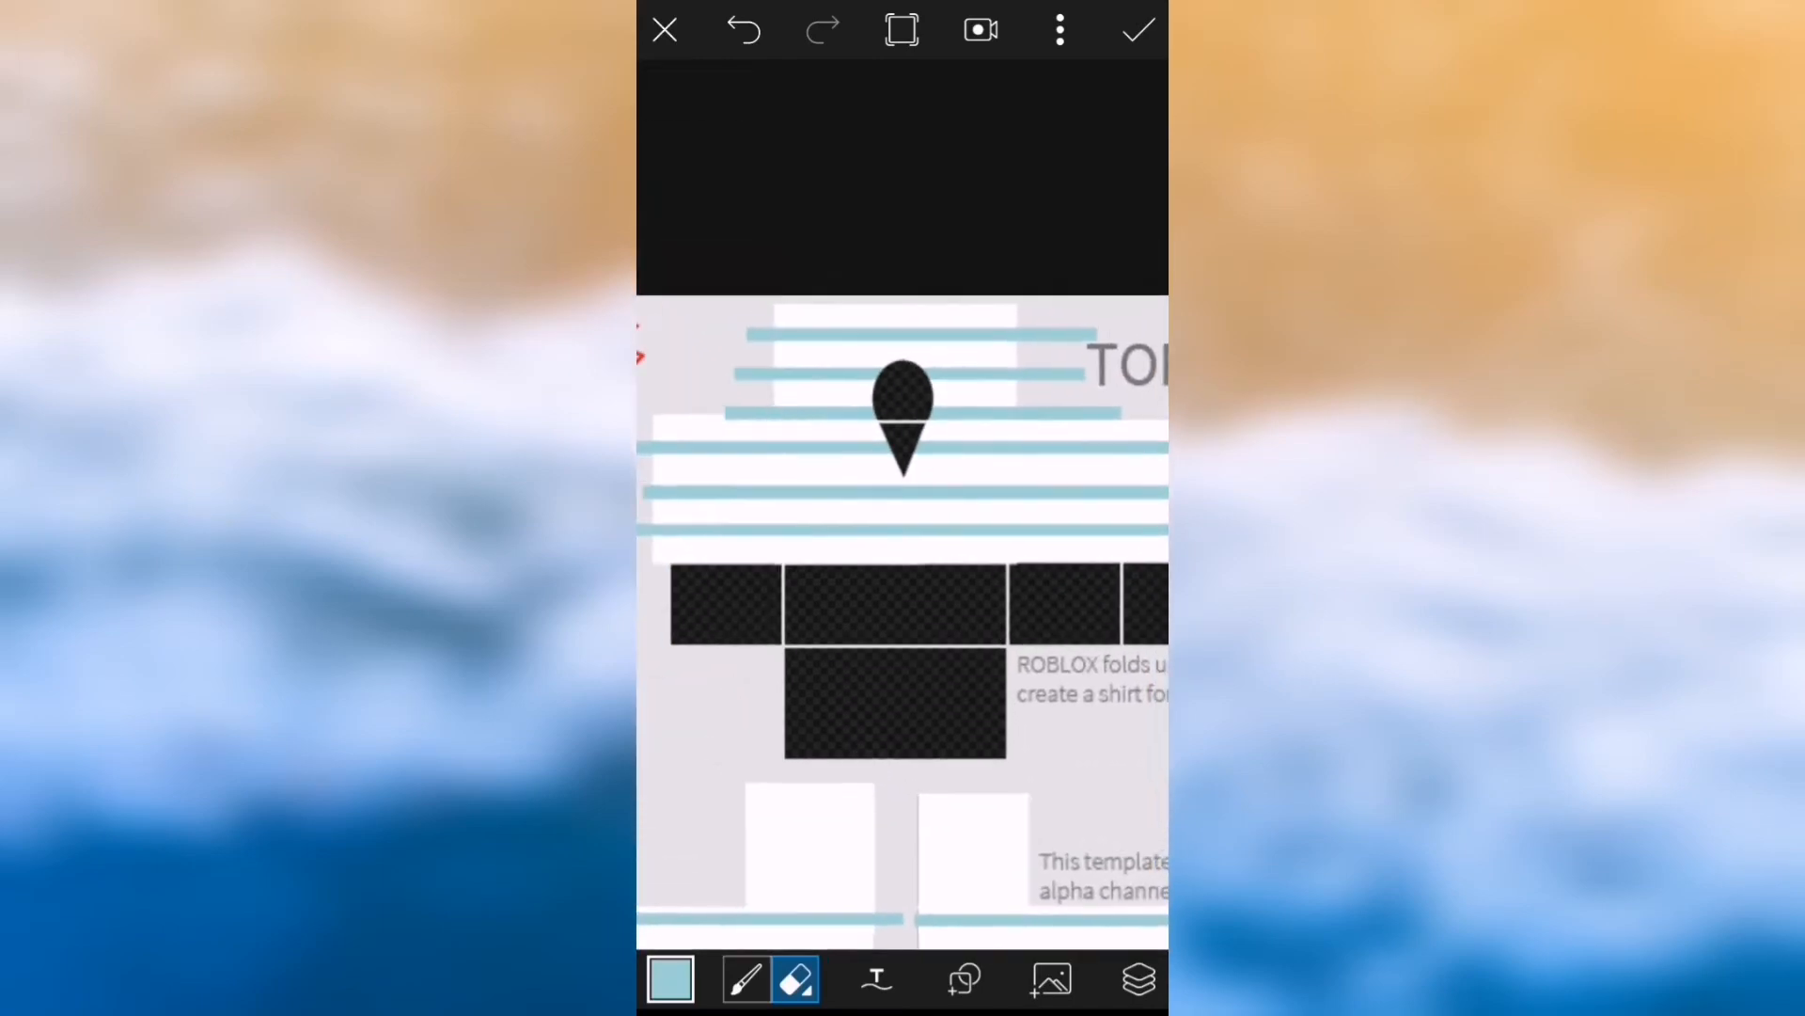
# Finish the striped design without text and save it as a picture on the device
pyautogui.click(876, 979)
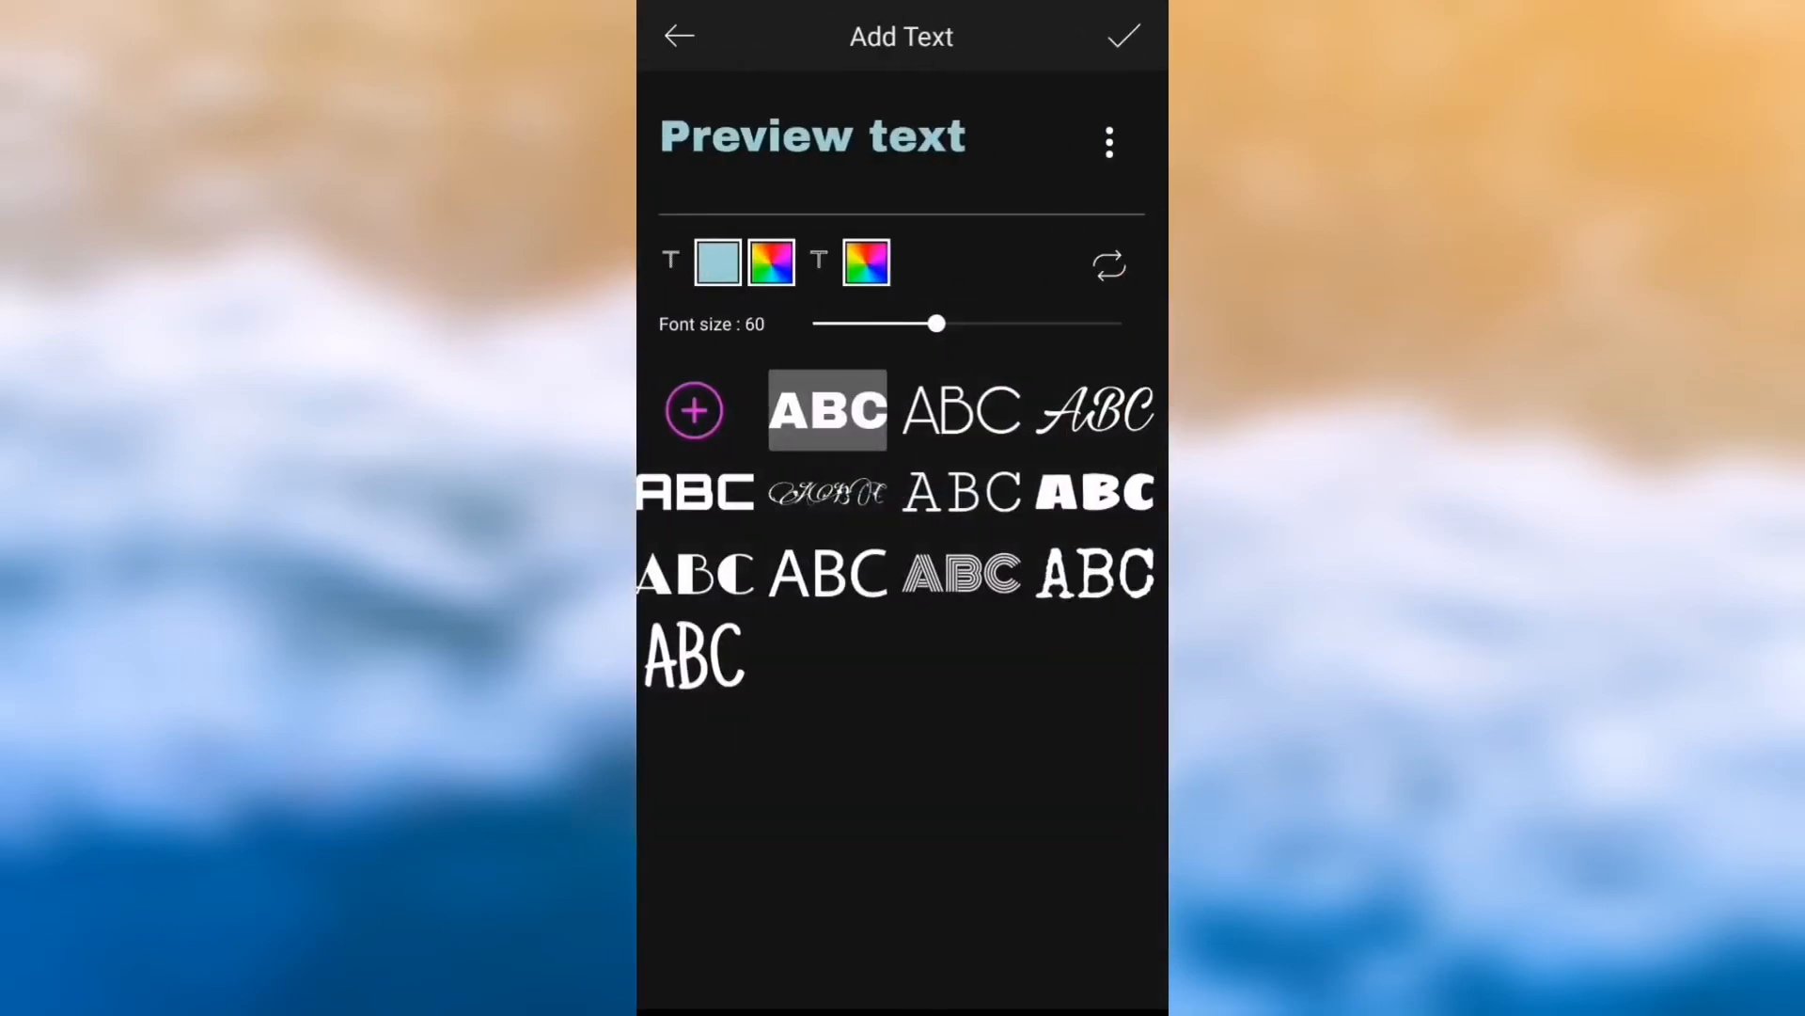
pyautogui.click(1124, 35)
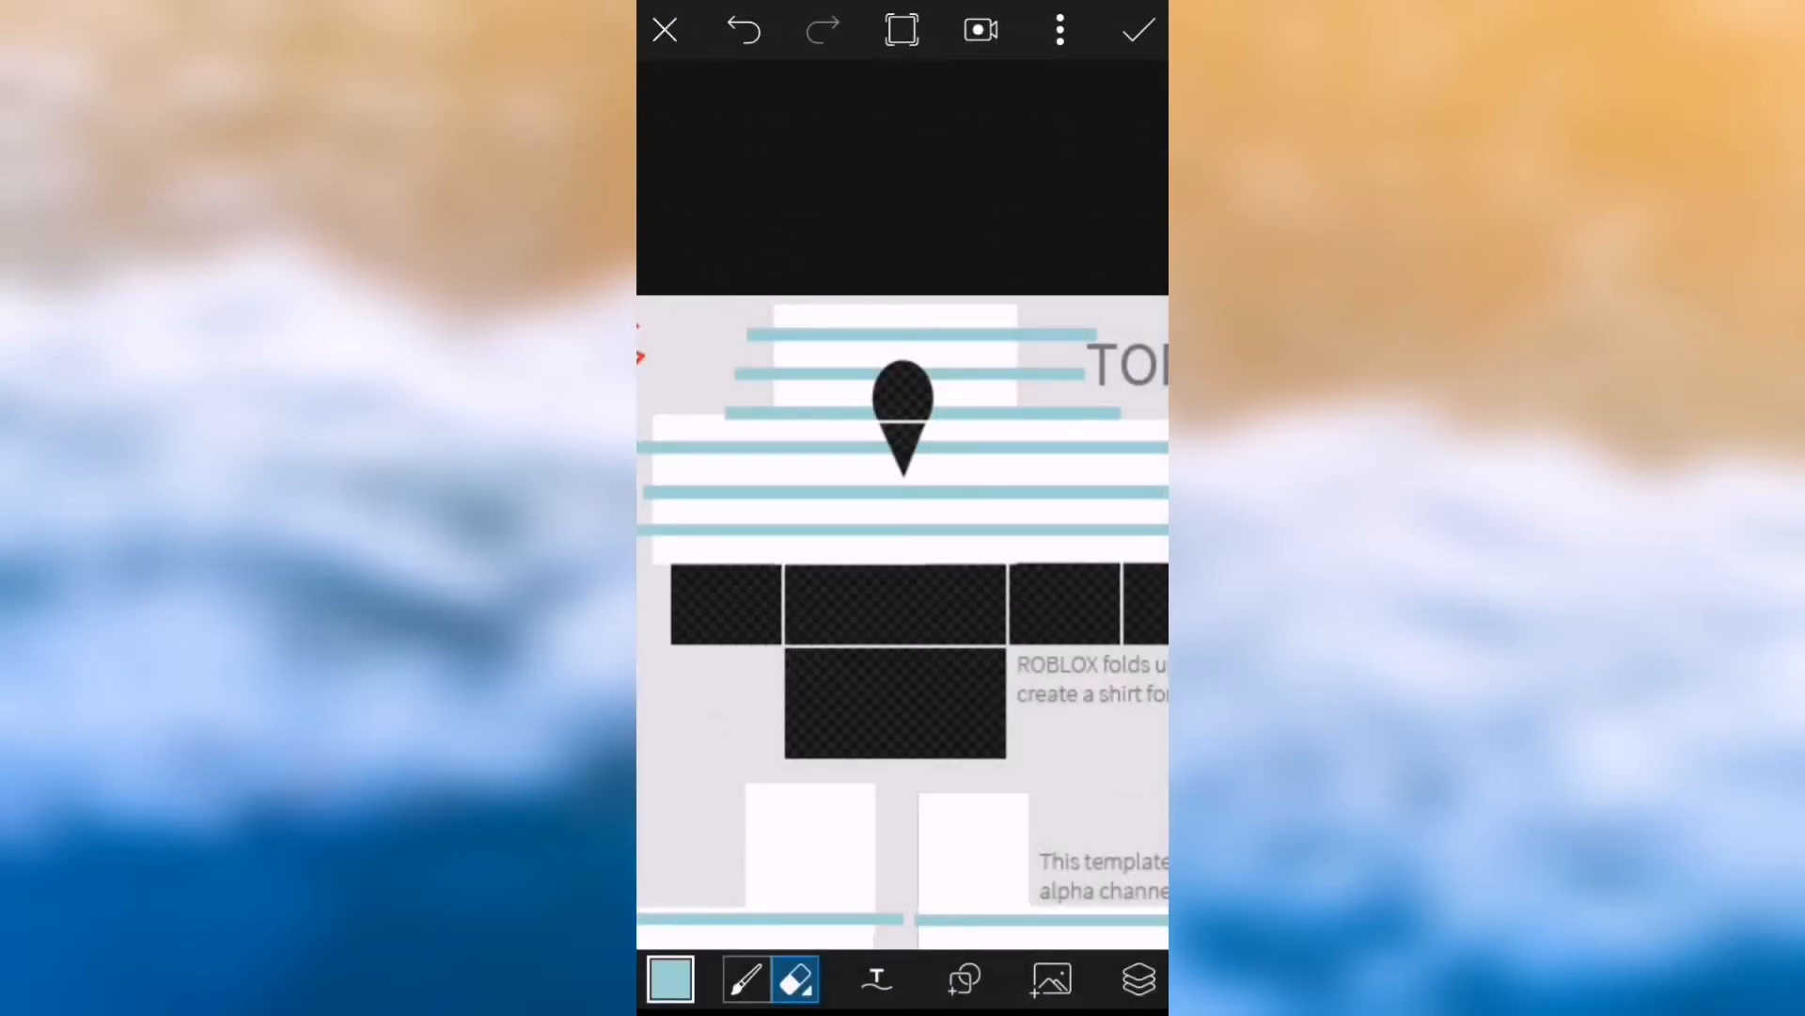
pyautogui.click(1137, 29)
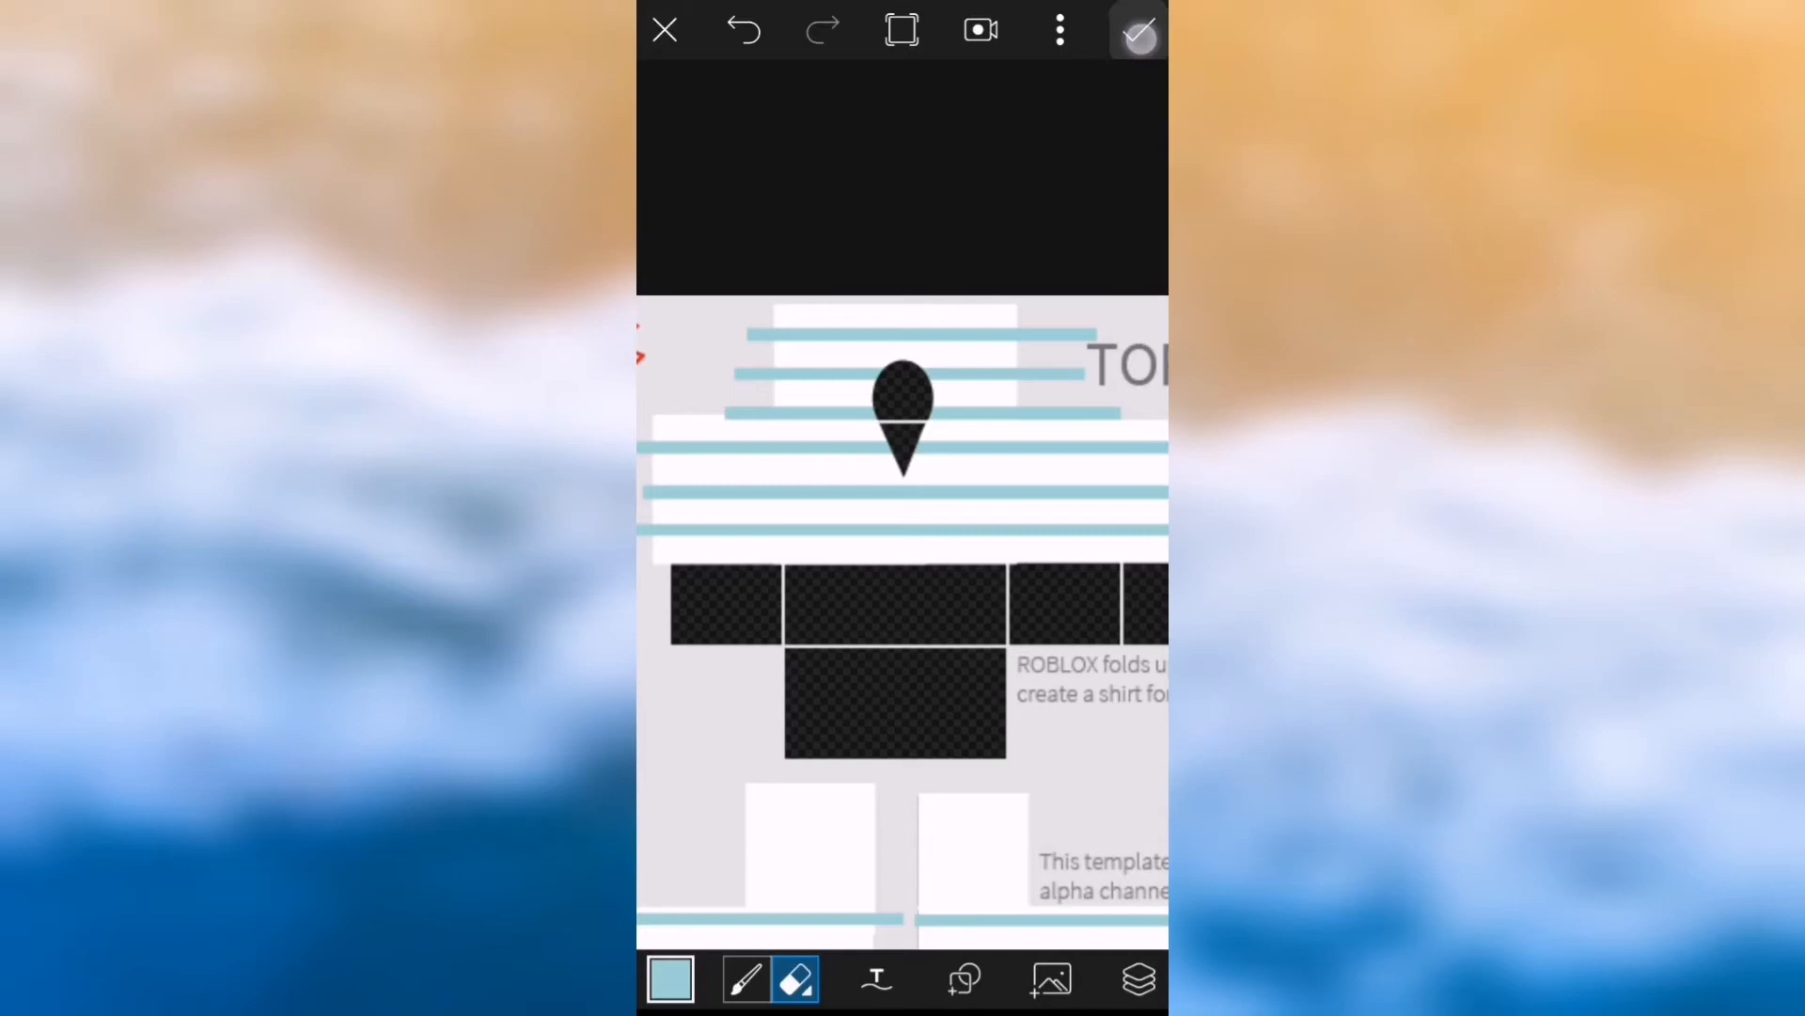
pyautogui.click(1138, 28)
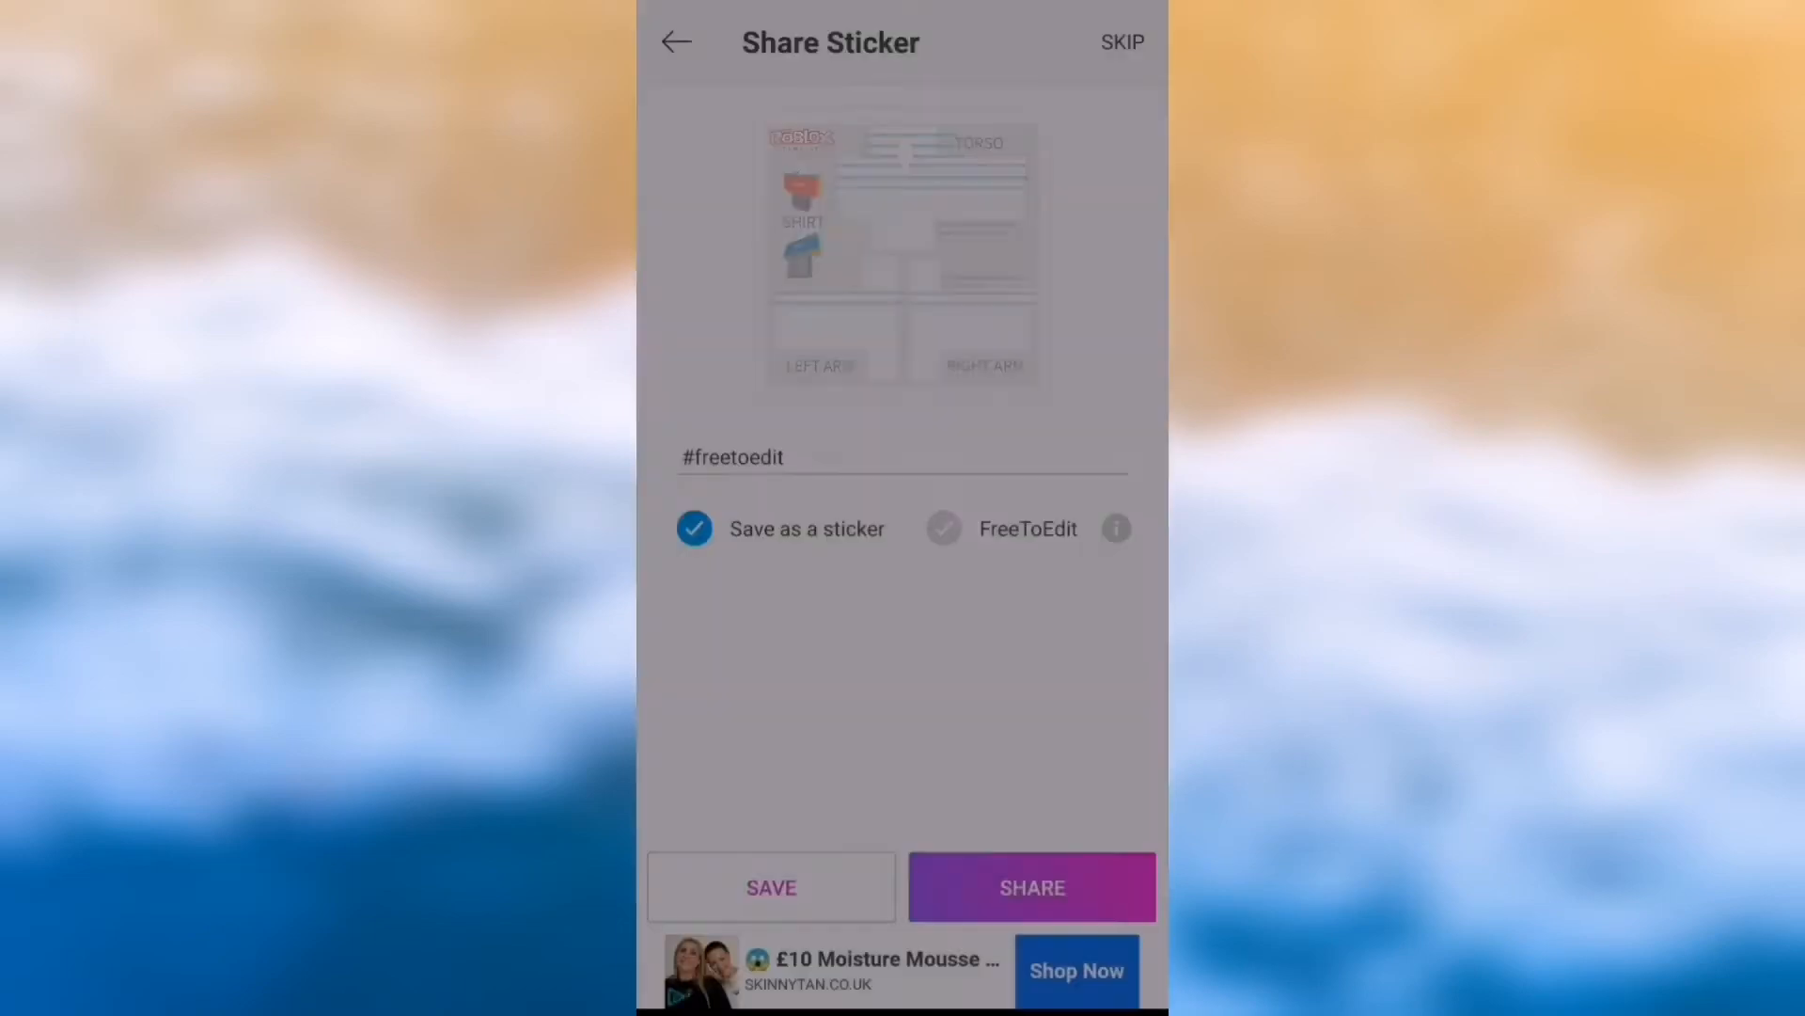
pyautogui.click(1032, 887)
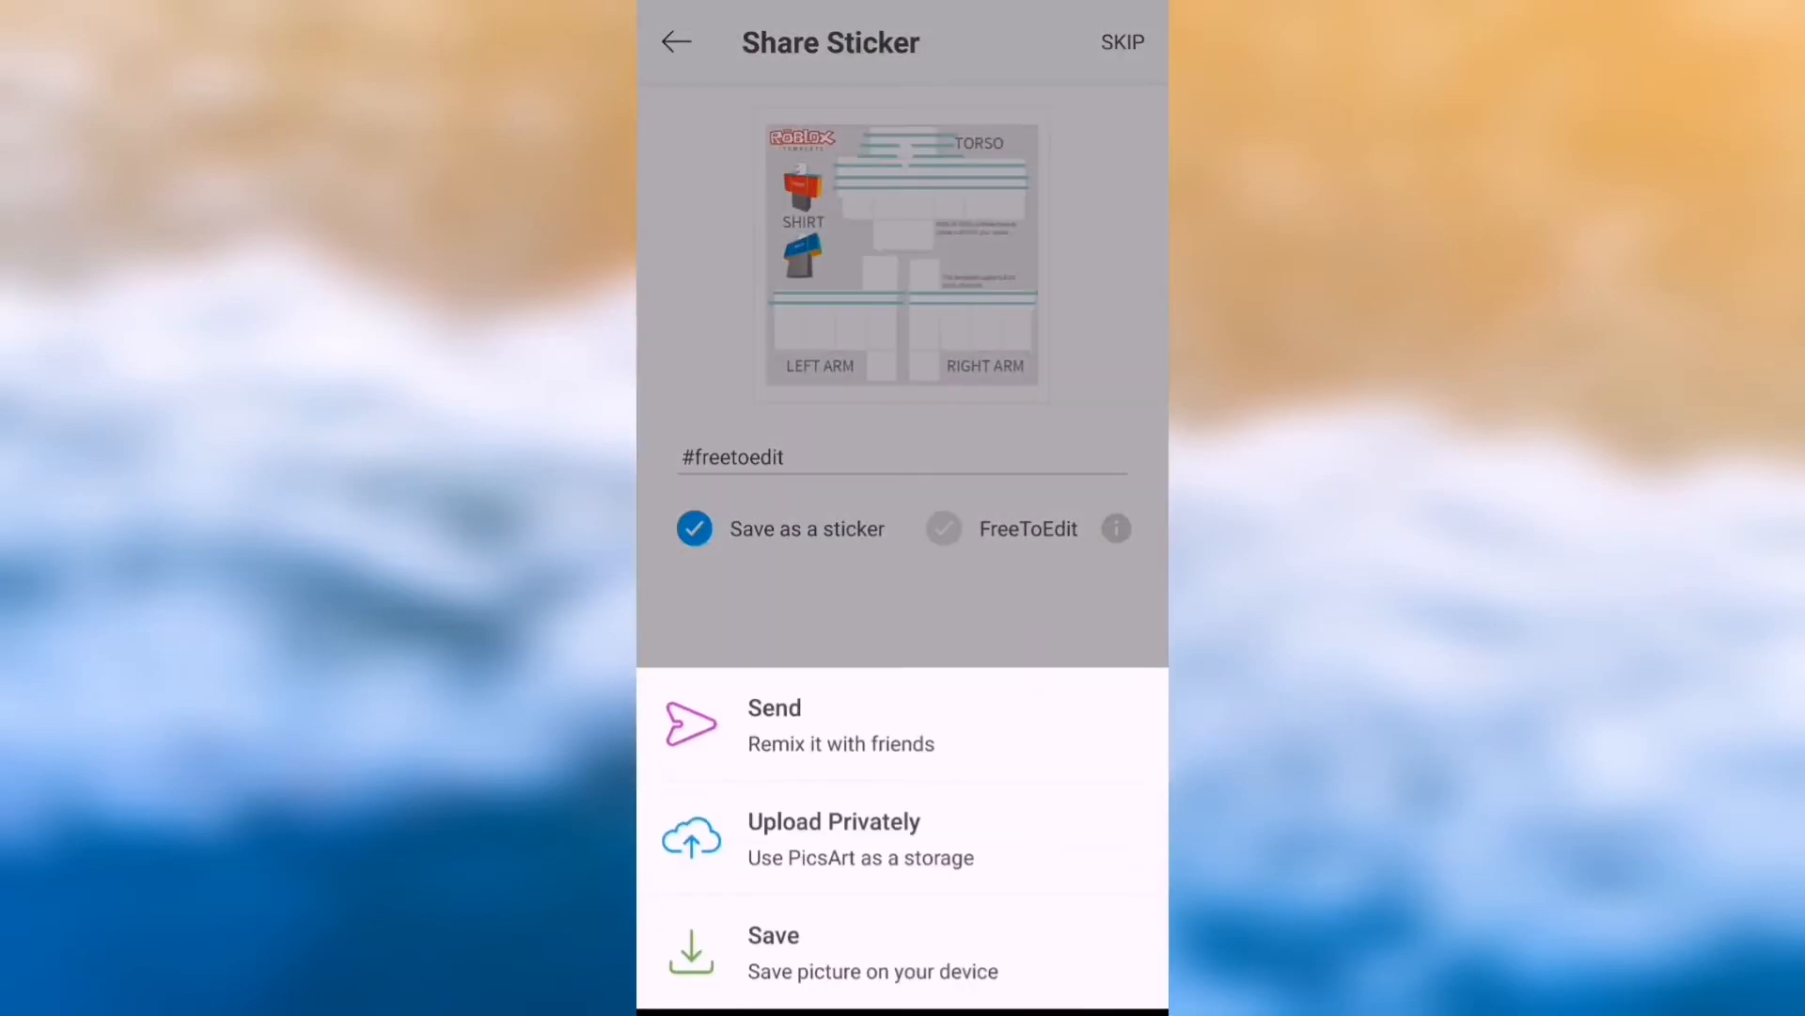
pyautogui.click(773, 961)
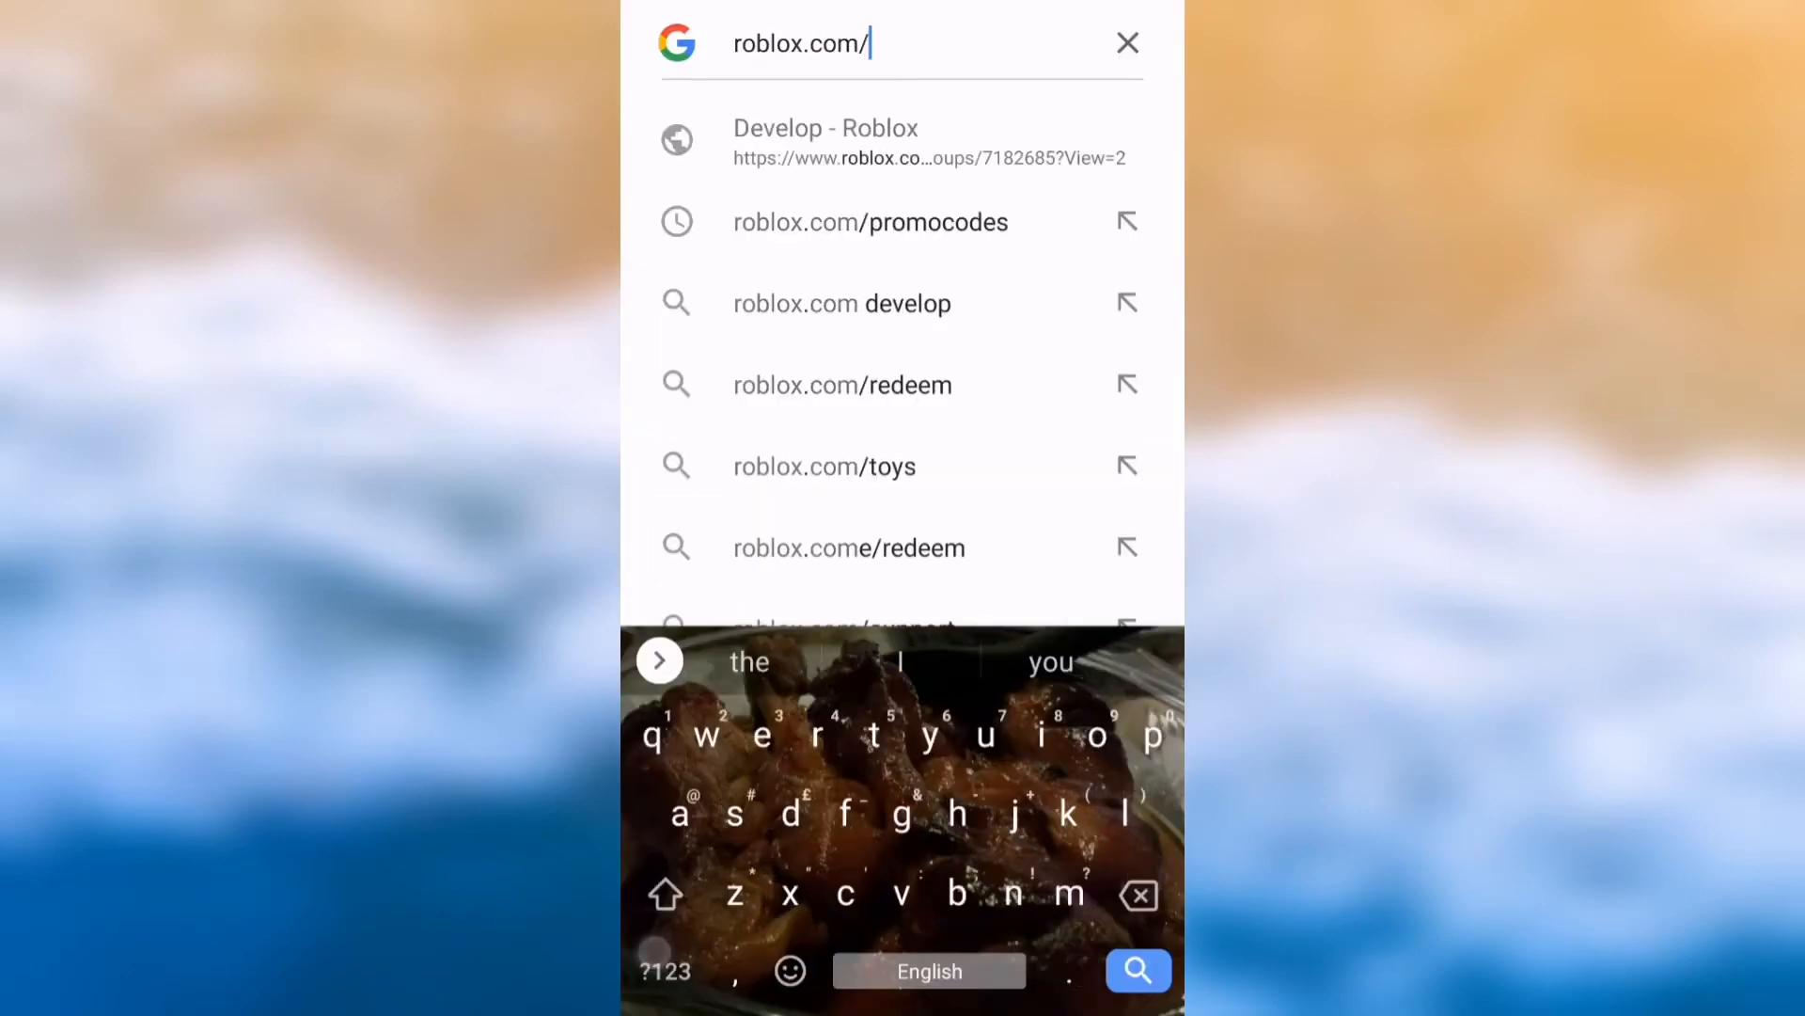
# Navigate Chrome to roblox.com/develop
pyautogui.write('decelop/')
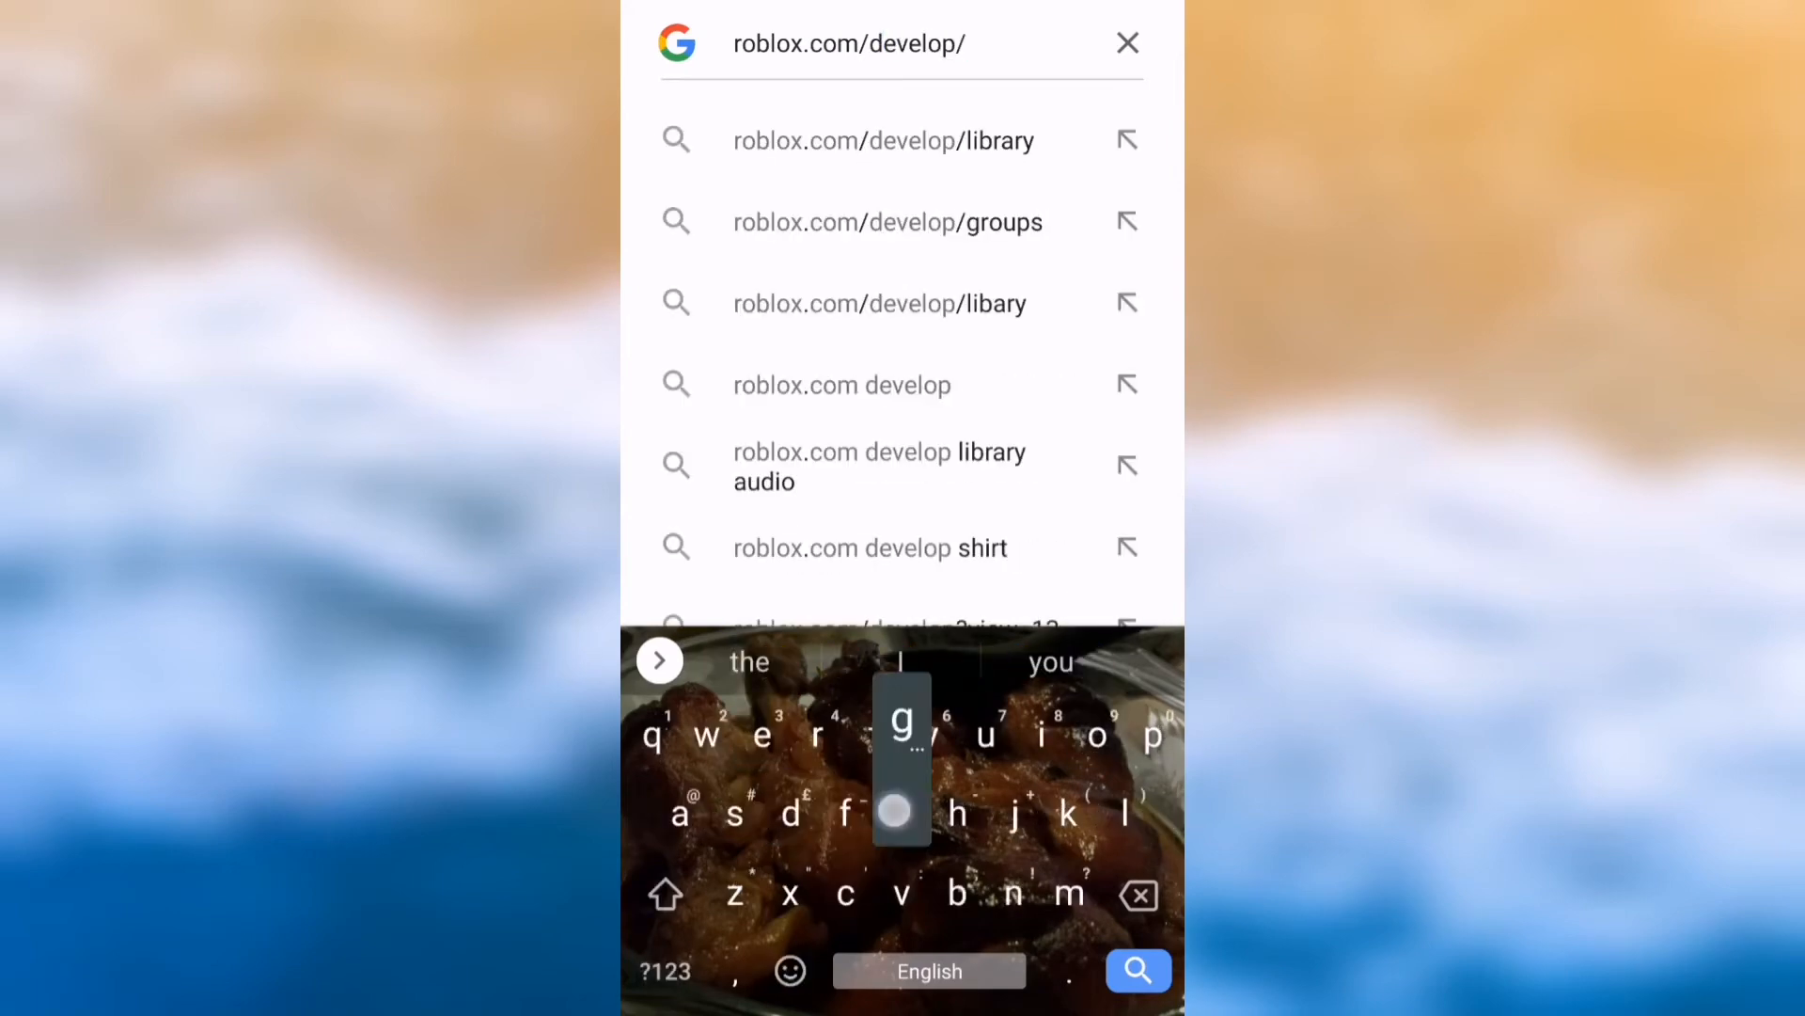
pyautogui.click(887, 222)
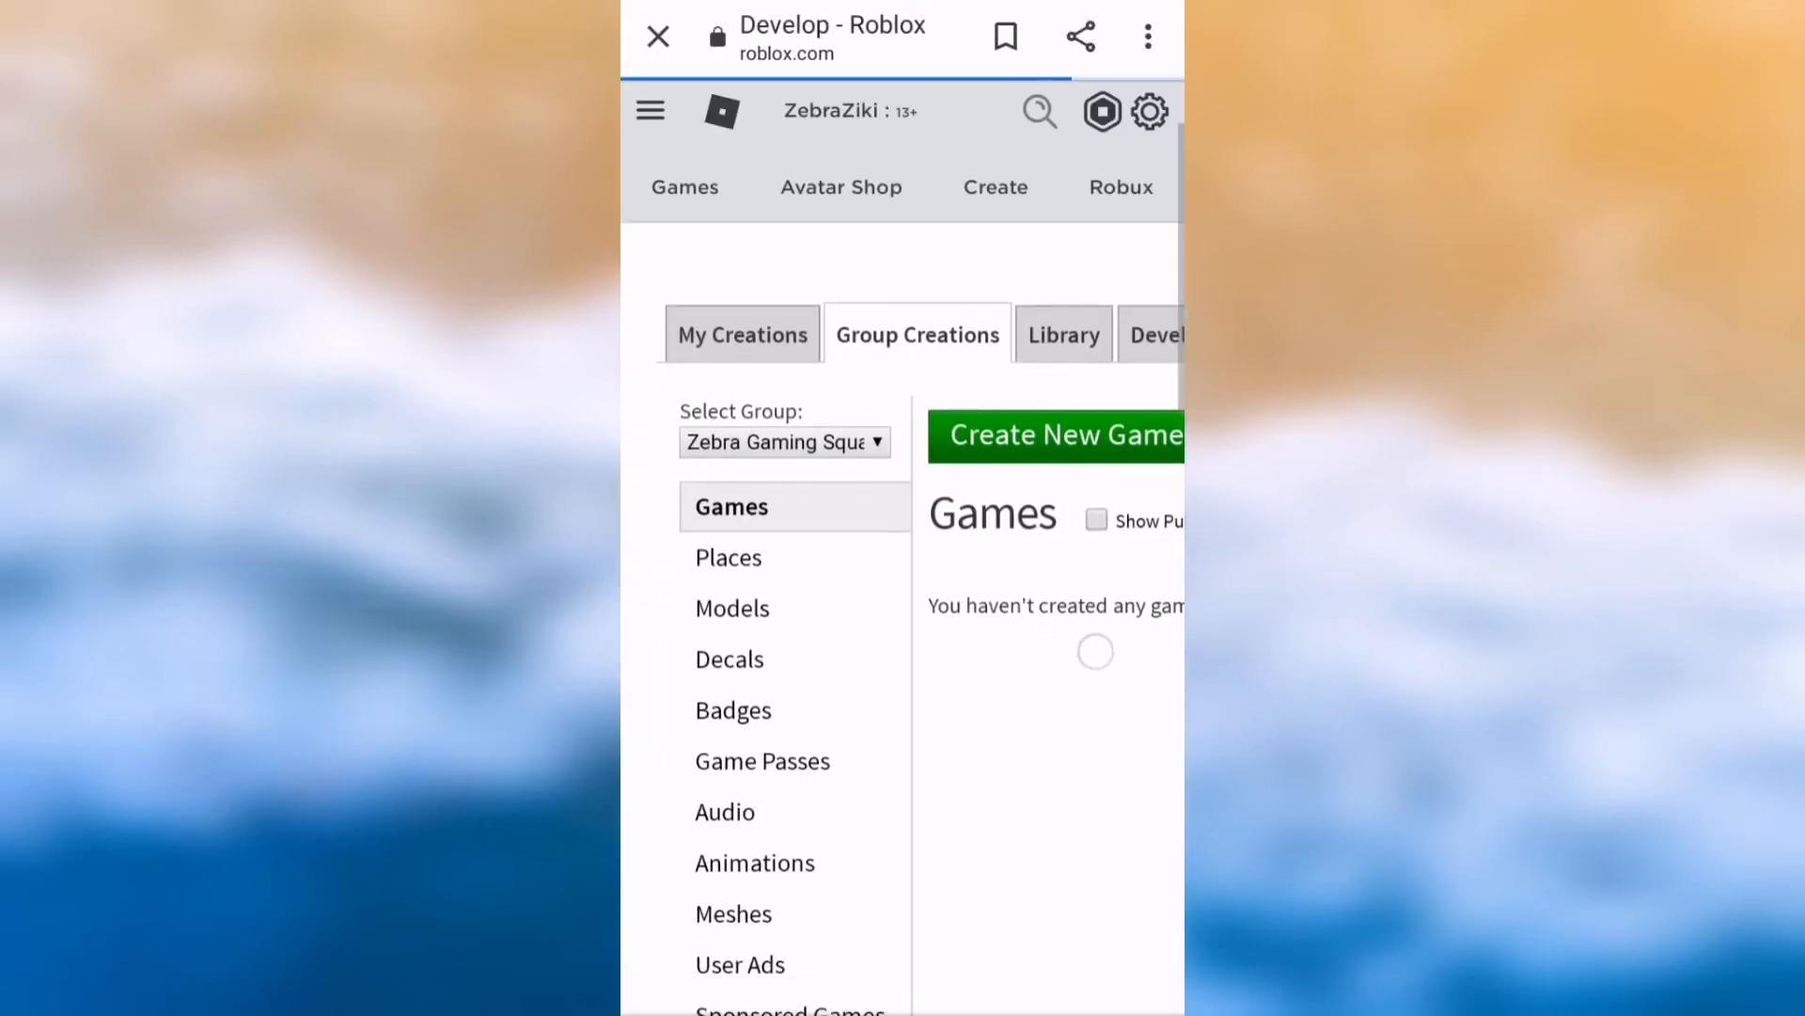
# Select the Zebra Gaming Squad group, open its Shirts section and choose the template image
pyautogui.scroll(-3)
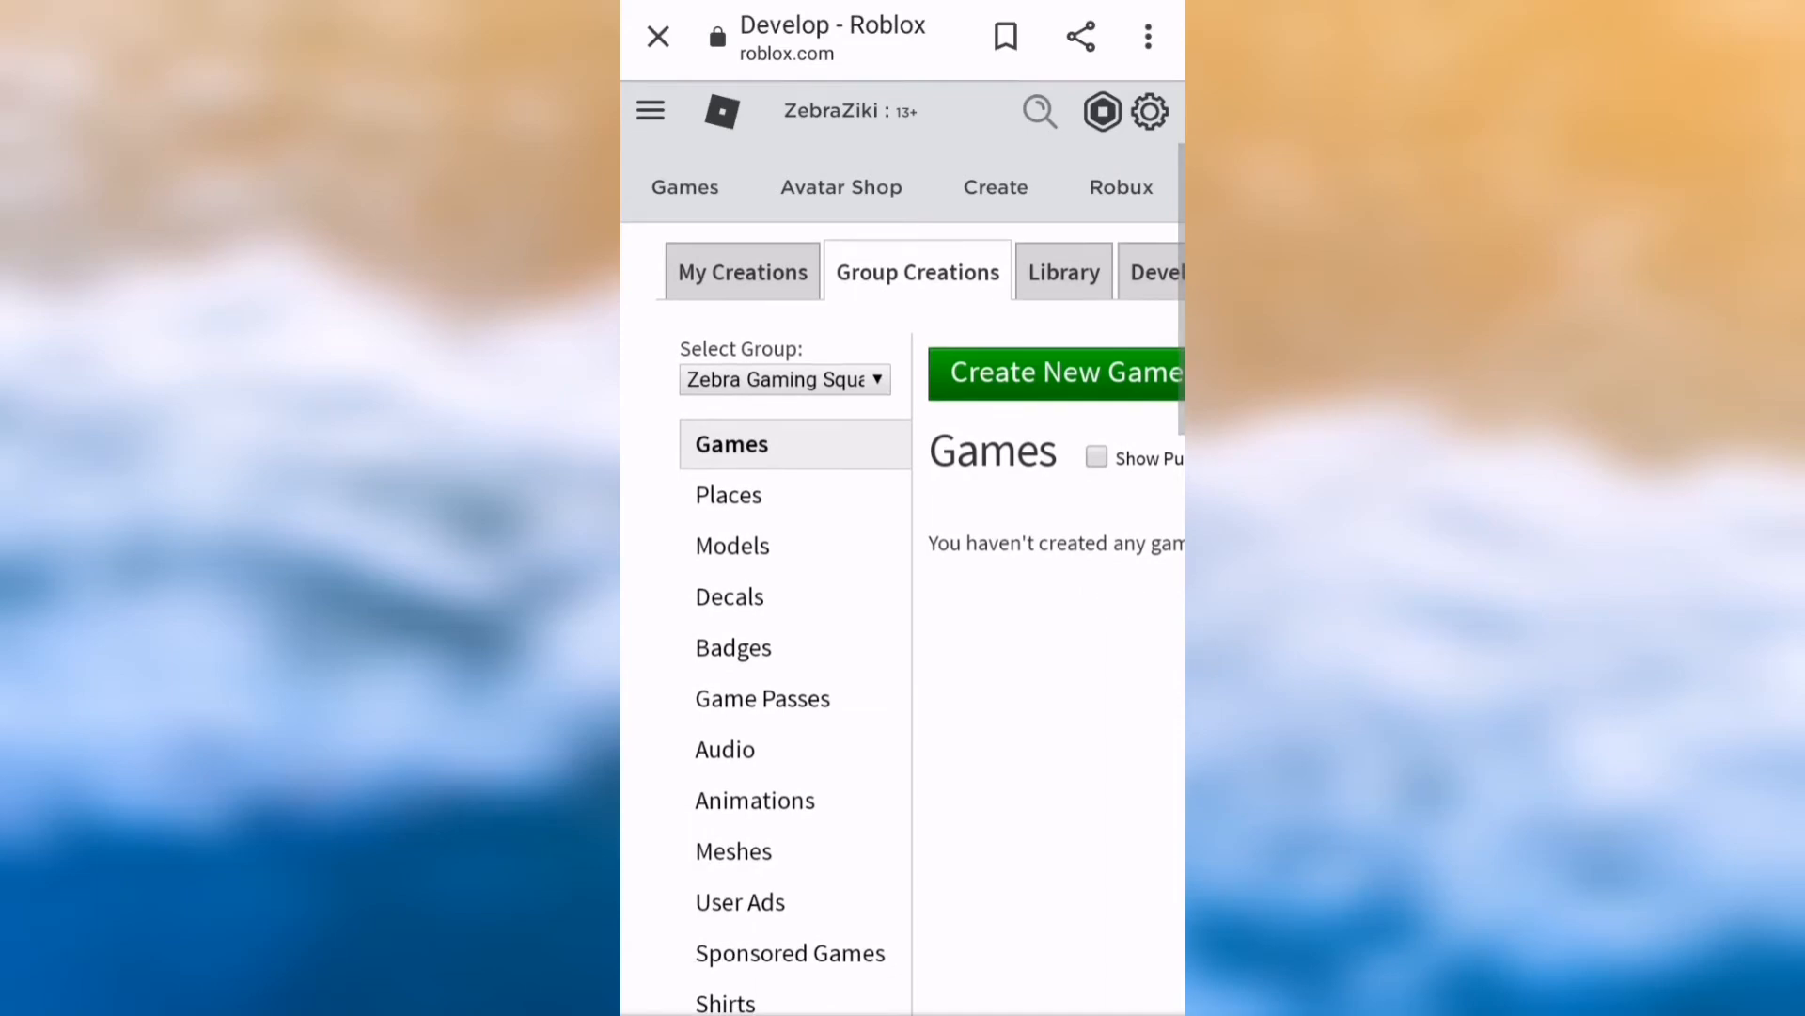
pyautogui.click(785, 379)
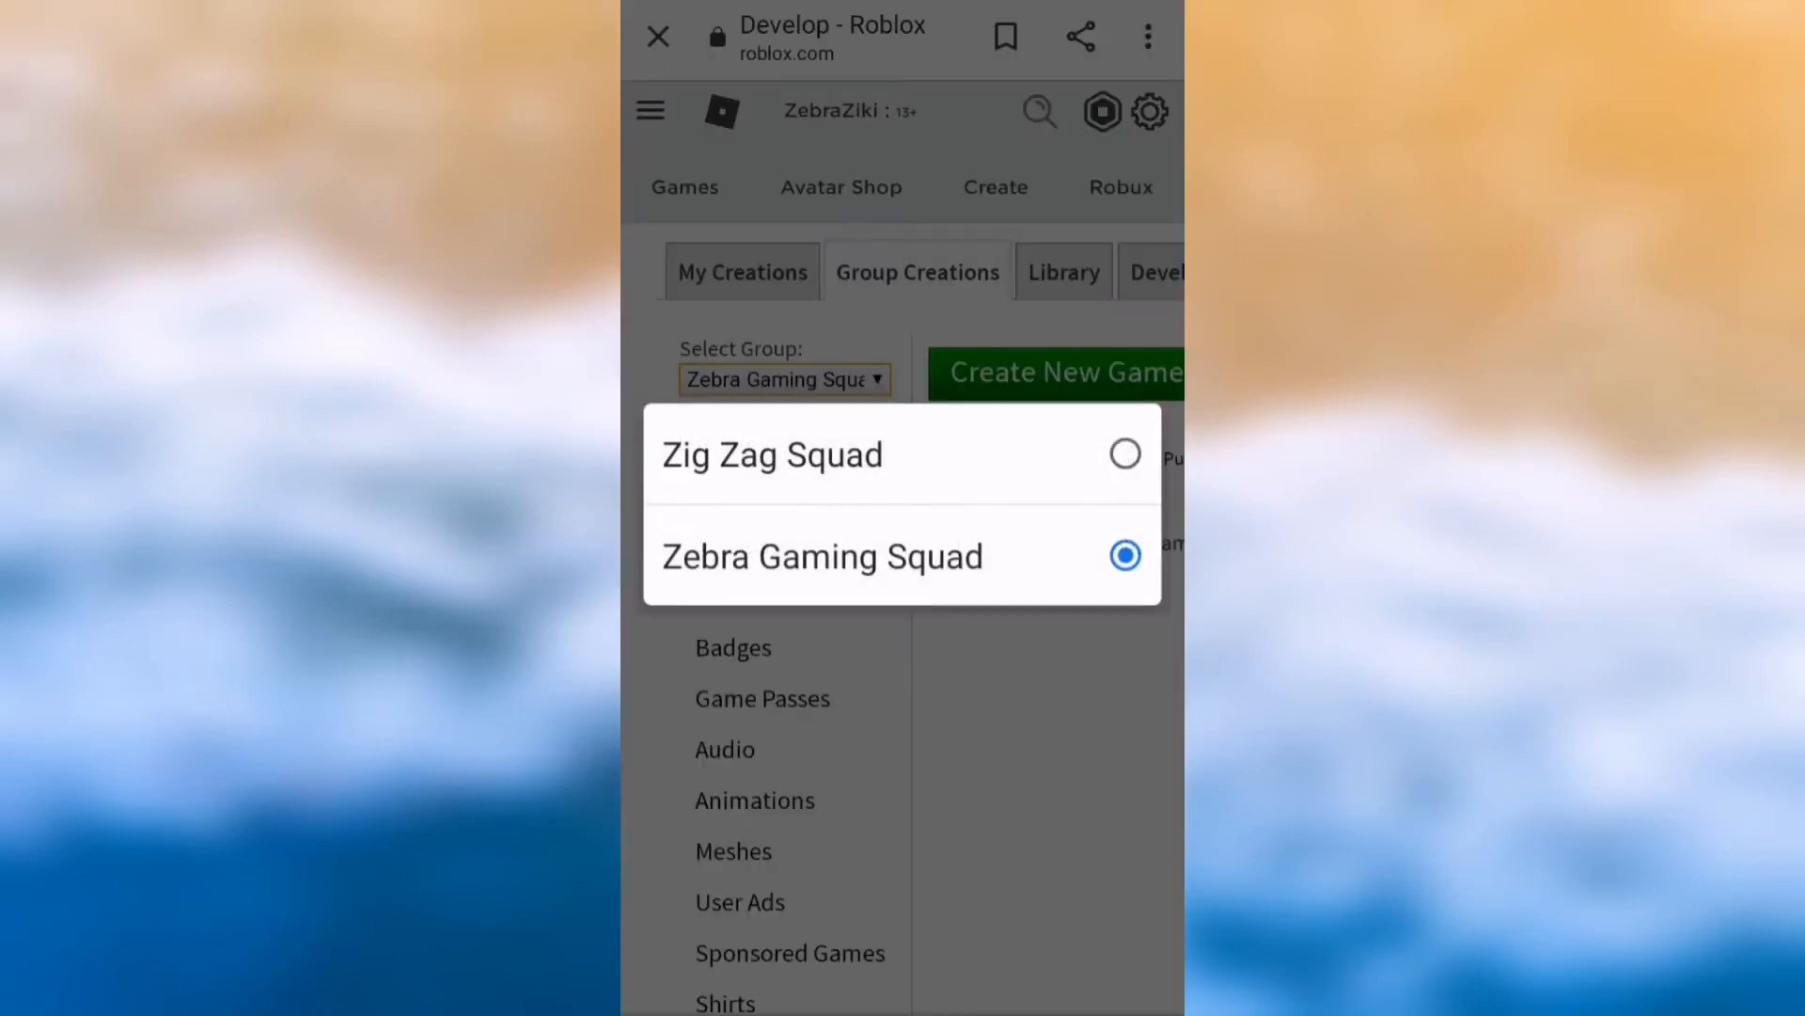
pyautogui.click(822, 556)
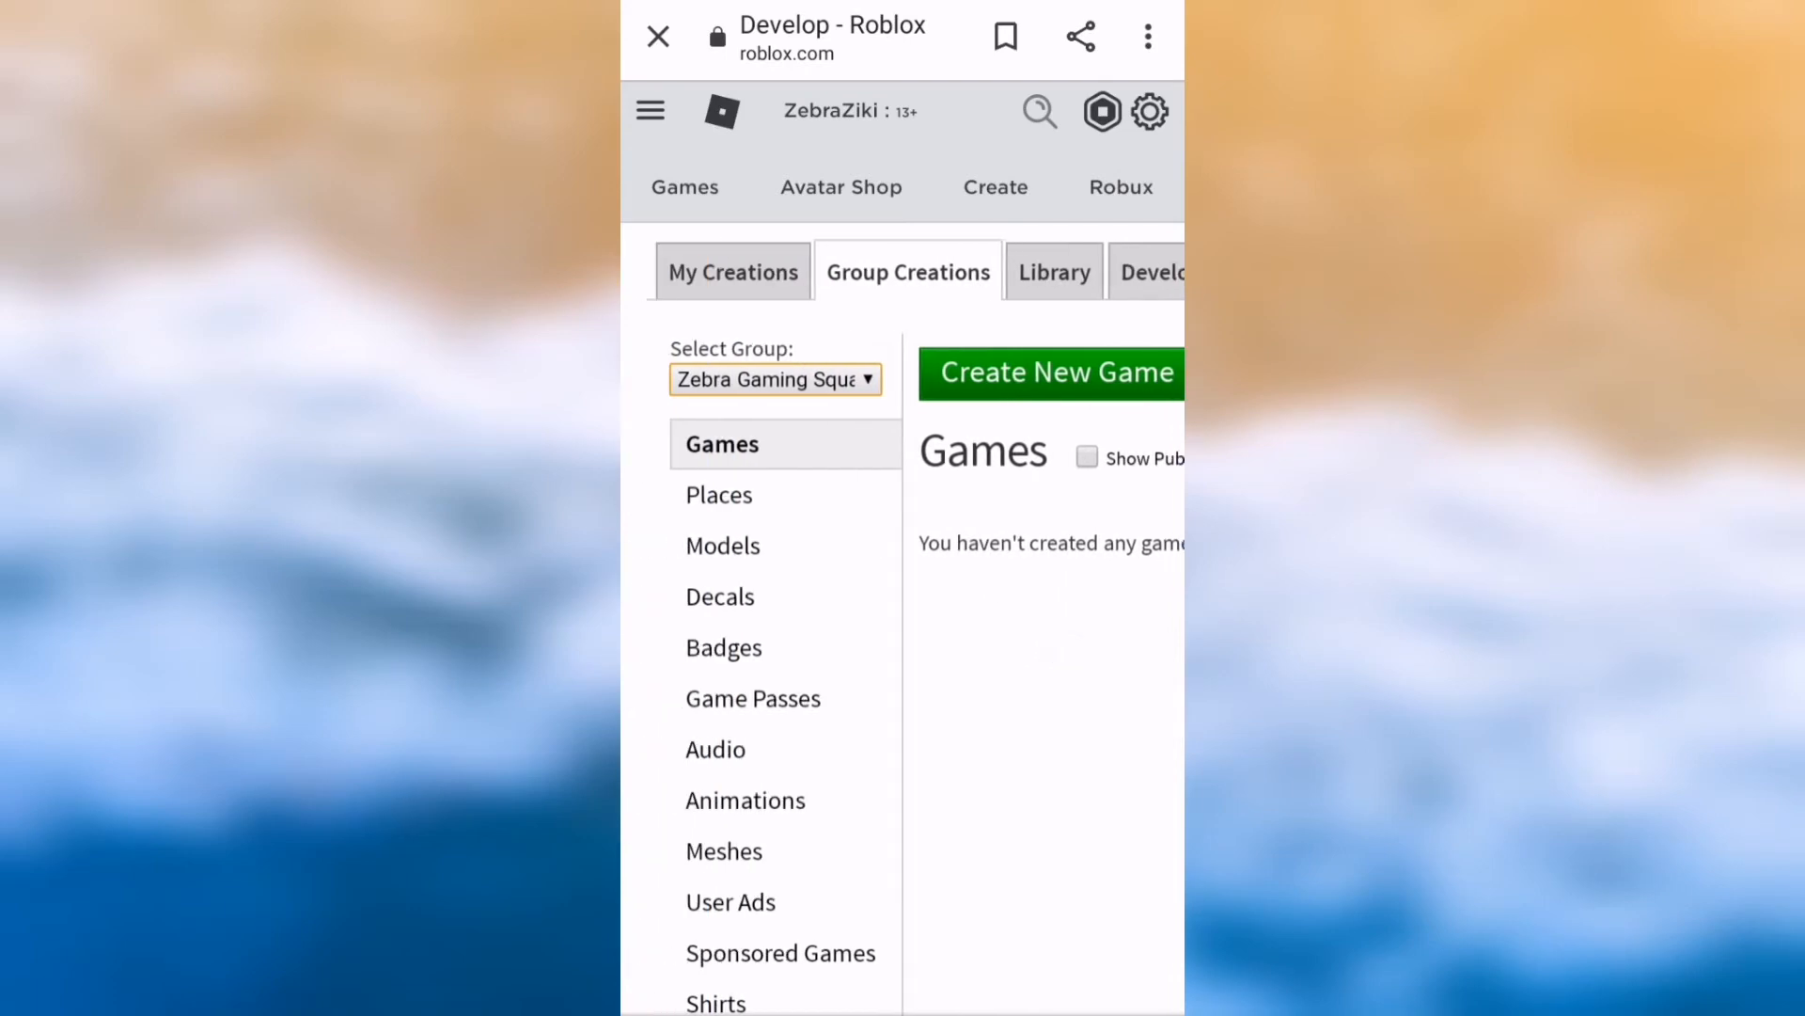
pyautogui.click(733, 271)
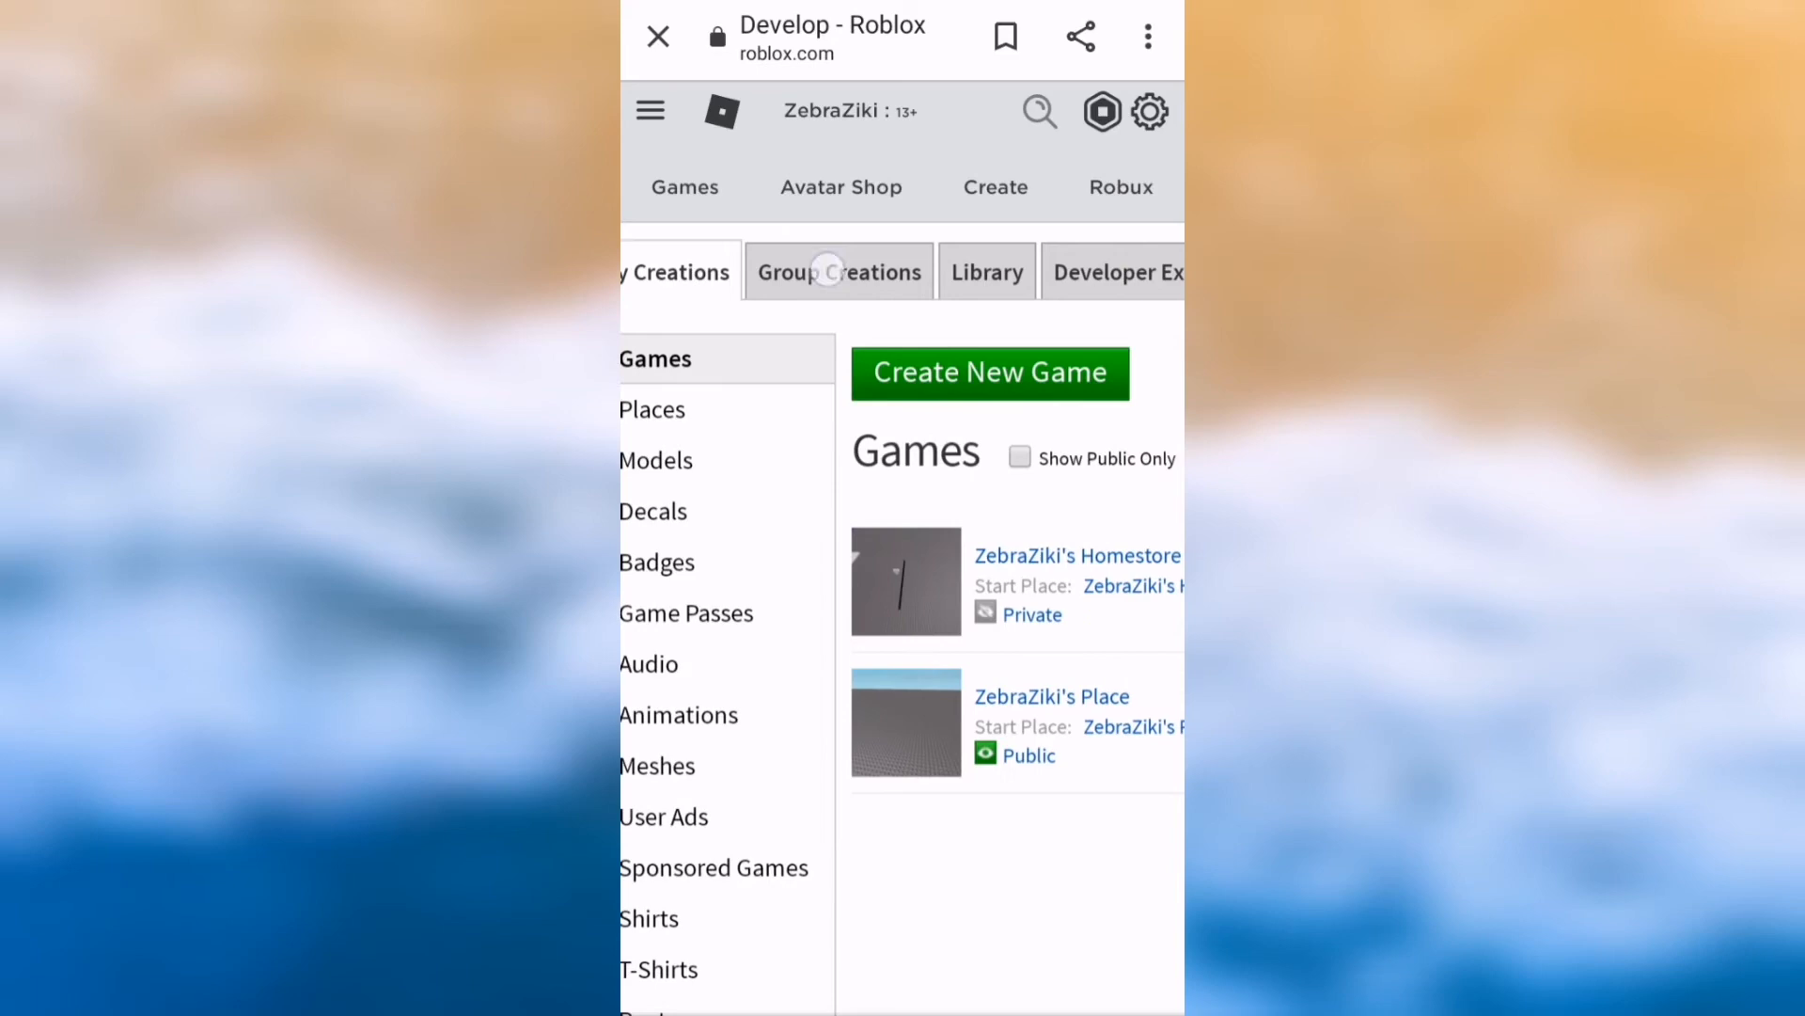
pyautogui.click(838, 272)
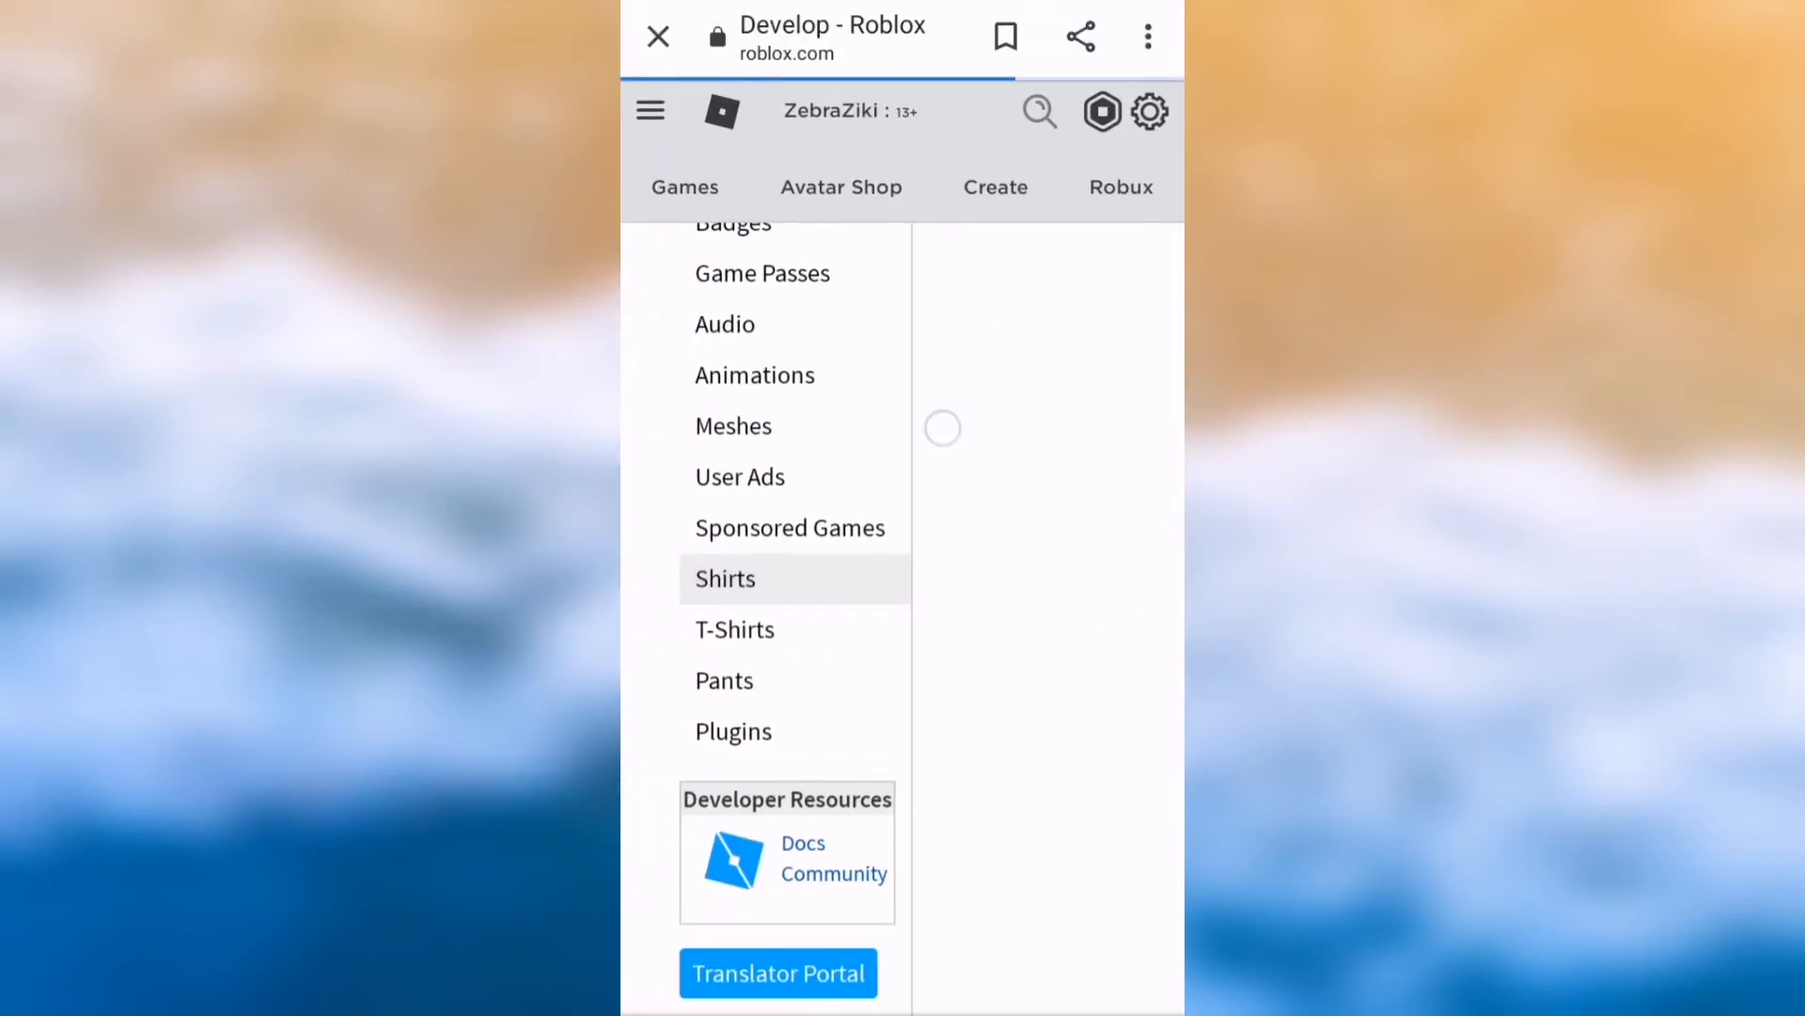
pyautogui.click(725, 579)
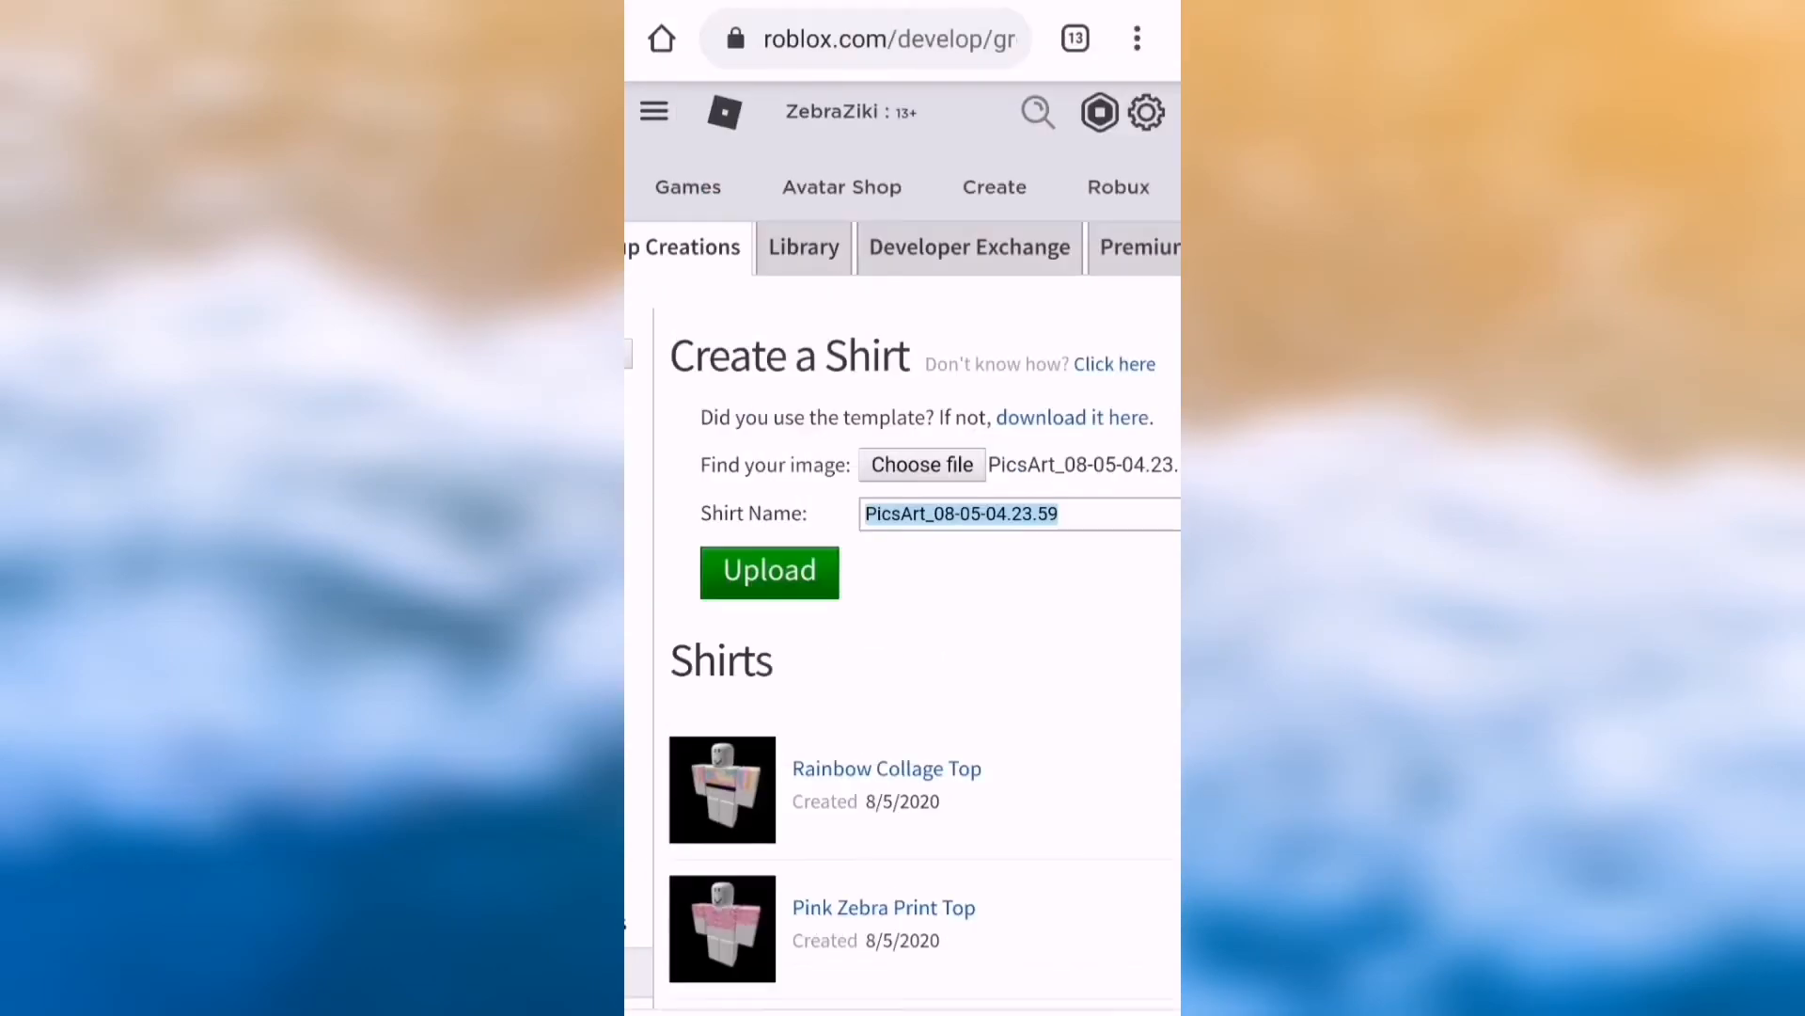
# Name the shirt 'Blue and white stripes' and upload it to the group
pyautogui.write('Blue and white stripes')
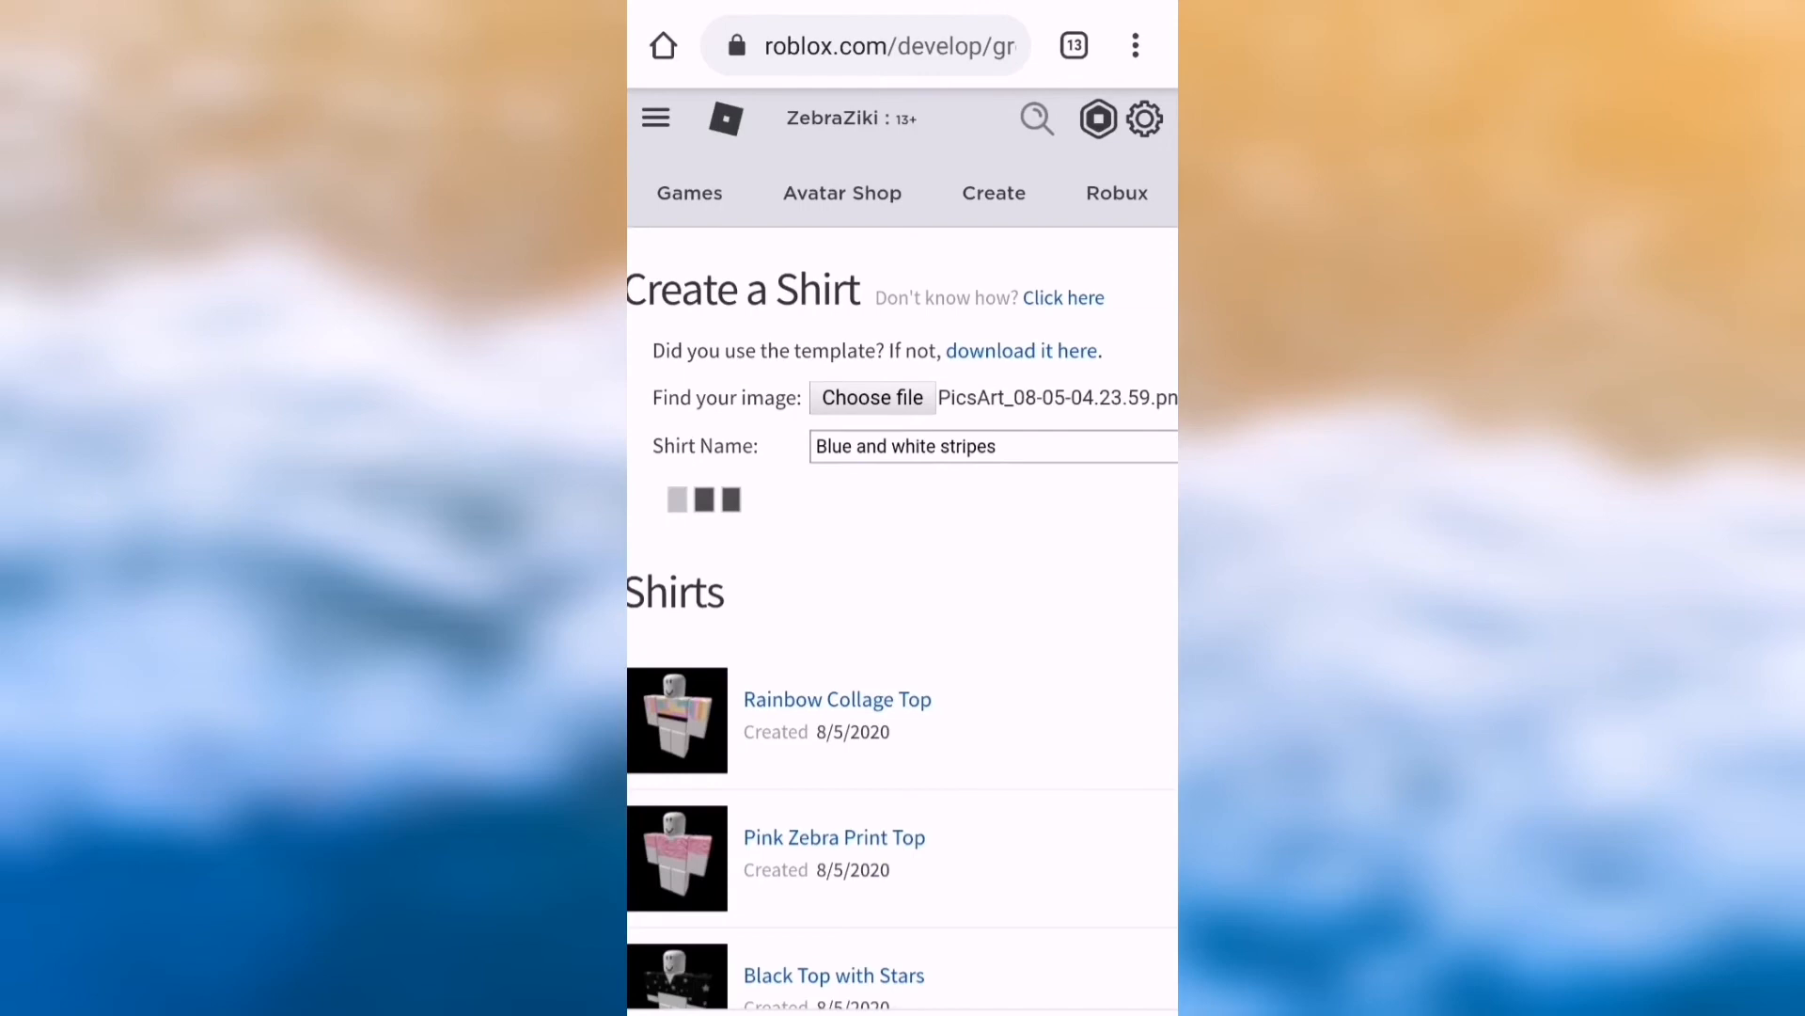
pyautogui.click(720, 504)
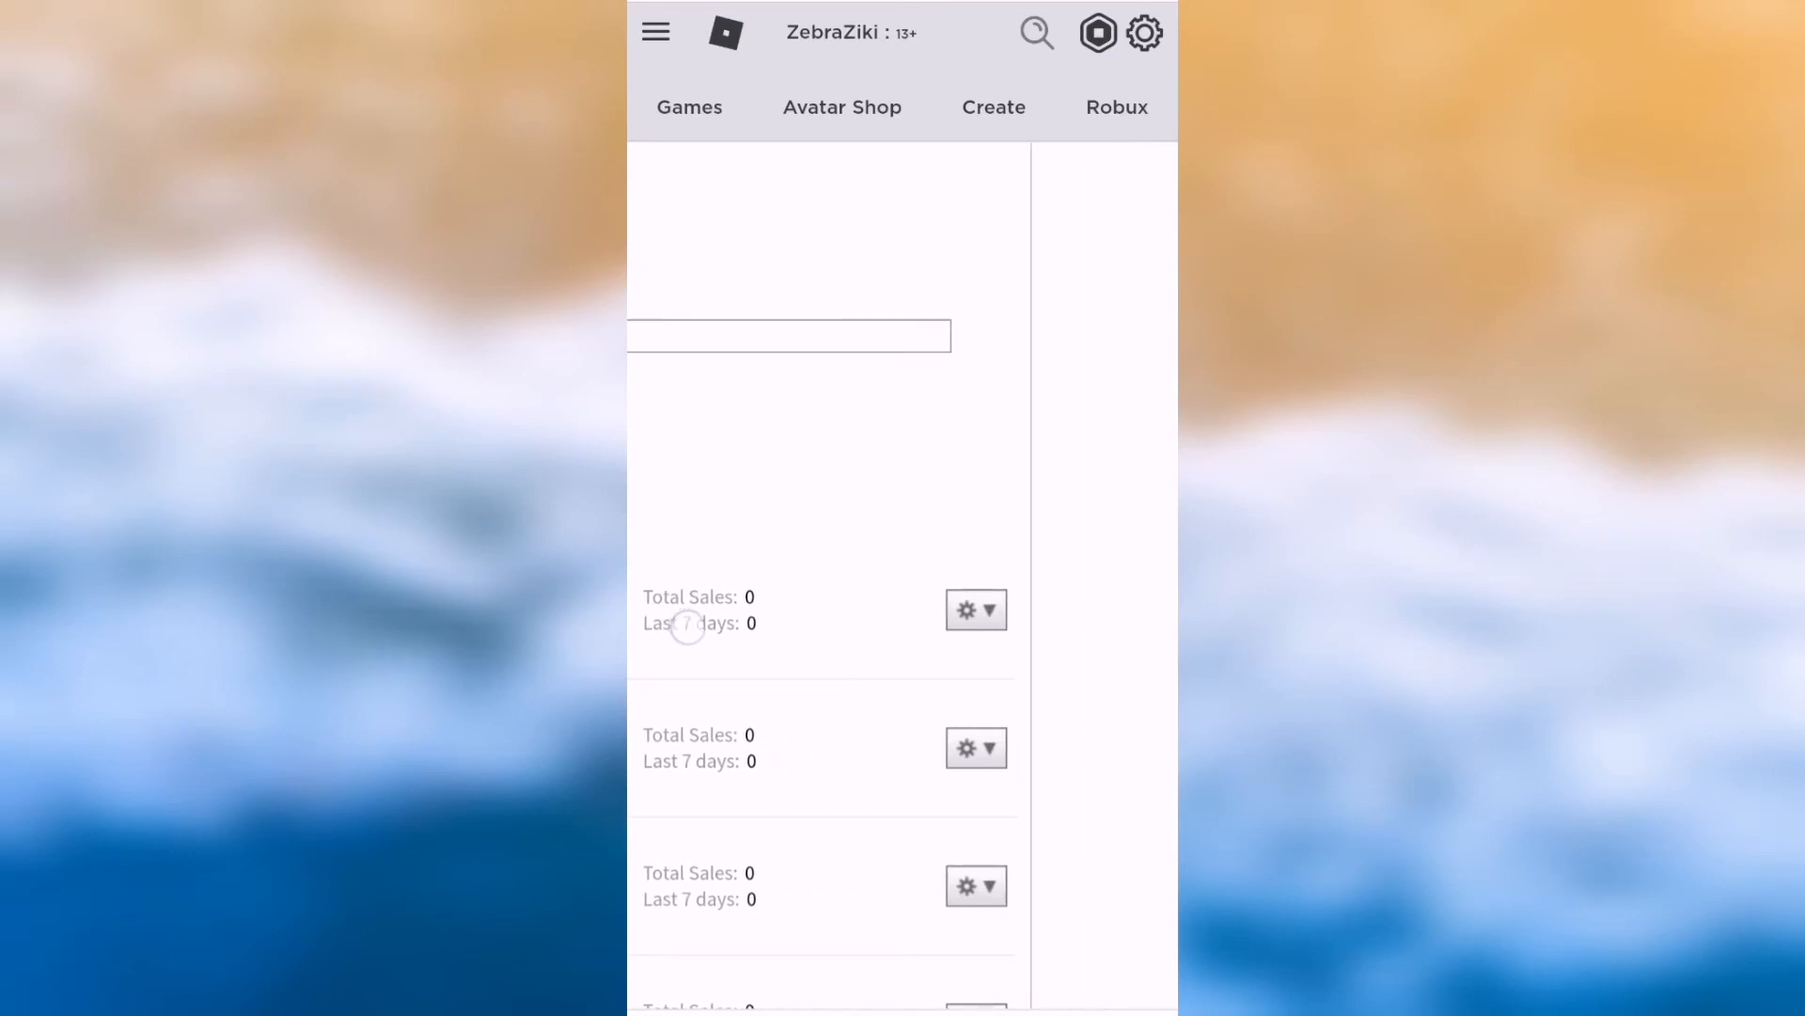
# Rewrite the 'Blue and white stripes' shirt description to begin 'Blue and white Top' and save
pyautogui.click(976, 610)
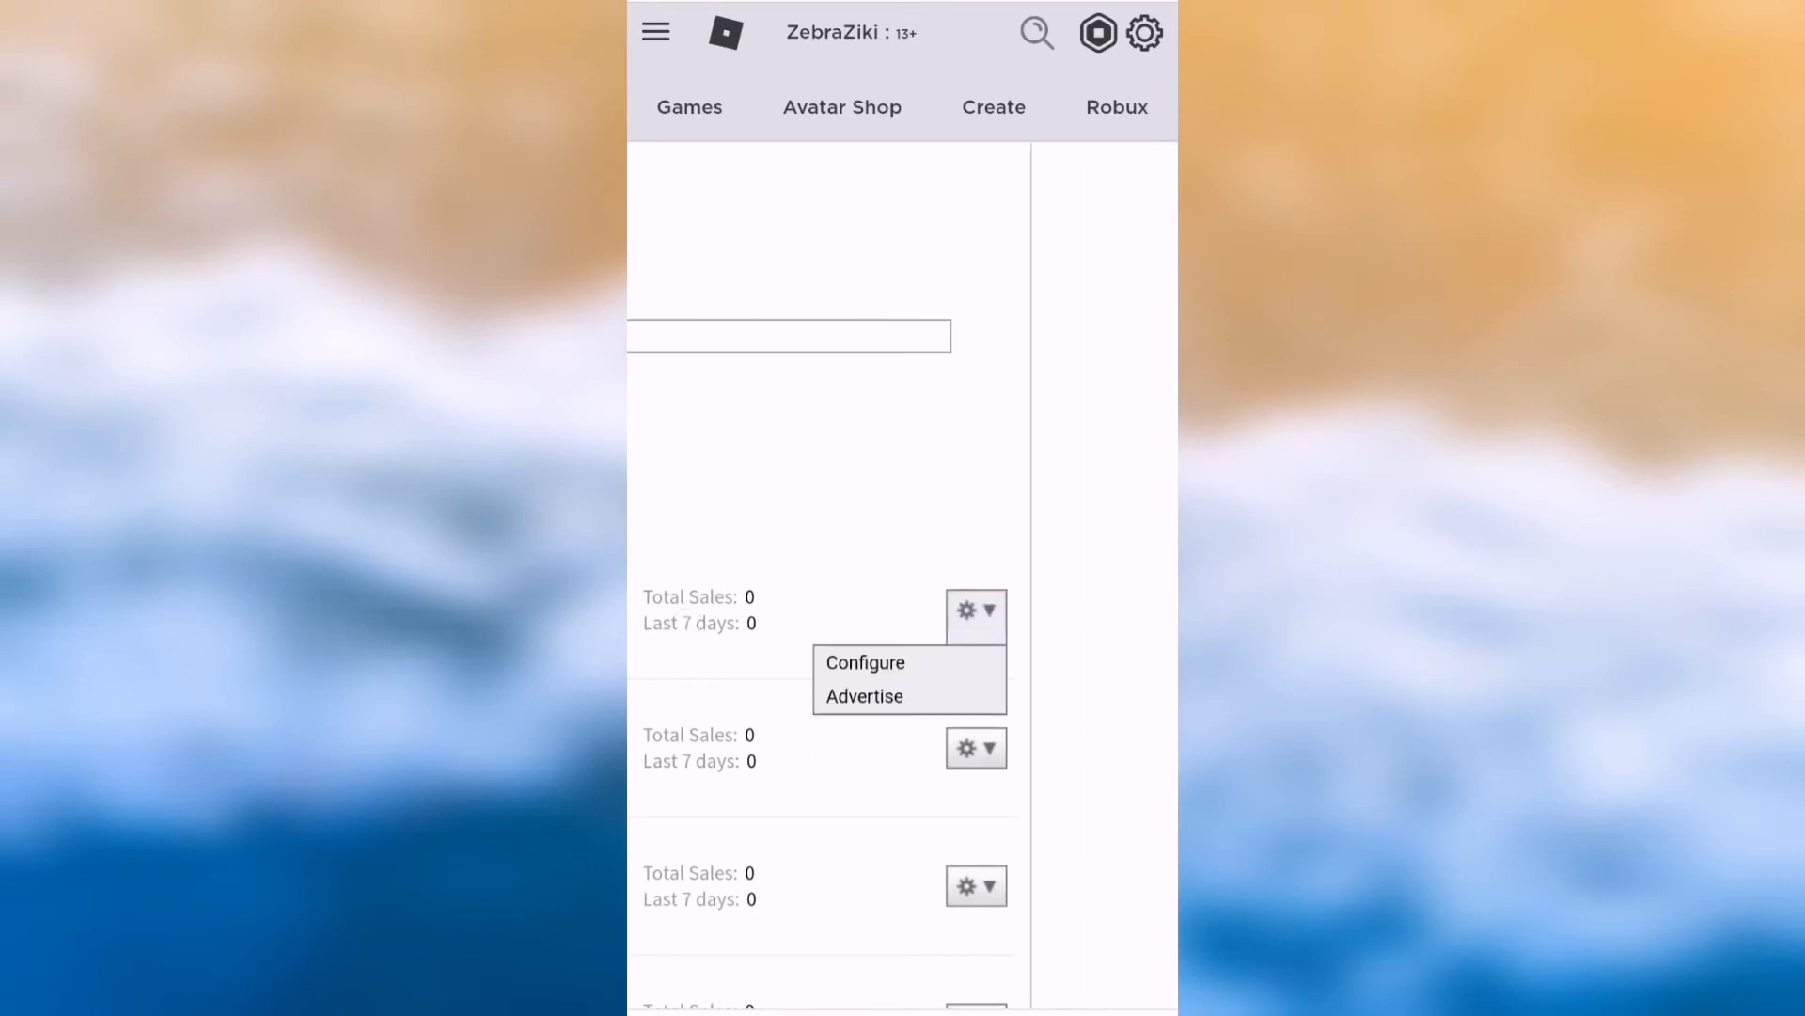
pyautogui.click(864, 662)
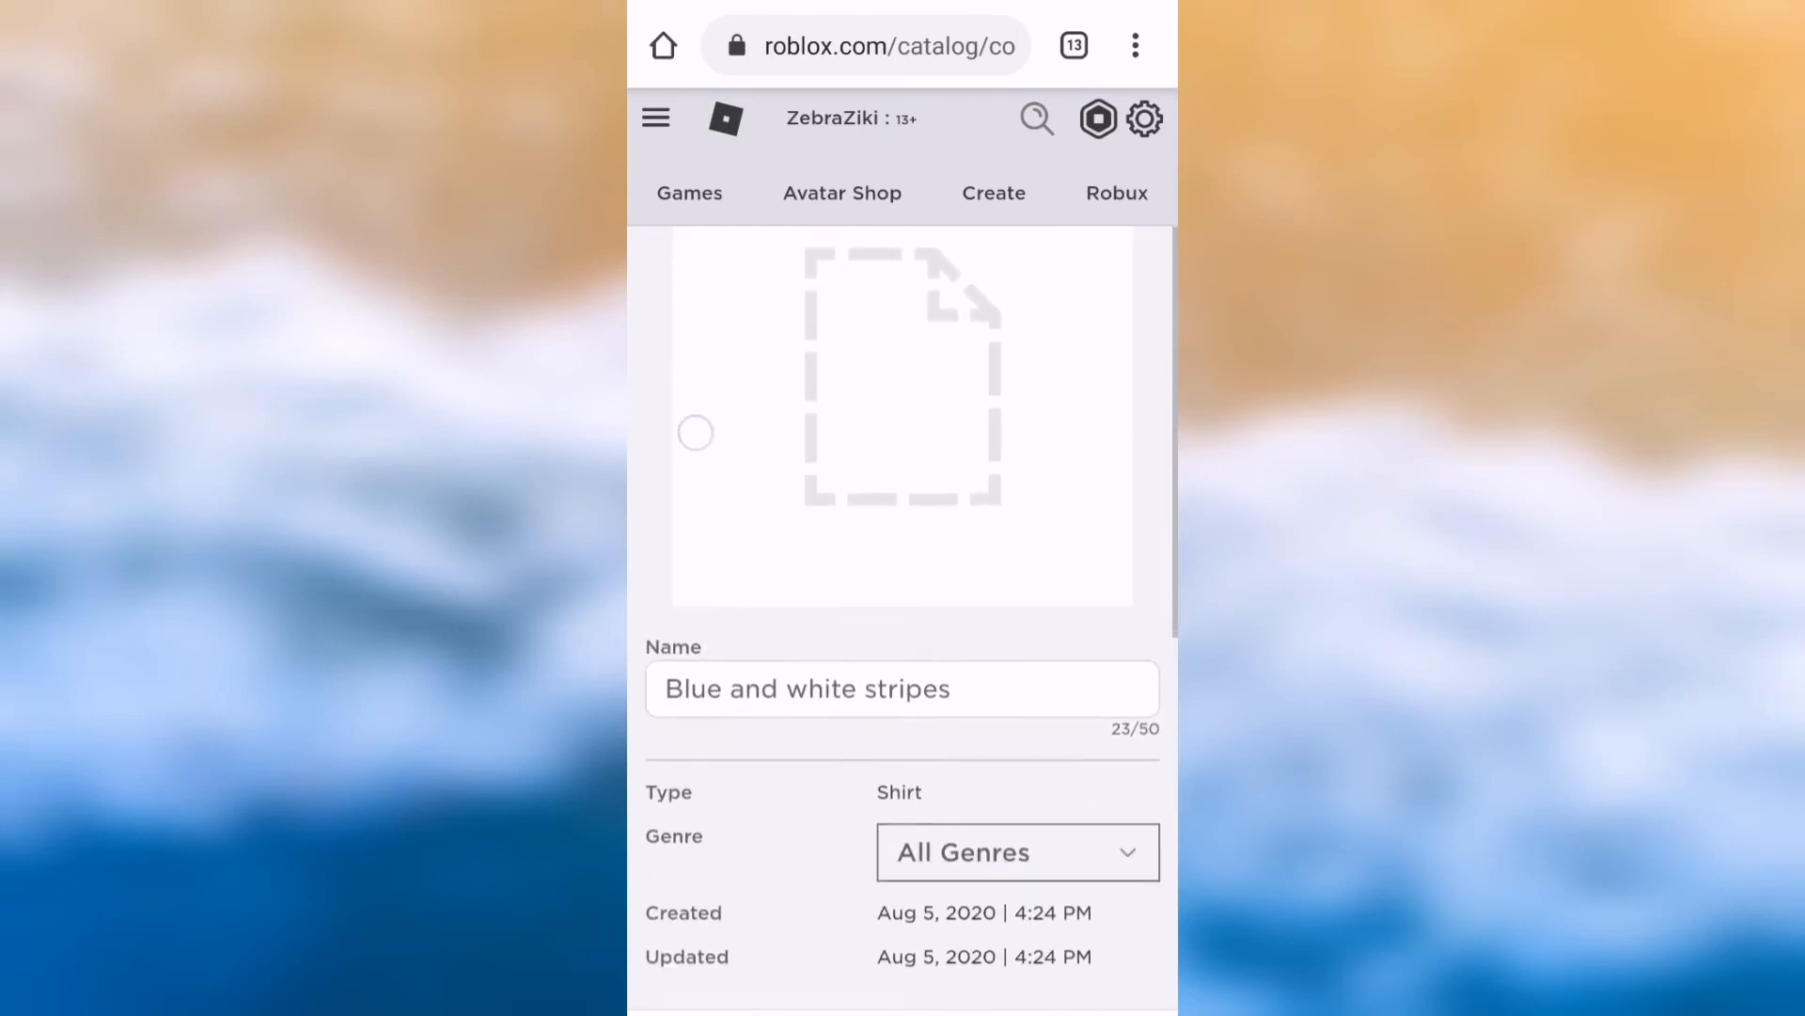
pyautogui.click(900, 505)
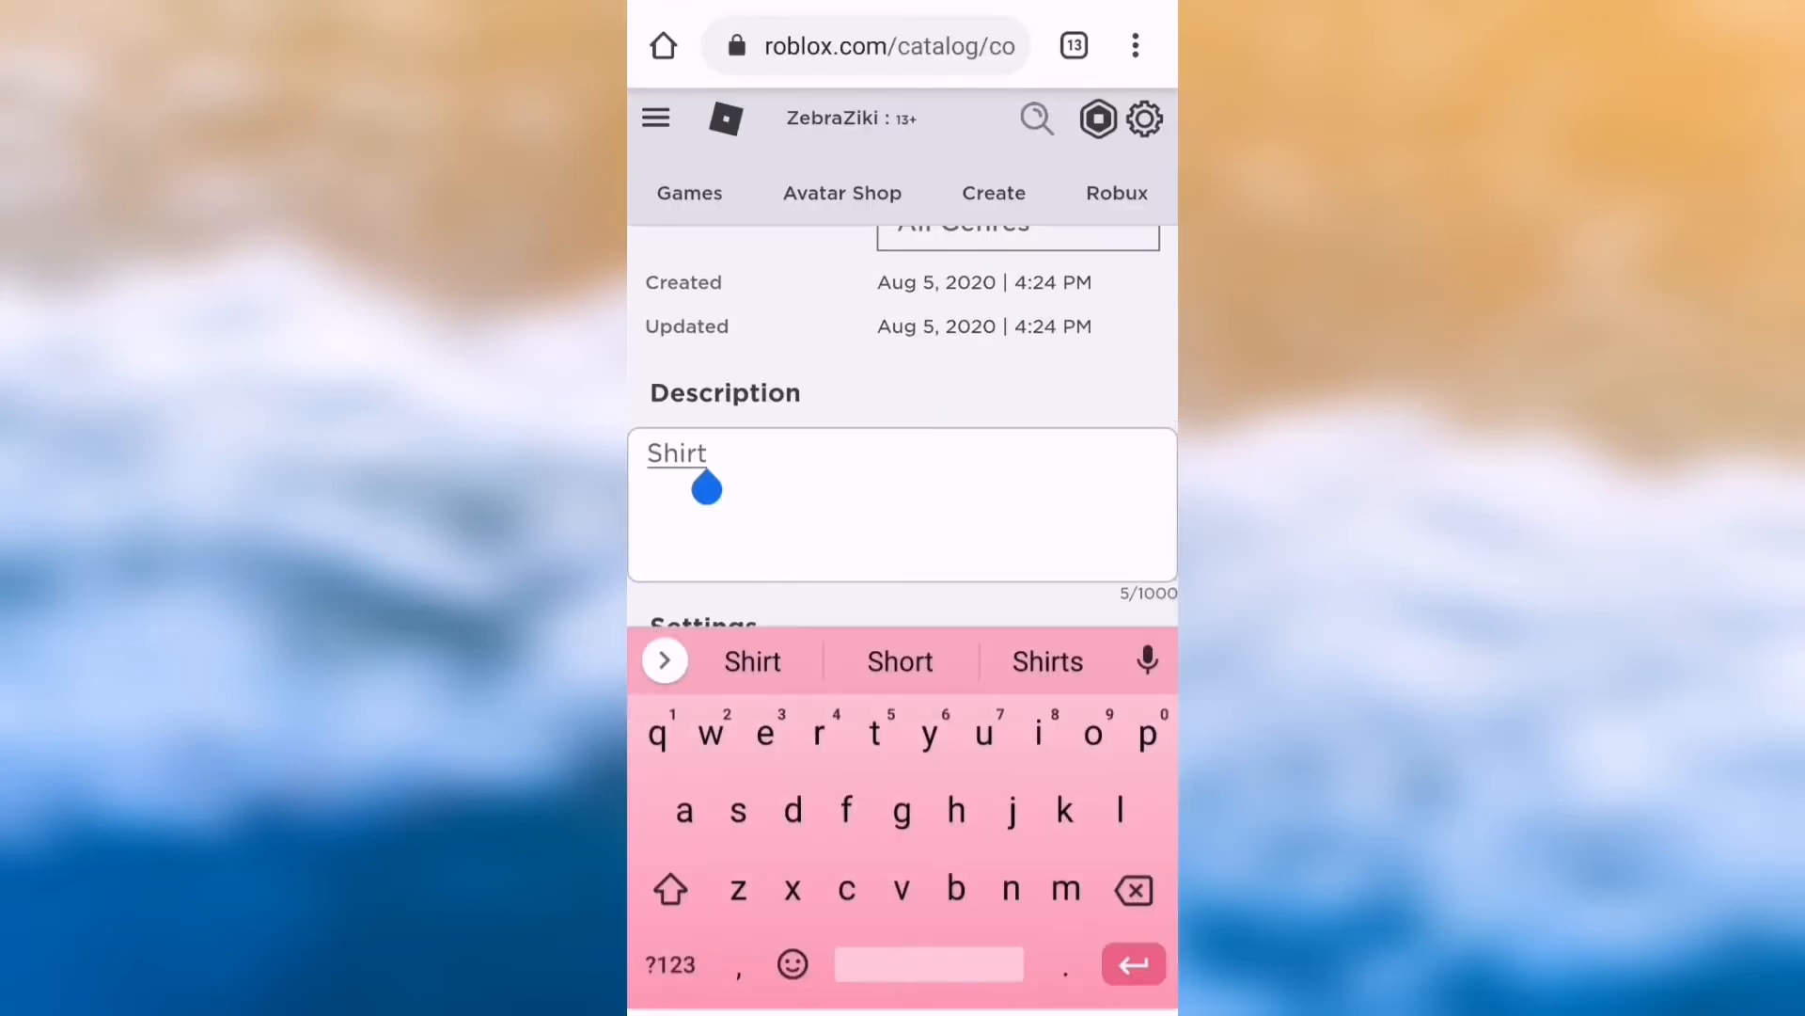
pyautogui.write('Black Starry Long Sleeve Top. Show off your passion with this t-shirt. ~Tags~ blue zebra t-shirt passion love animals stripes animal top shirt pants zebras')
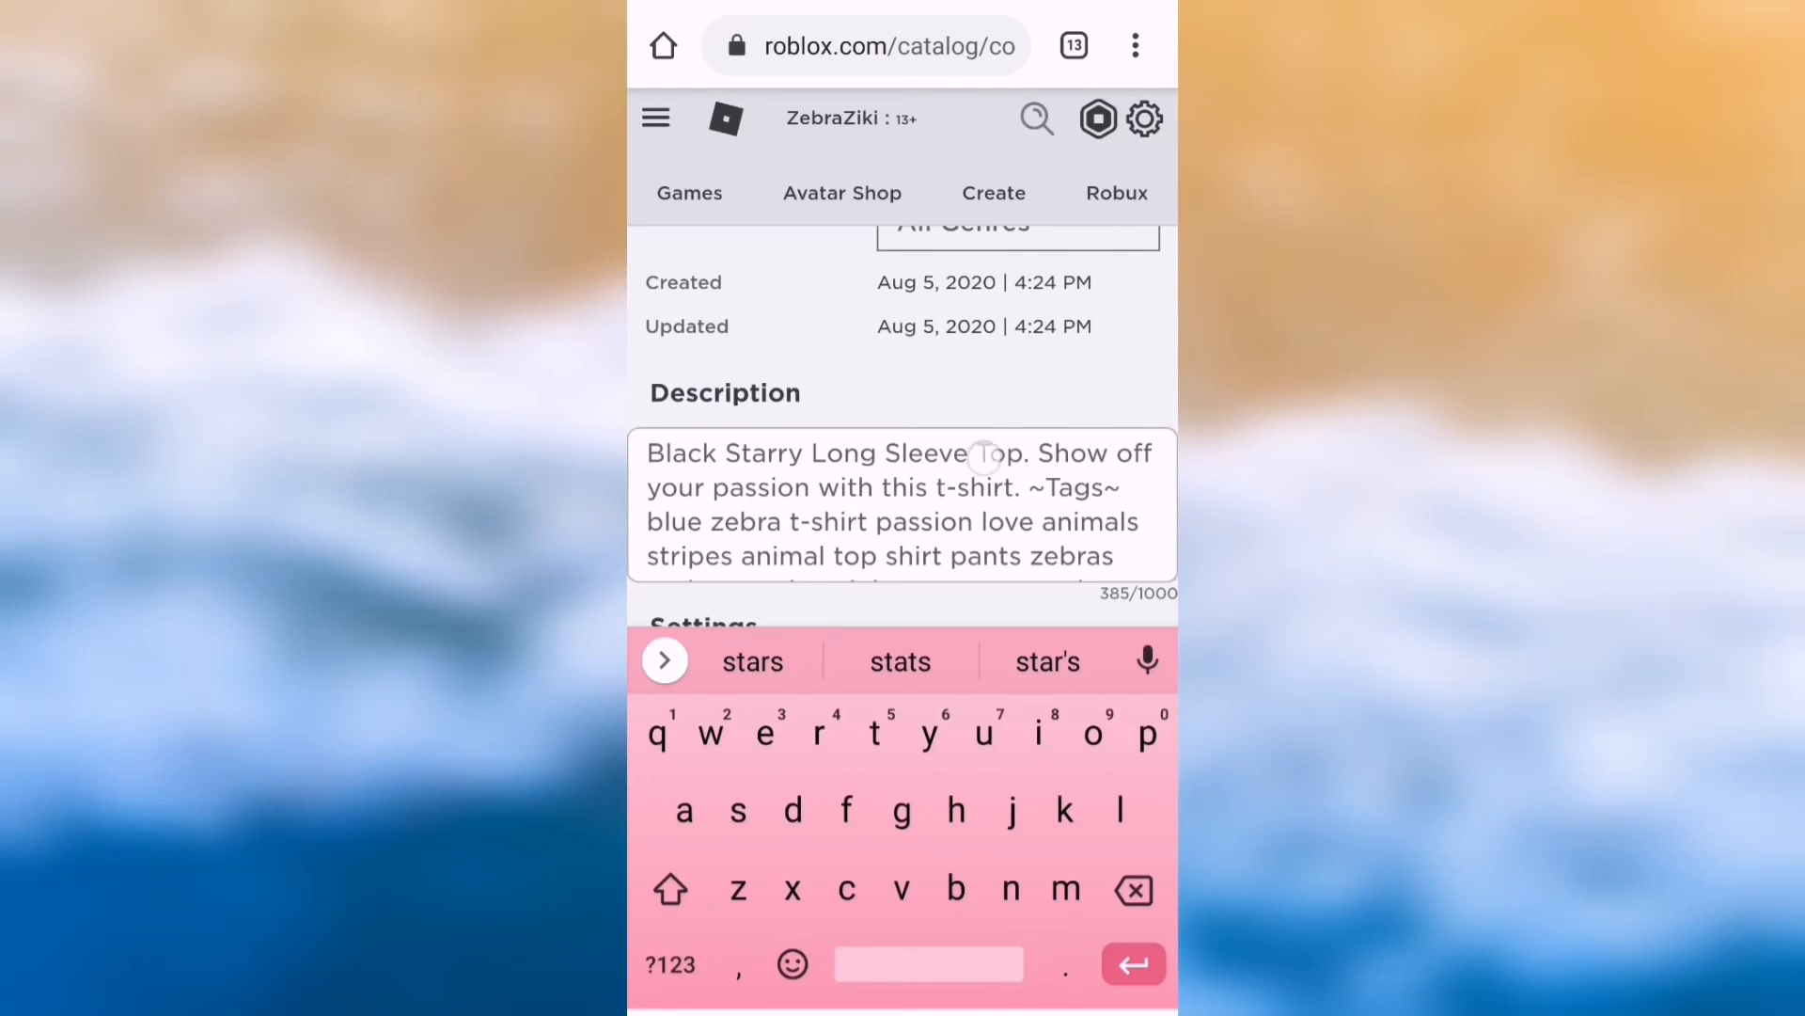
pyautogui.press('b')
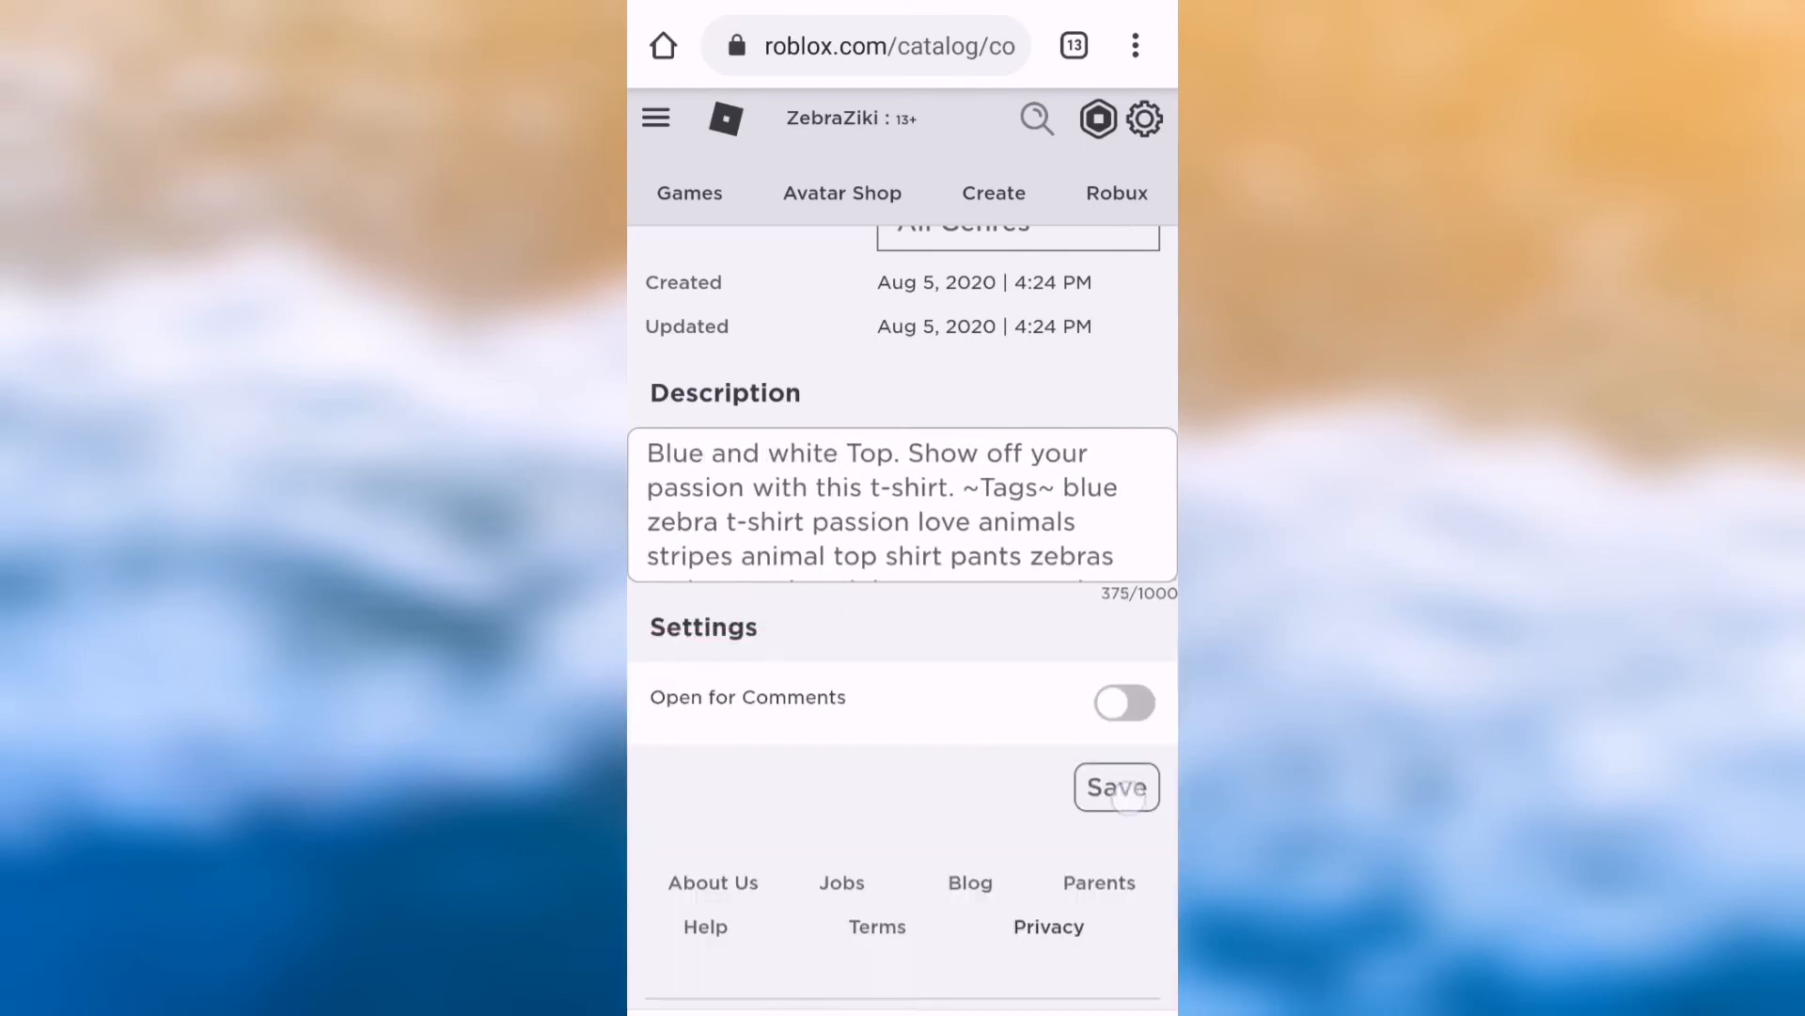
pyautogui.click(1117, 787)
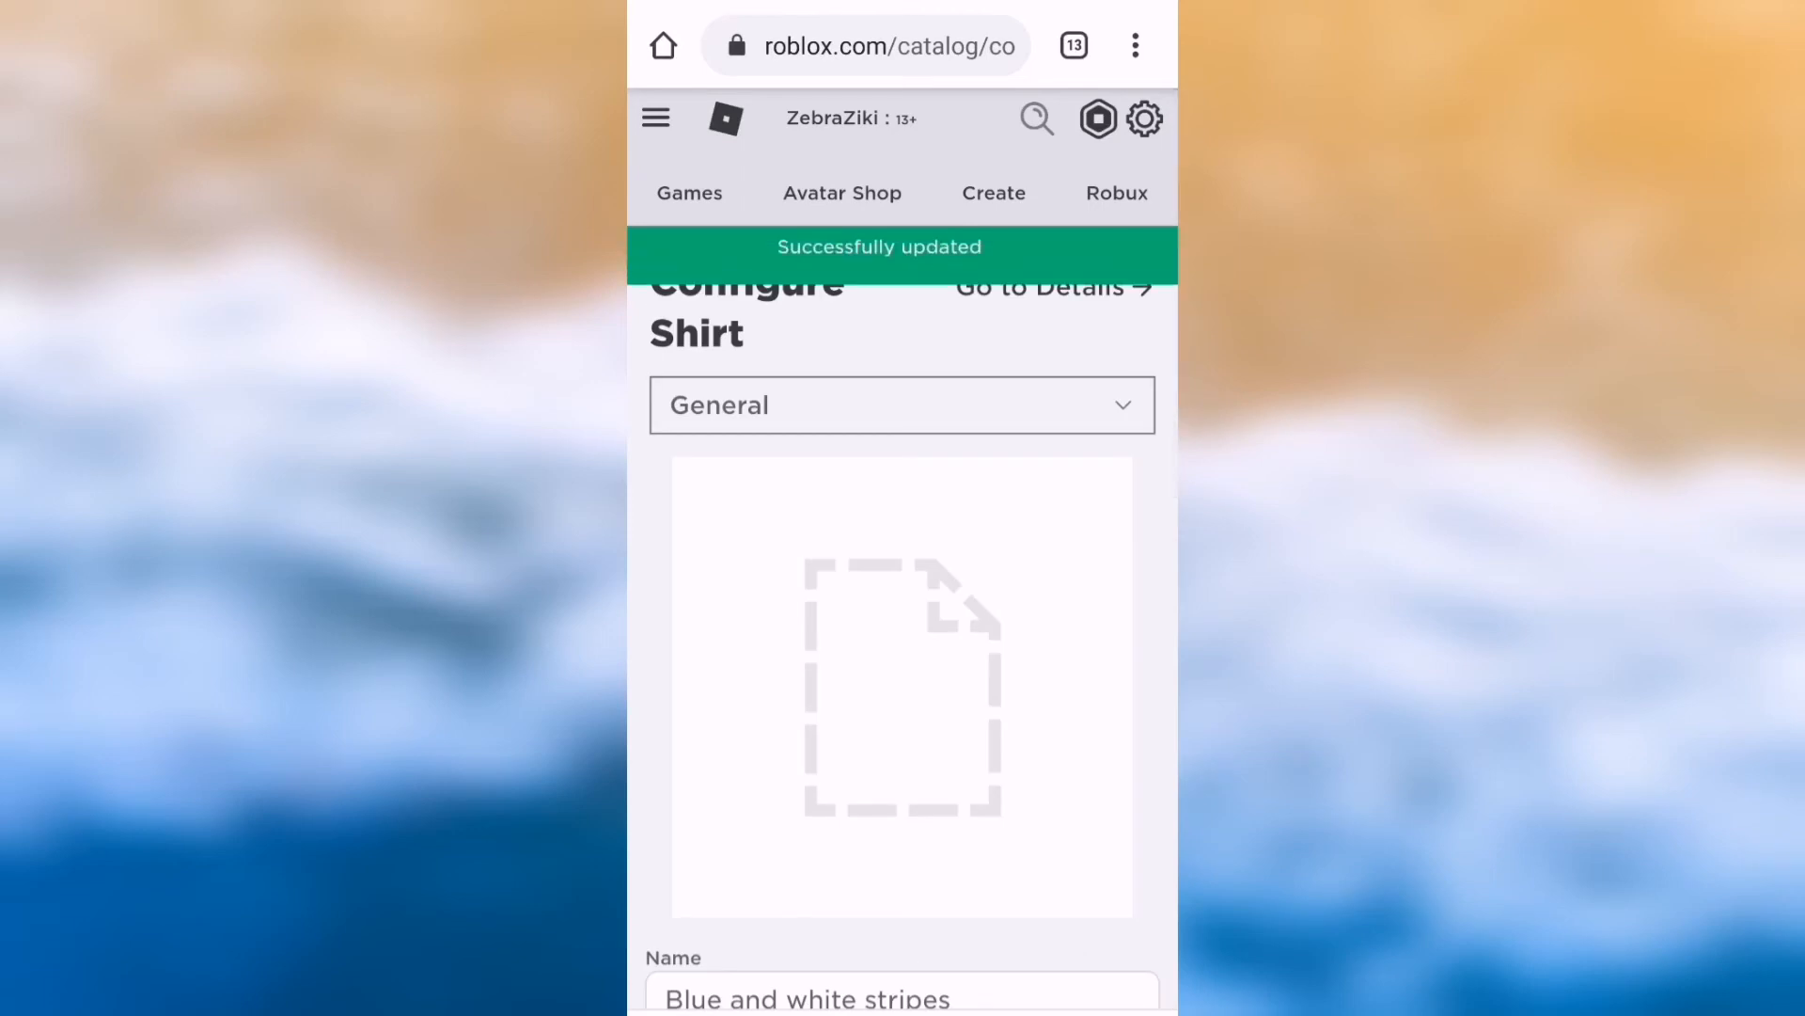
# In the shirt's Sales settings, enable Item for Sale at 5 Robux and save
pyautogui.click(902, 405)
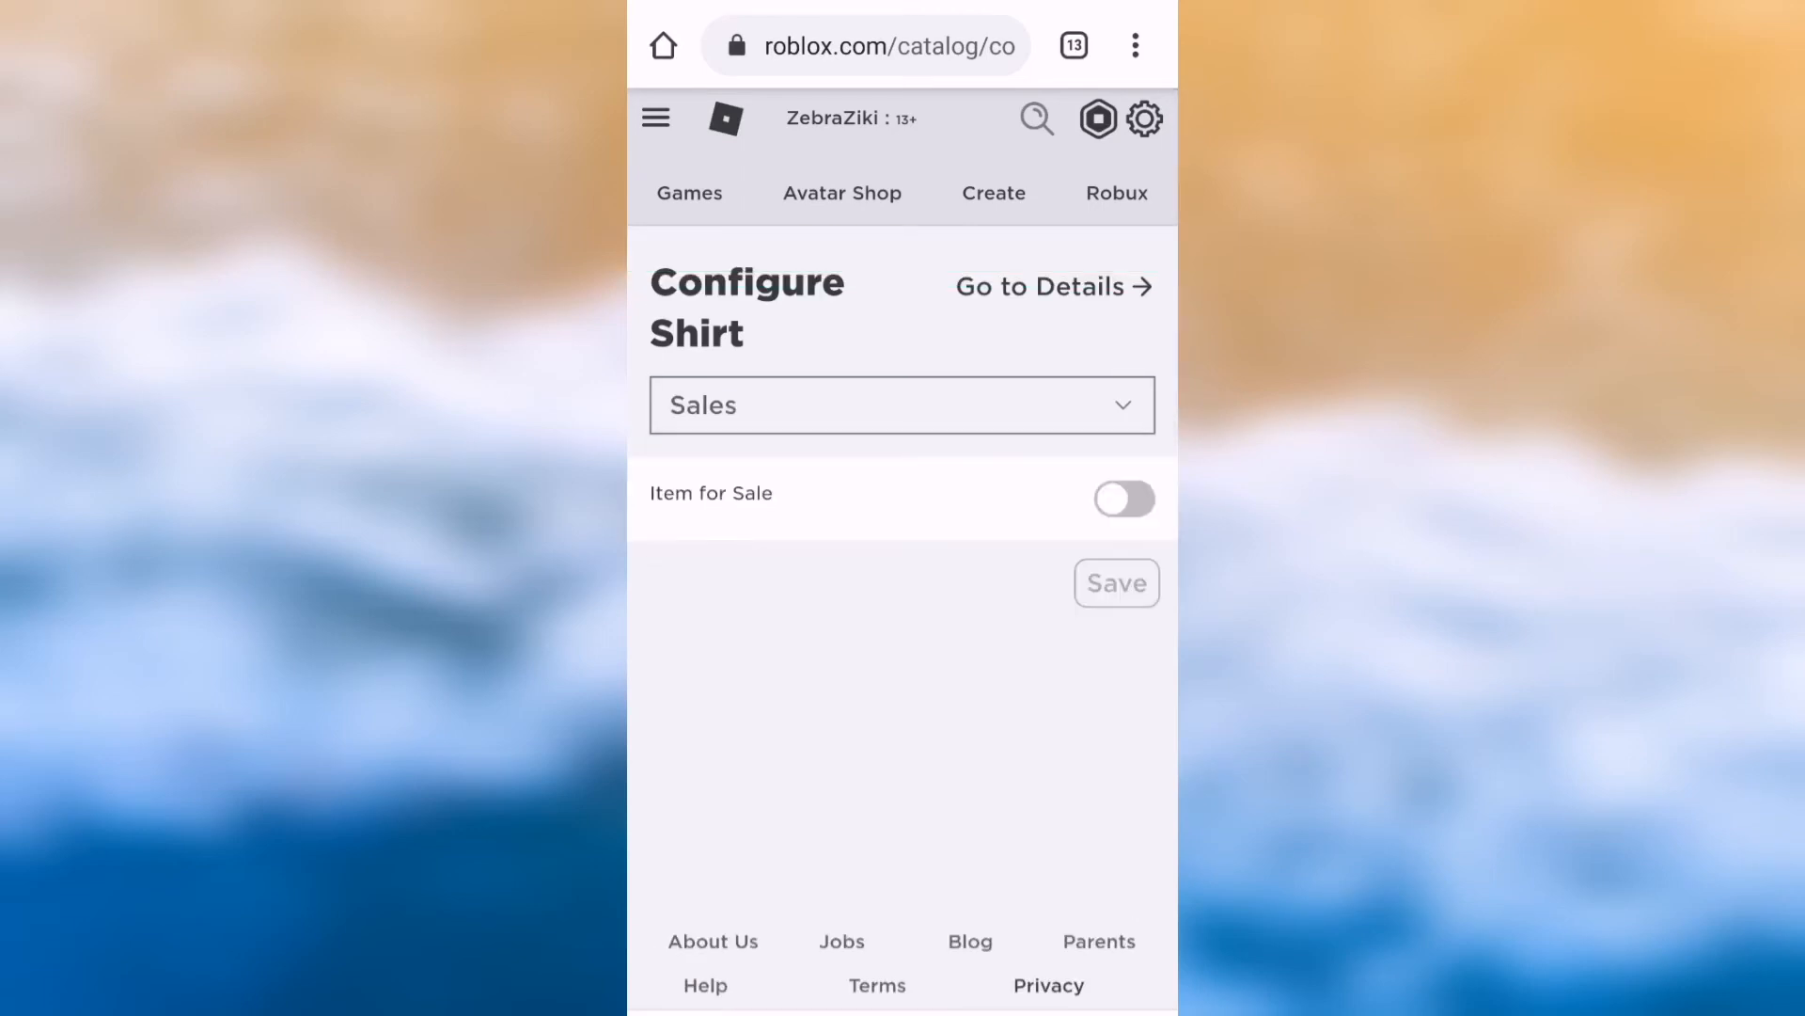
pyautogui.click(1125, 499)
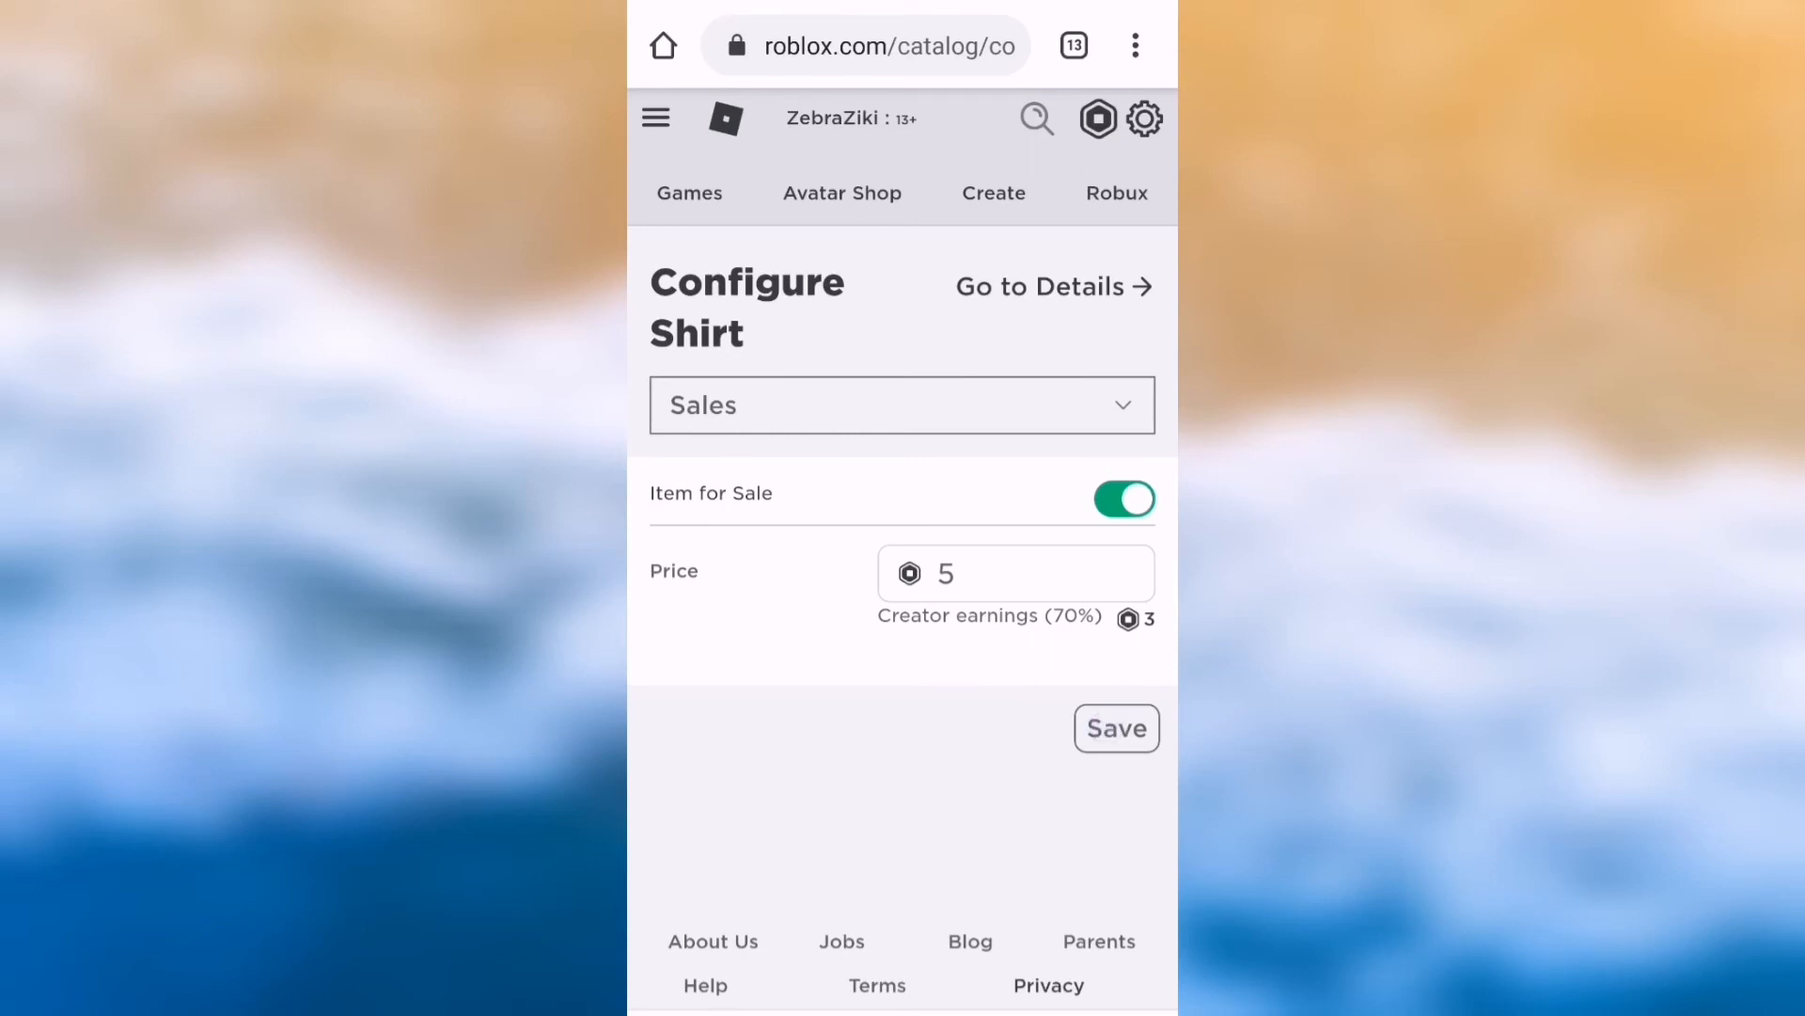
pyautogui.click(1116, 727)
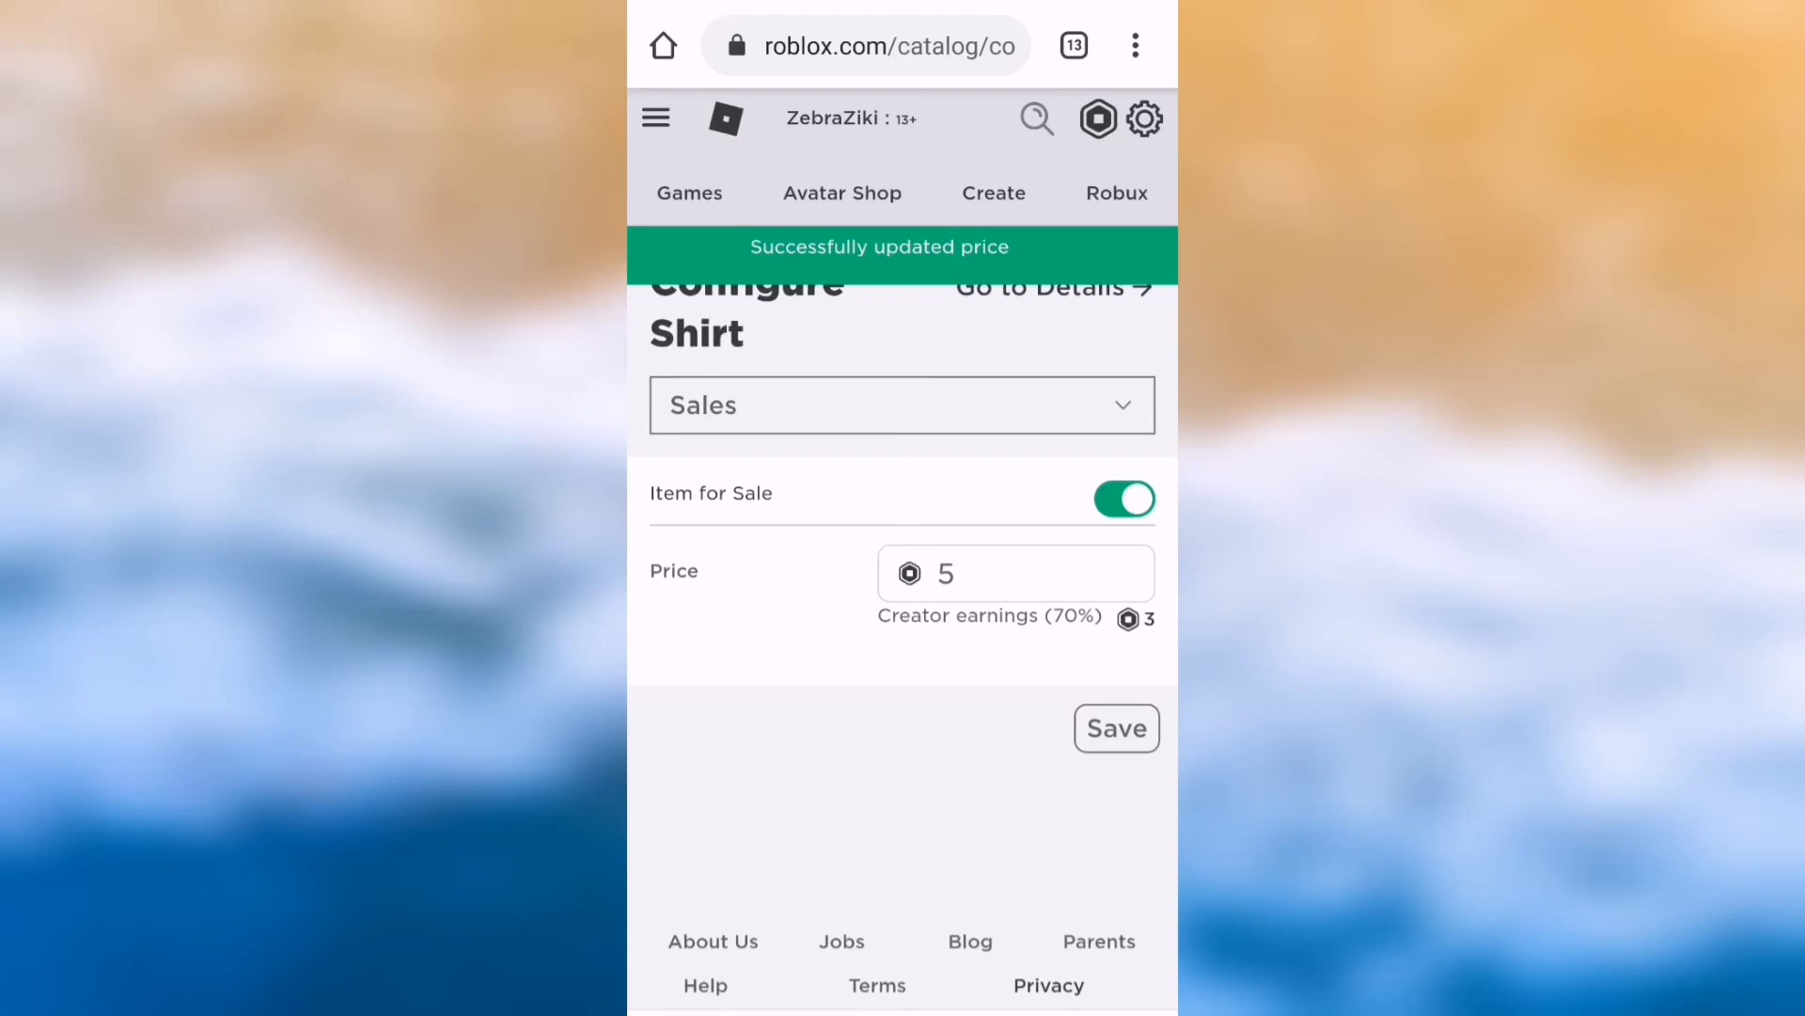